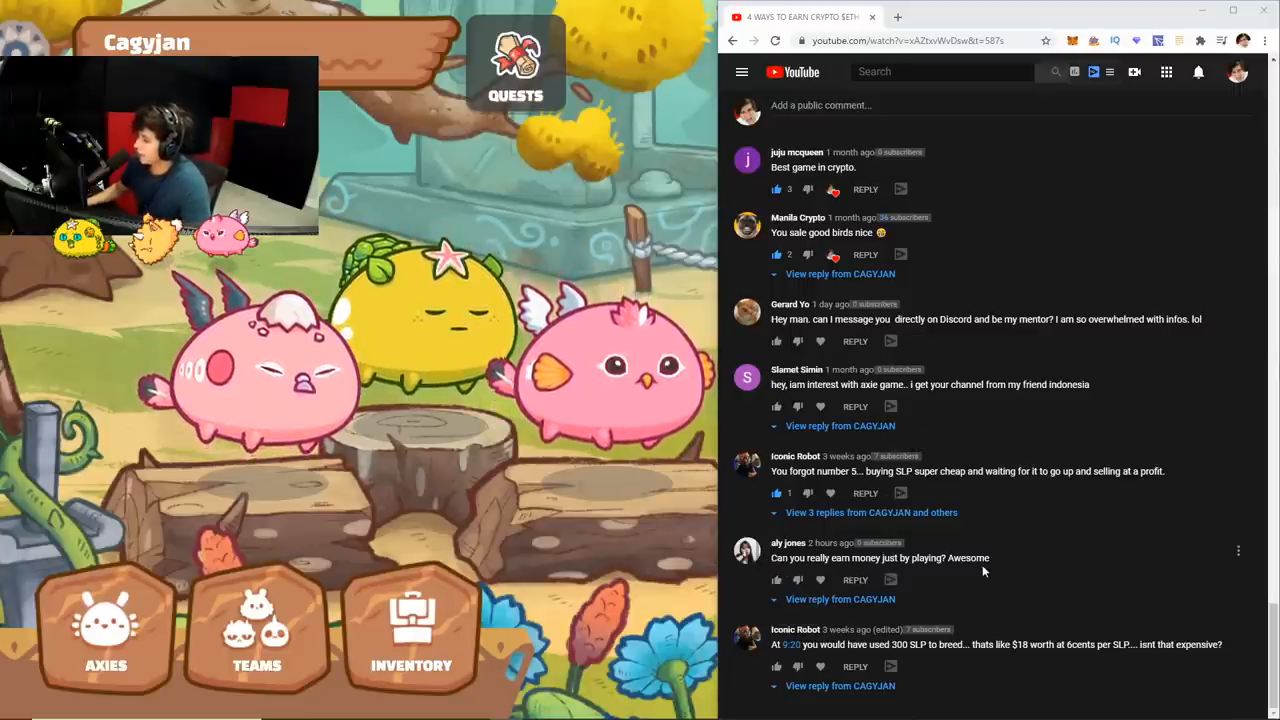
- Open the Axie Marketplace login page via the My Axies header icon
{"action": "left_click", "coordinate": [840, 599]}
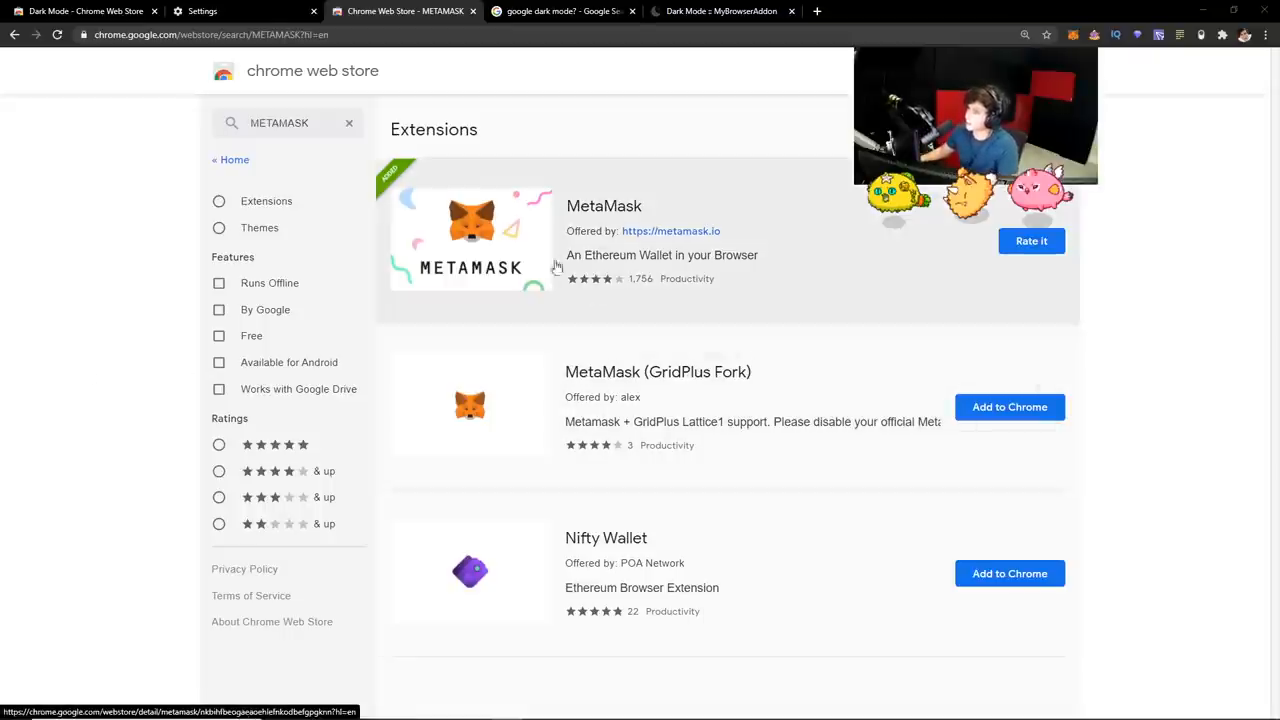
{"action": "mouse_move", "coordinate": [945, 234]}
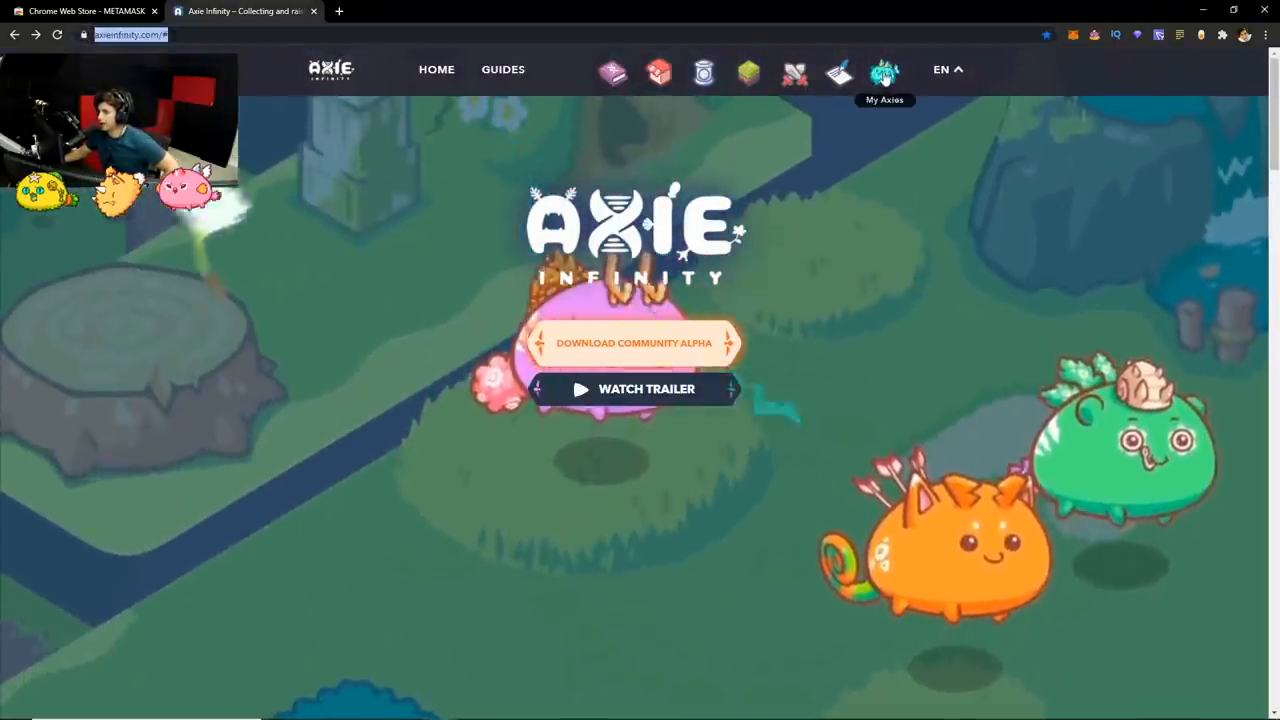
{"action": "left_click", "coordinate": [884, 72]}
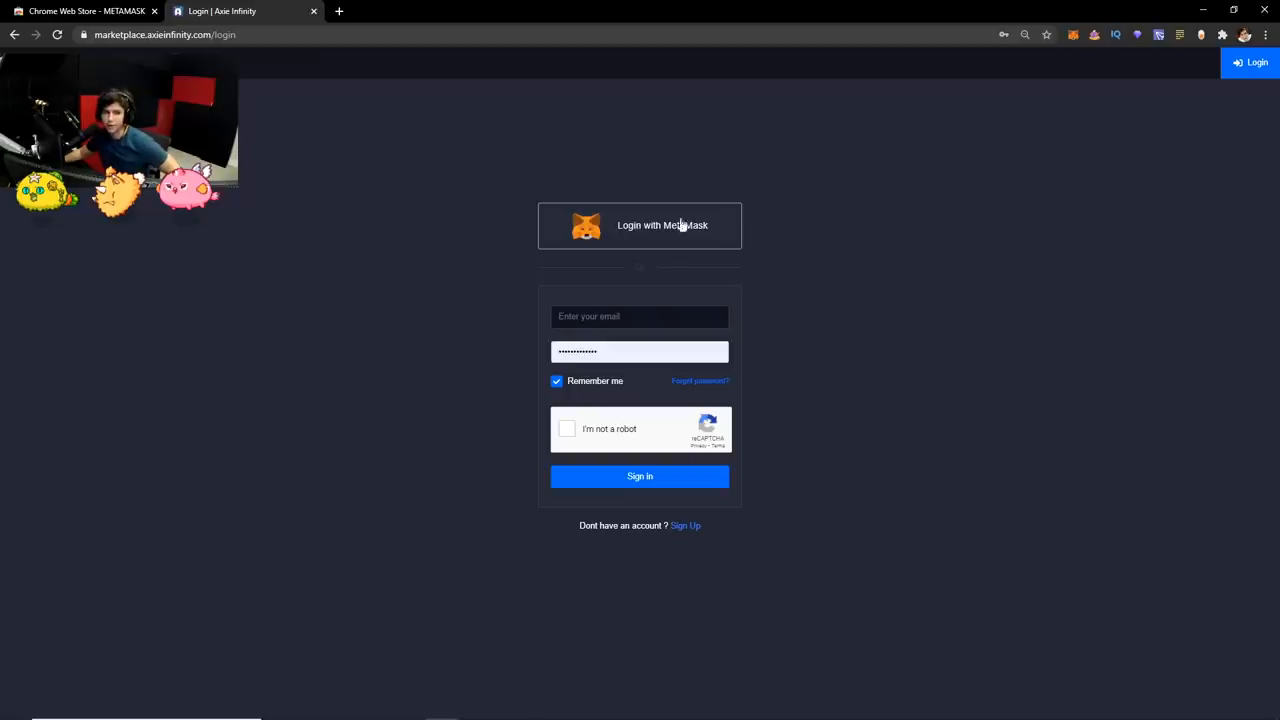
{"action": "mouse_move", "coordinate": [685, 530]}
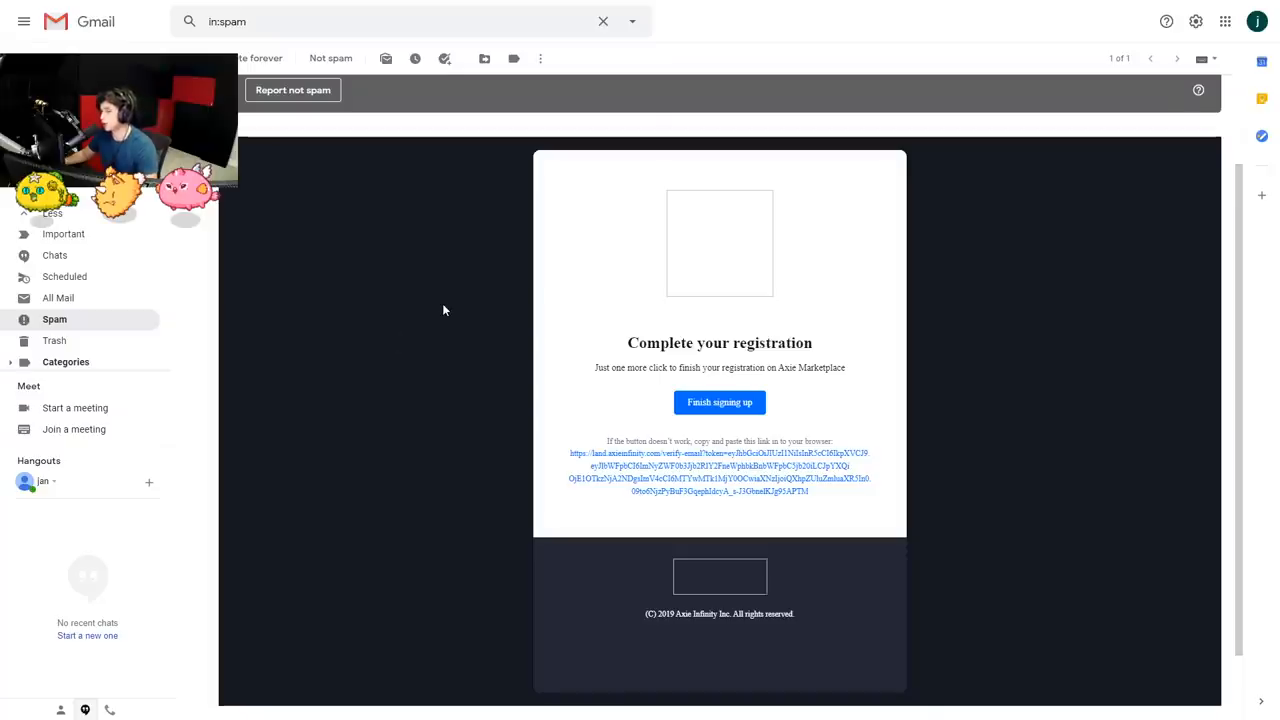
{"action": "mouse_move", "coordinate": [644, 397]}
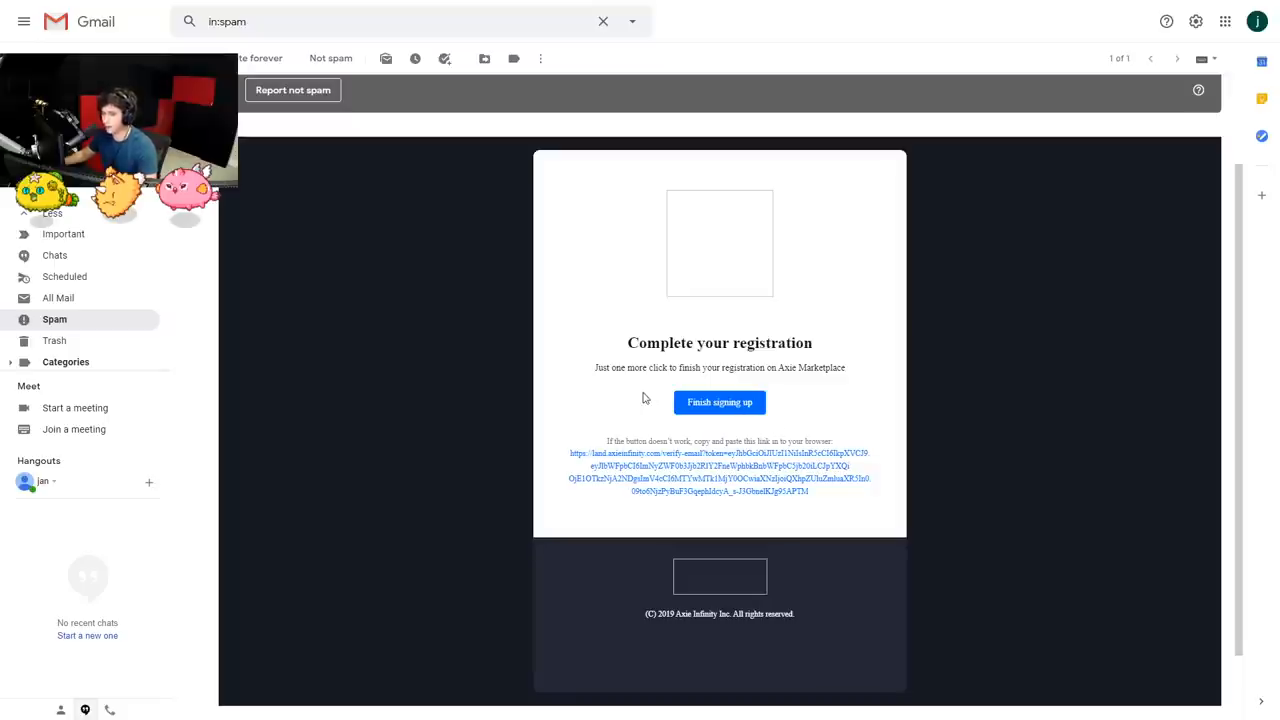
{"action": "mouse_move", "coordinate": [802, 375]}
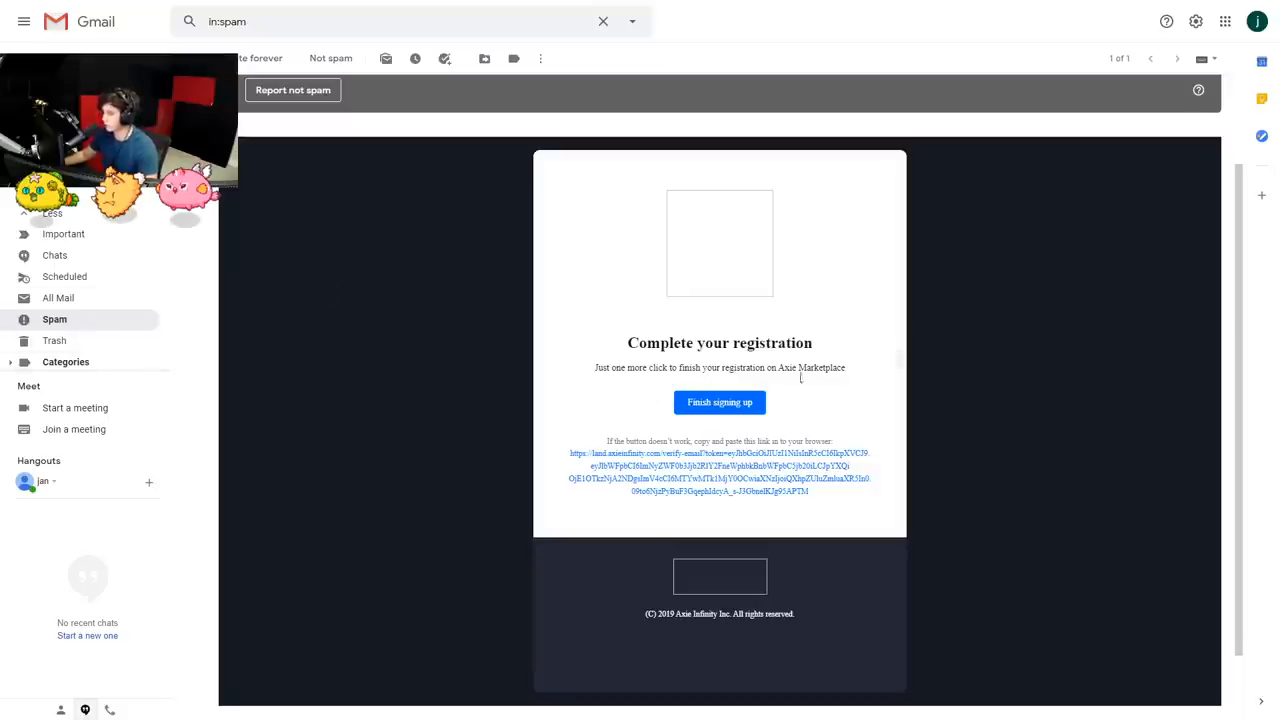
- Finish signing up from the 'Complete your registration' spam email
{"action": "left_click", "coordinate": [719, 402]}
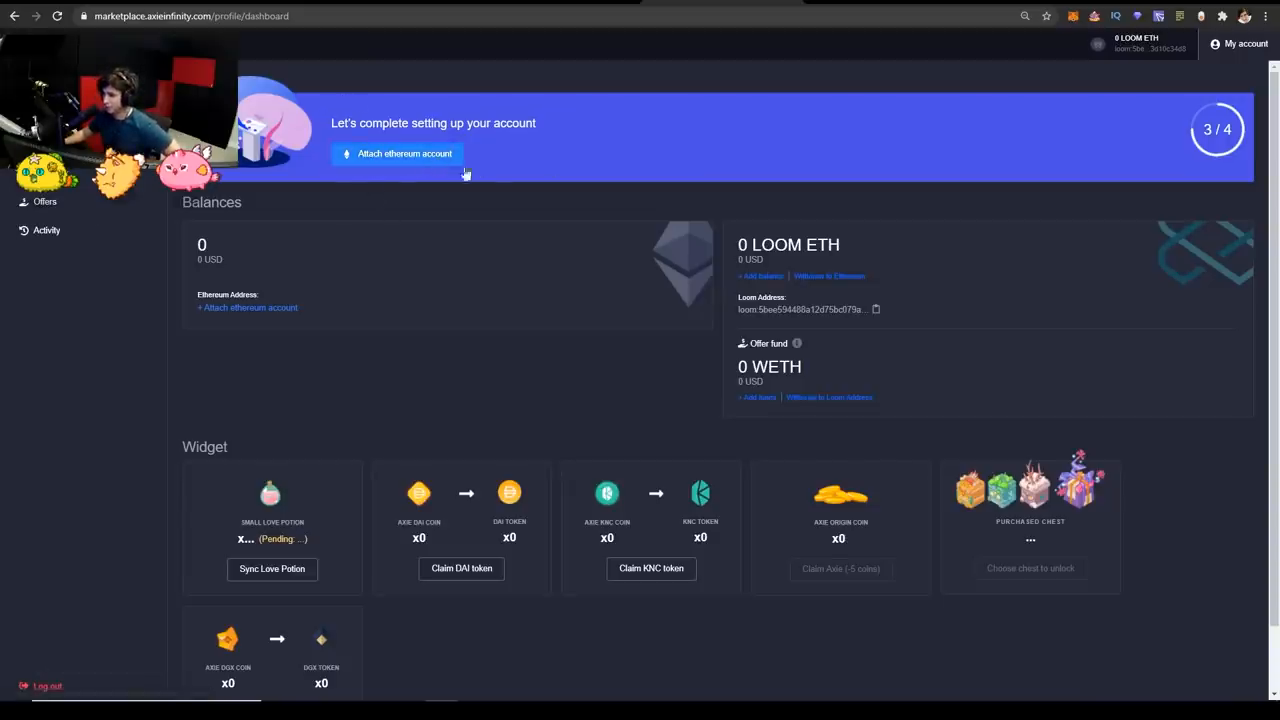
{"action": "mouse_move", "coordinate": [1061, 36]}
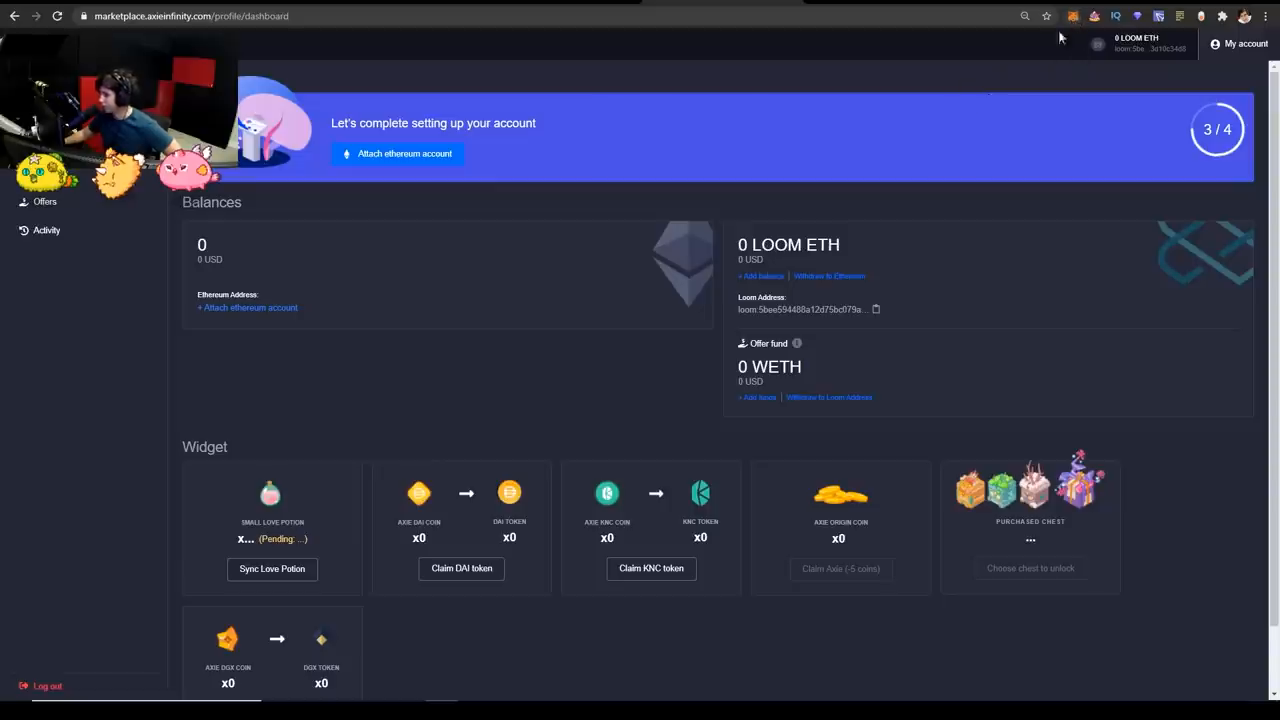
{"action": "mouse_move", "coordinate": [403, 160]}
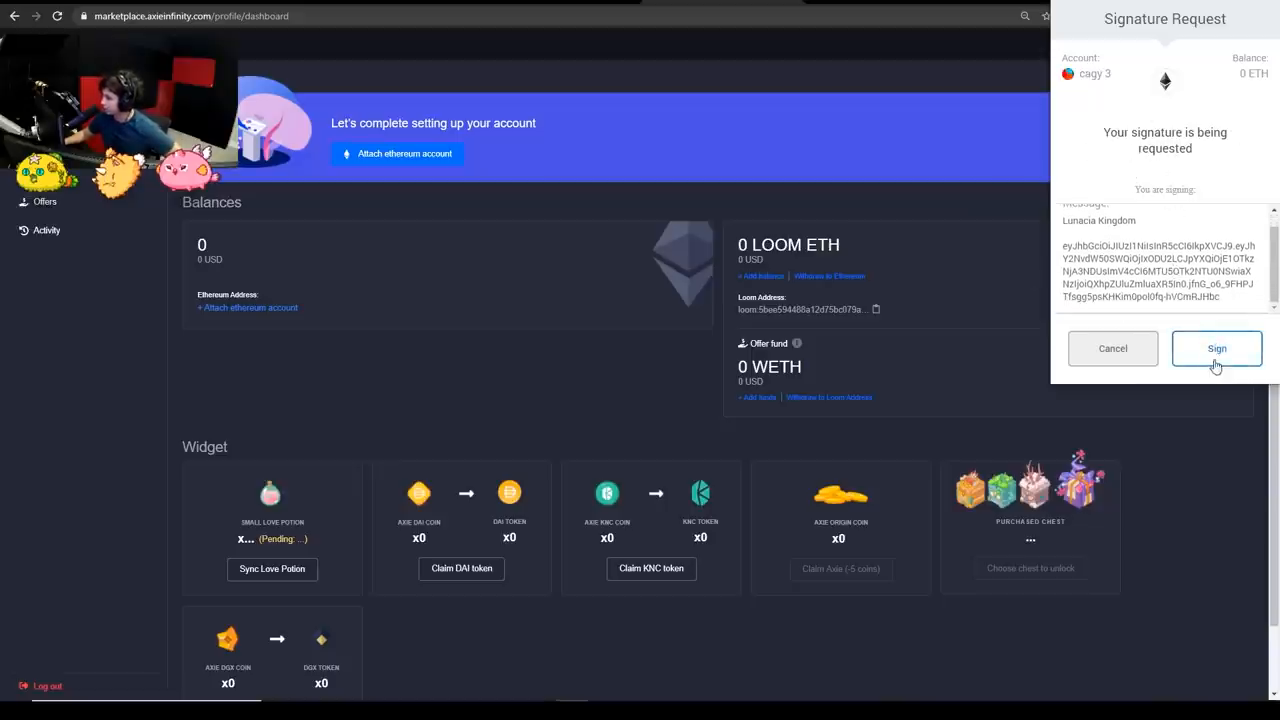
- Sign the MetaMask signature request to attach the Ethereum account
{"action": "left_click", "coordinate": [1216, 348]}
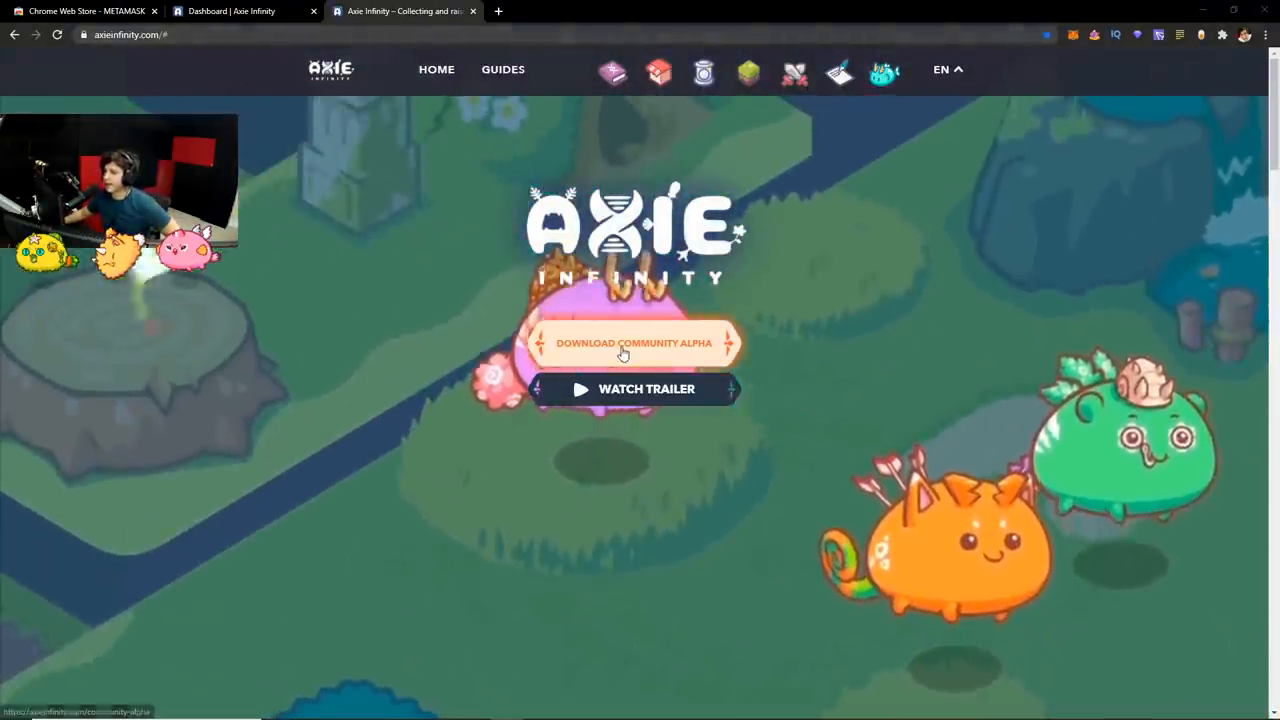
- Open the Download Community Alpha page from the Axie Infinity home page
{"action": "left_click", "coordinate": [633, 343]}
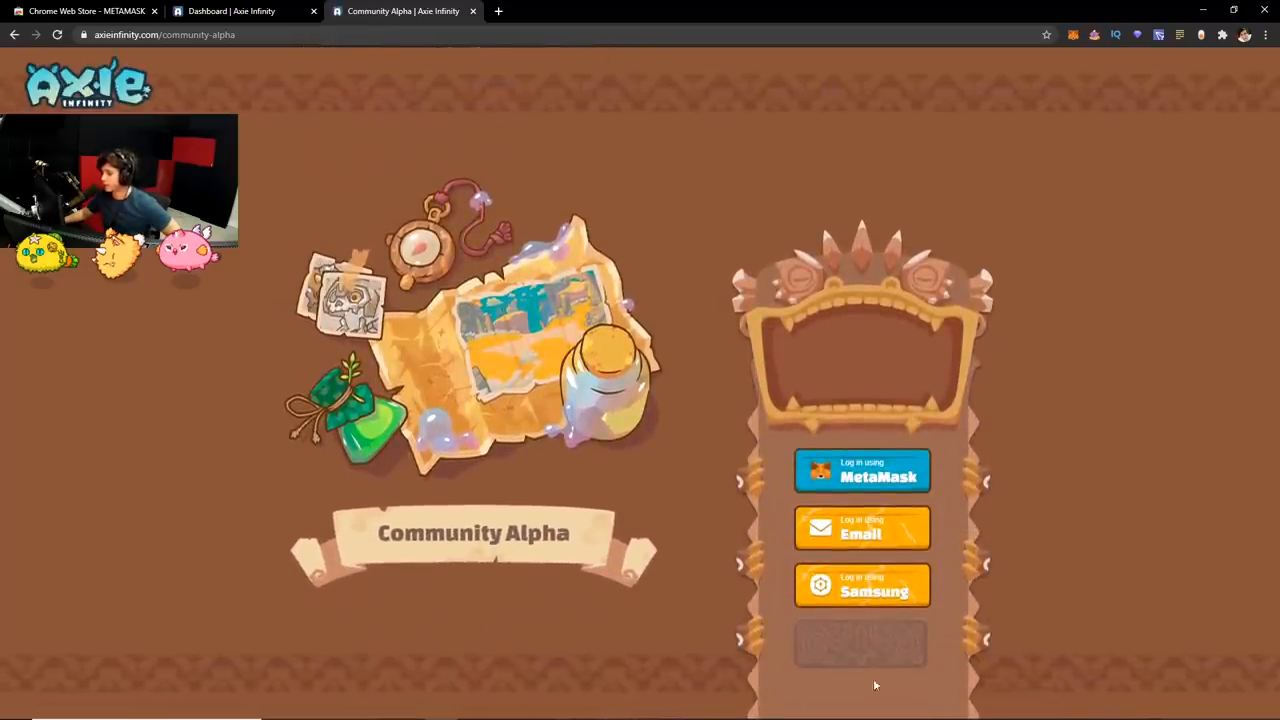
{"action": "mouse_move", "coordinate": [870, 468]}
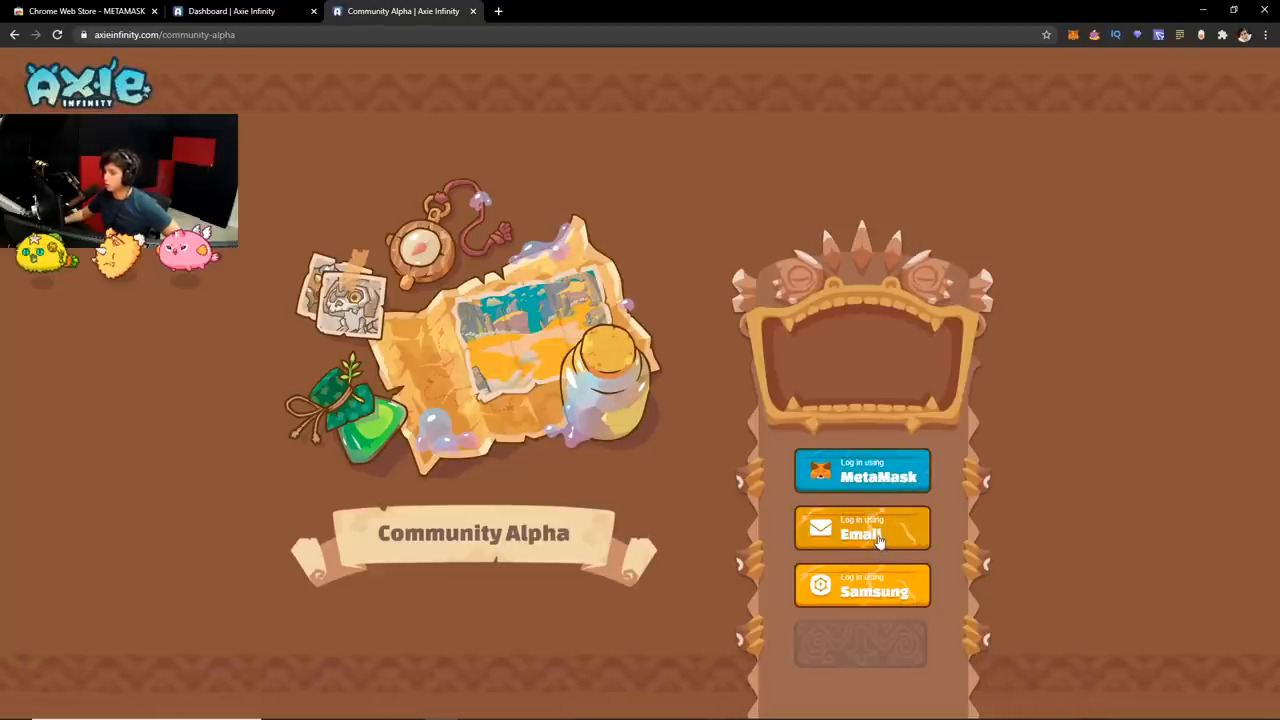
{"action": "mouse_move", "coordinate": [338, 501]}
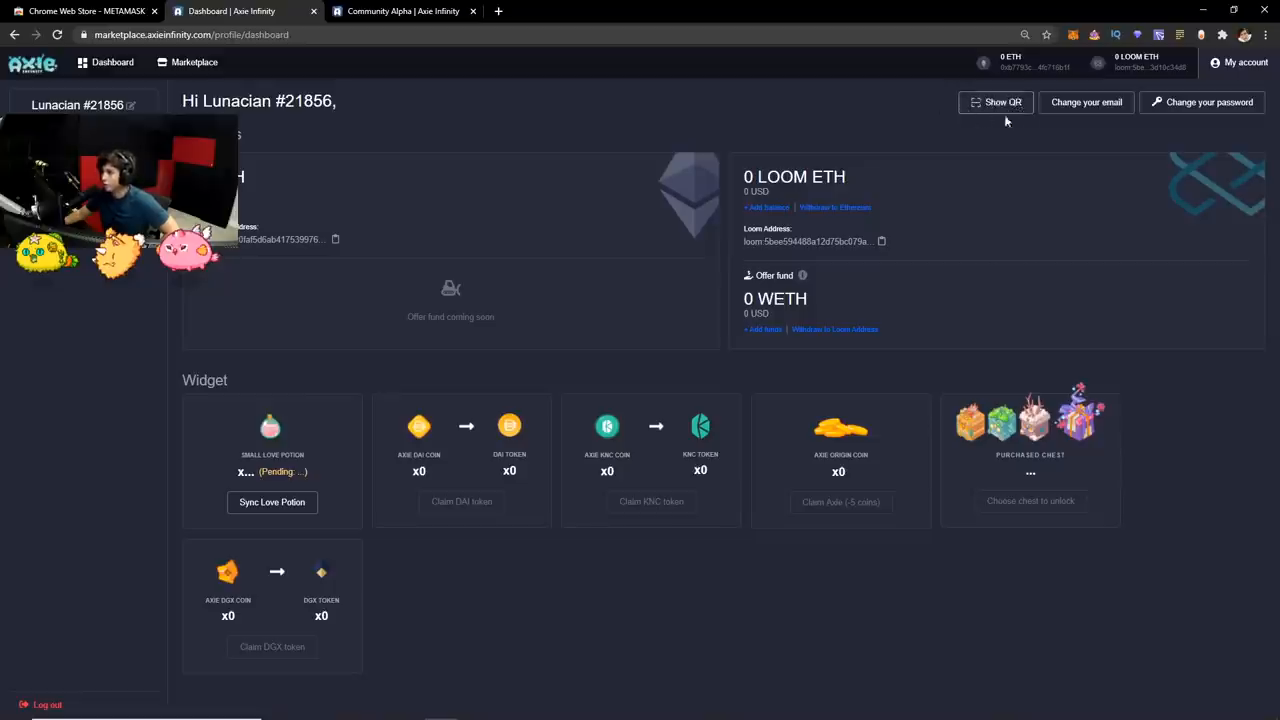
{"action": "mouse_move", "coordinate": [1026, 116]}
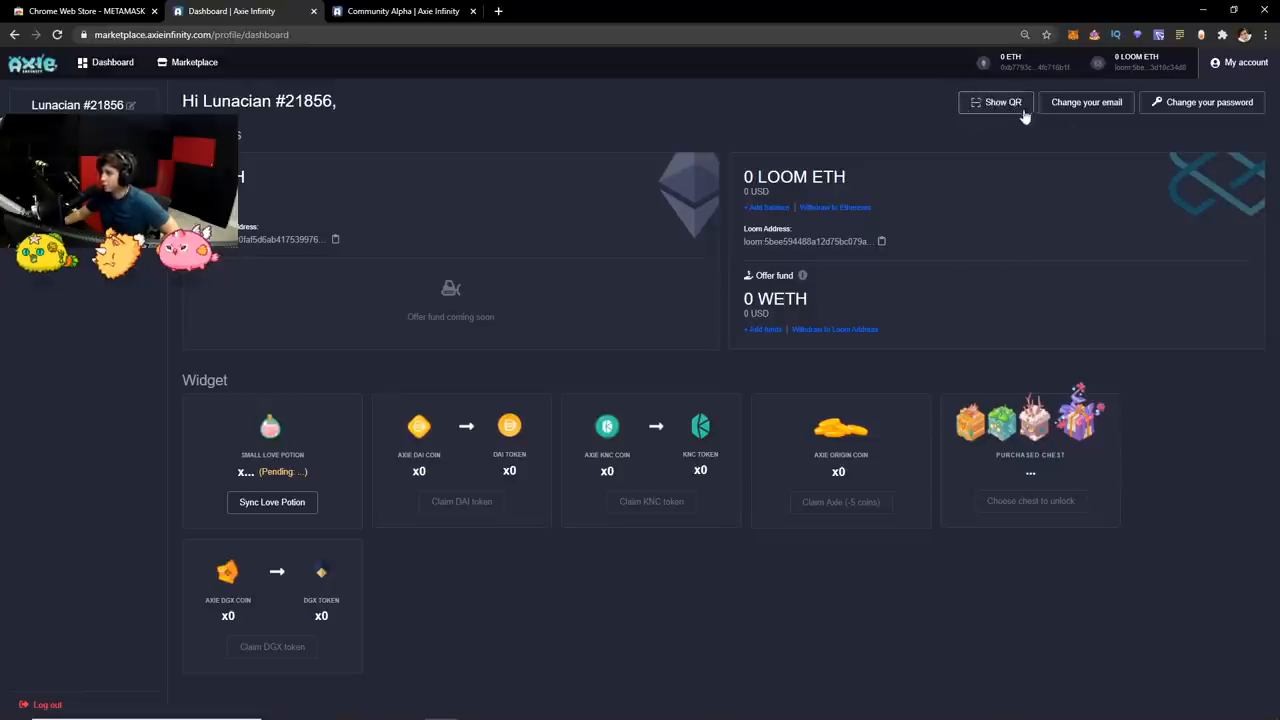
{"action": "mouse_move", "coordinate": [997, 112]}
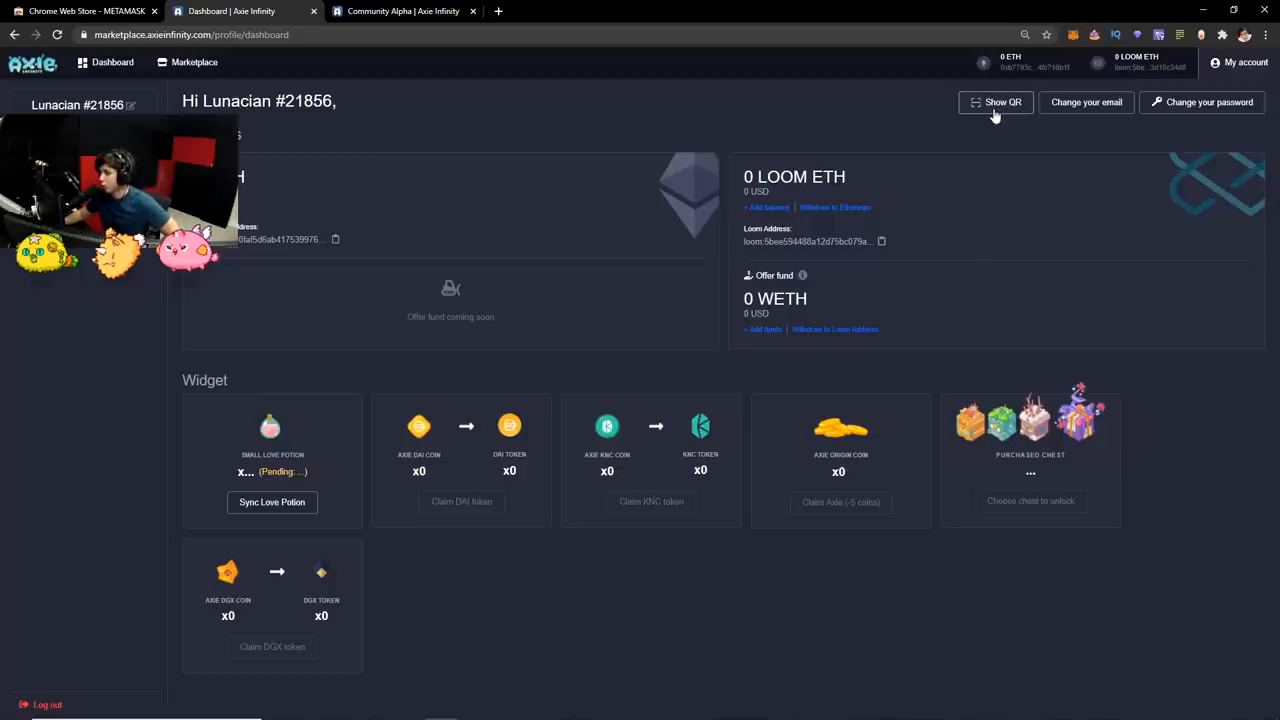
- Show the account QR code on the Marketplace dashboard
{"action": "left_click", "coordinate": [398, 11]}
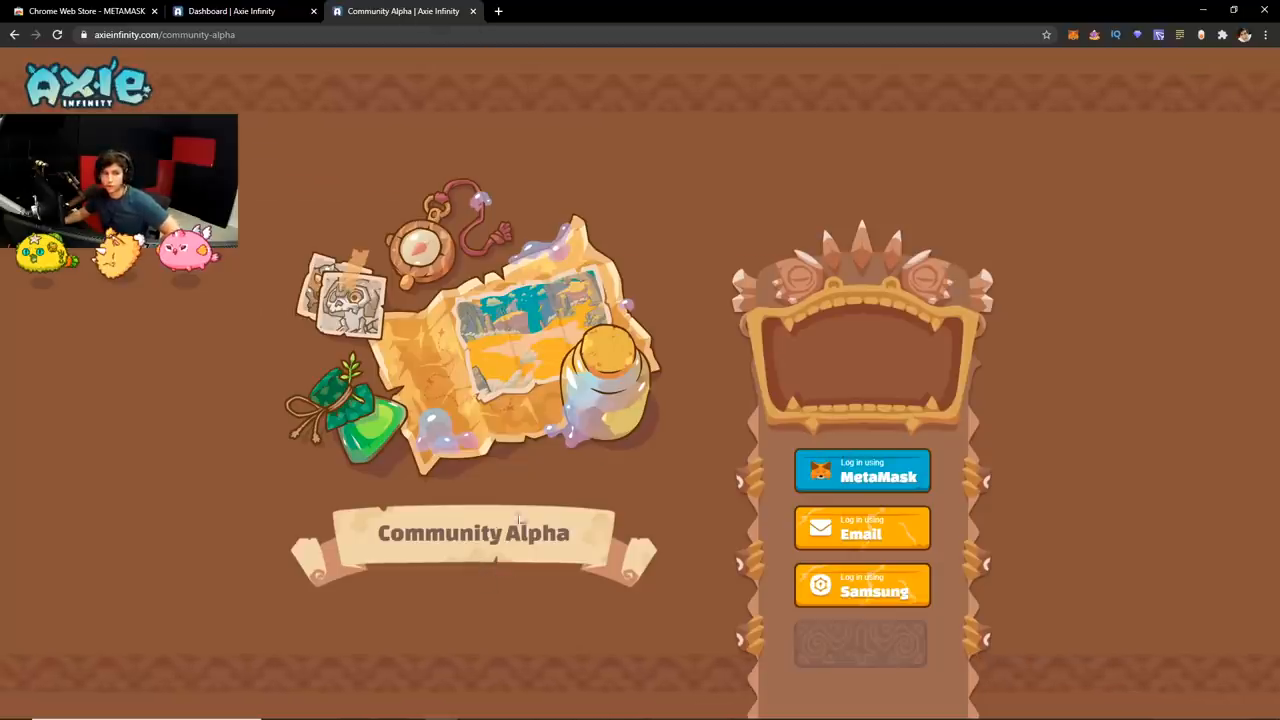
{"action": "mouse_move", "coordinate": [885, 303]}
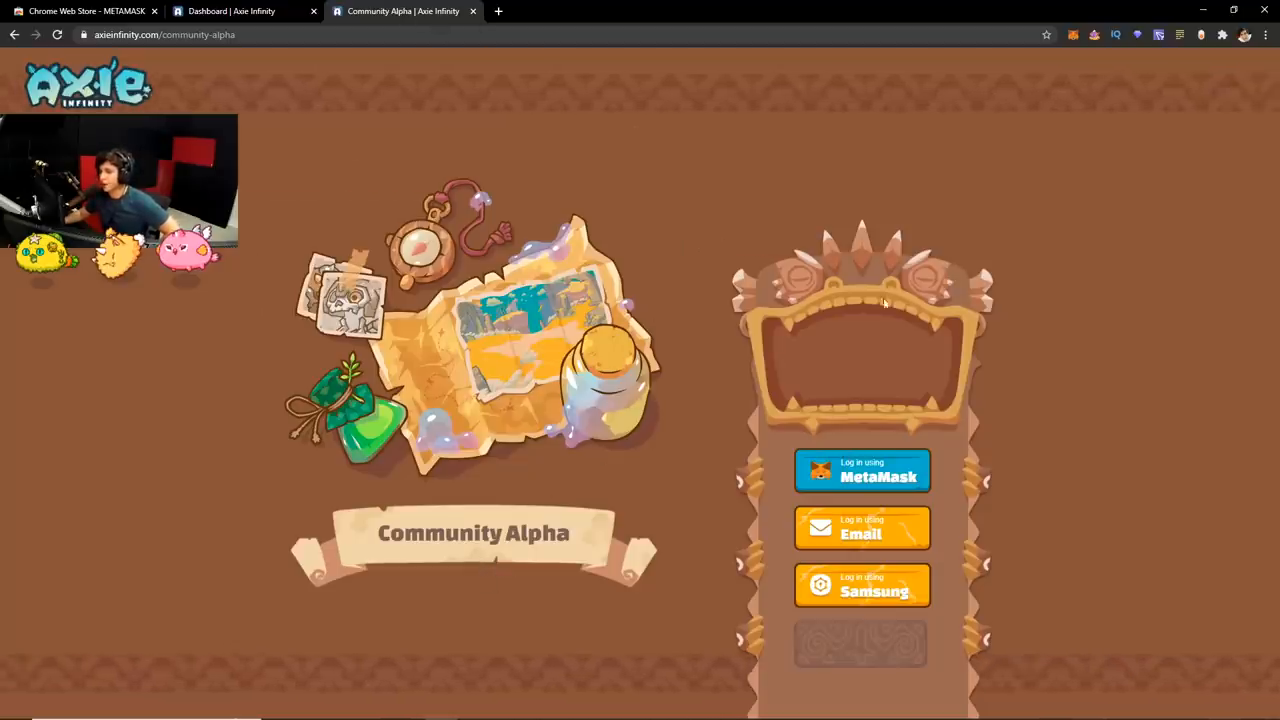
{"action": "mouse_move", "coordinate": [506, 54]}
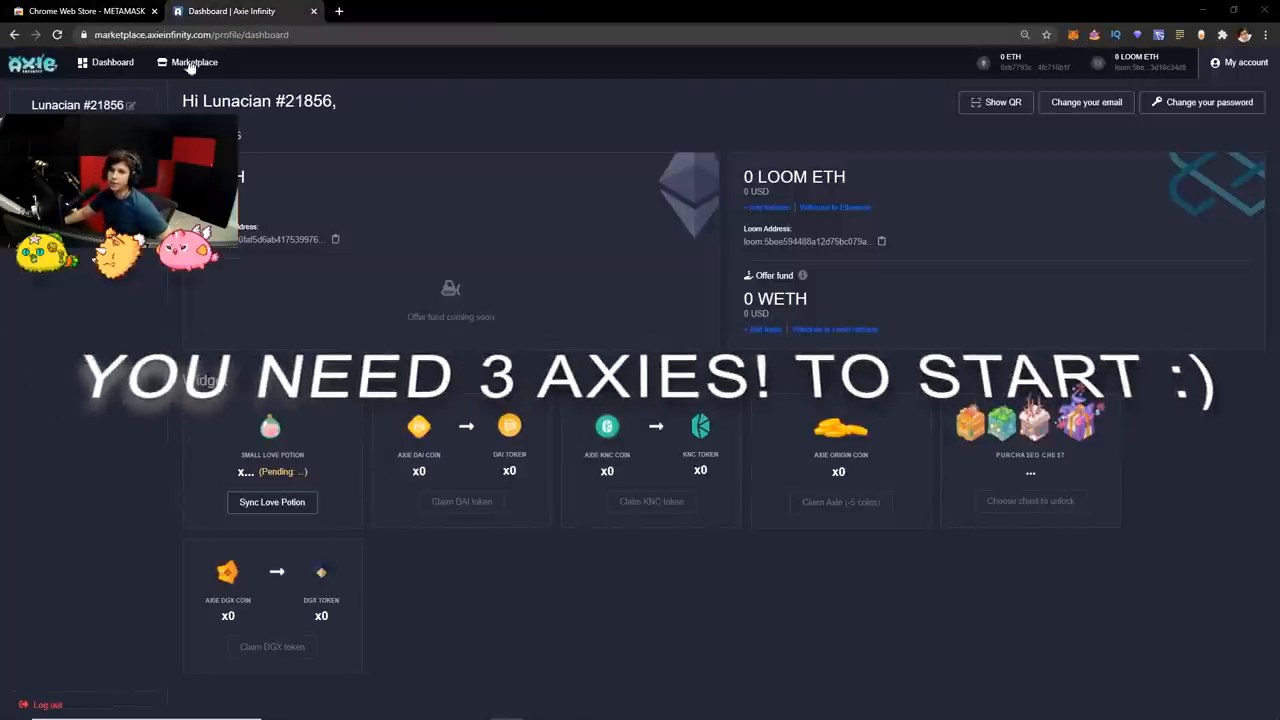
- Open the Marketplace listing of Axies for sale from the top navigation
{"action": "left_click", "coordinate": [189, 61]}
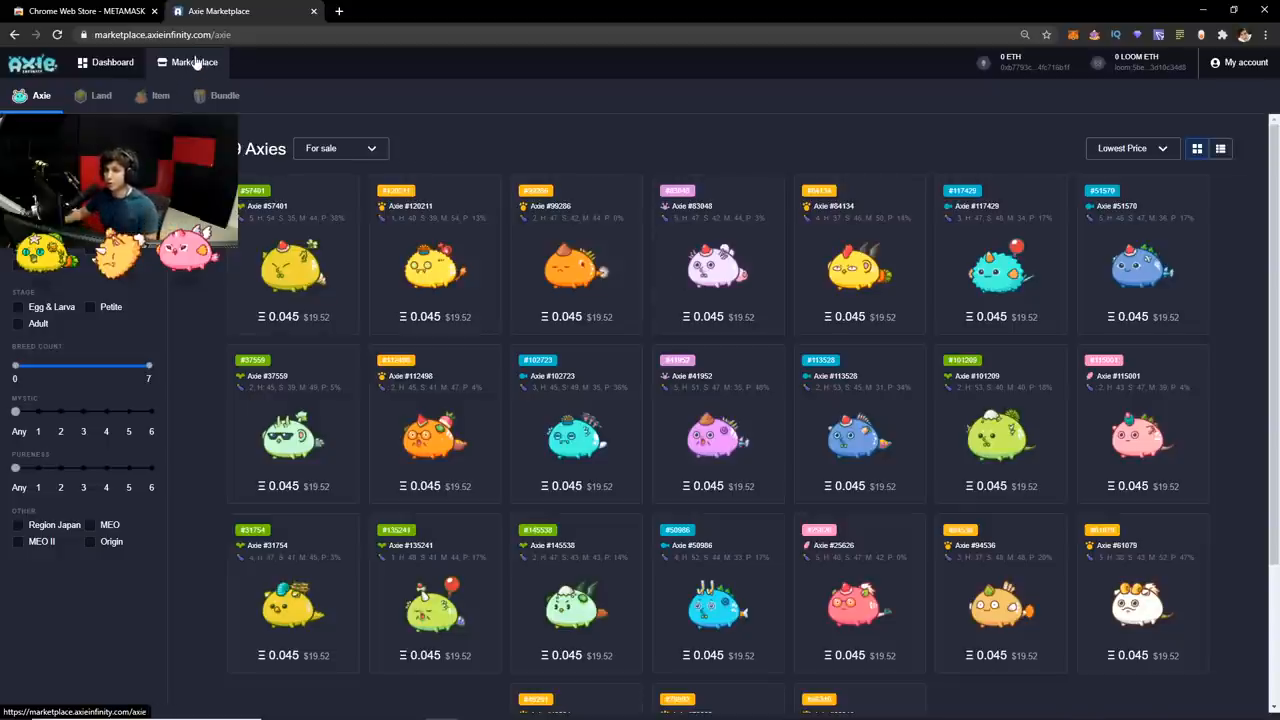
- Sort the Axie listings by Lowest Price
{"action": "left_click", "coordinate": [1132, 148]}
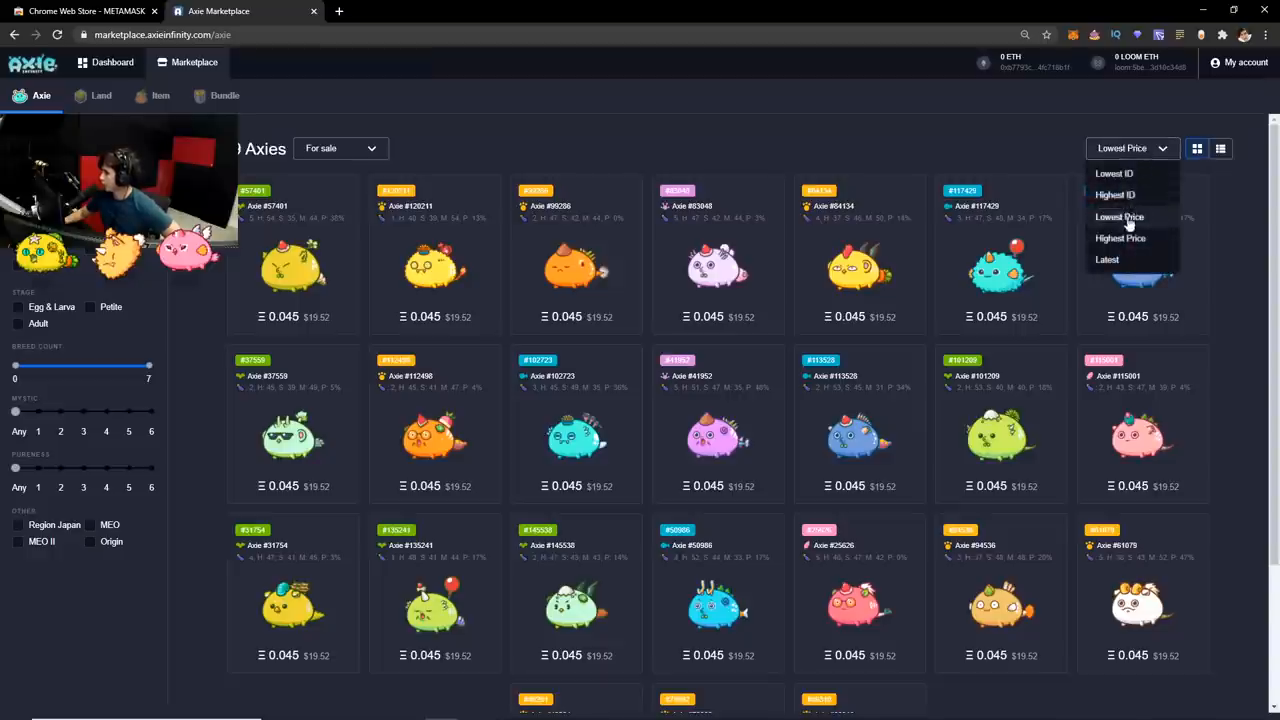
{"action": "left_click", "coordinate": [1119, 217]}
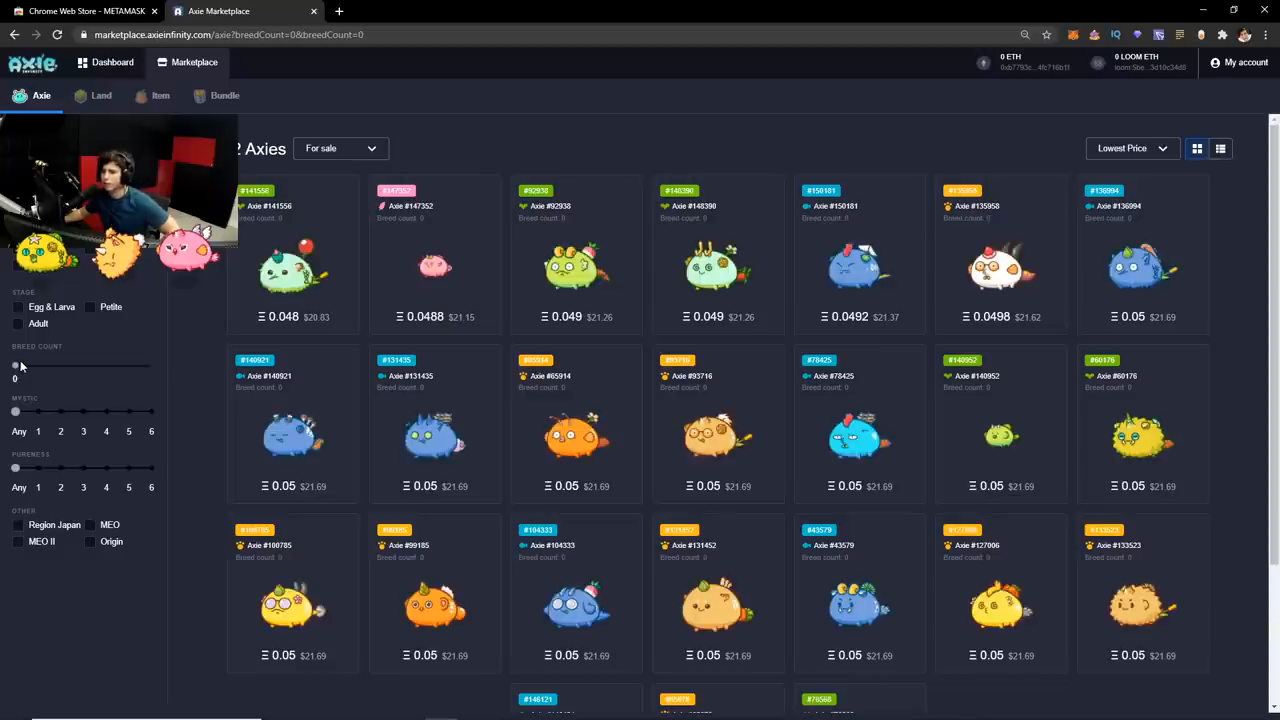
{"action": "mouse_move", "coordinate": [616, 315]}
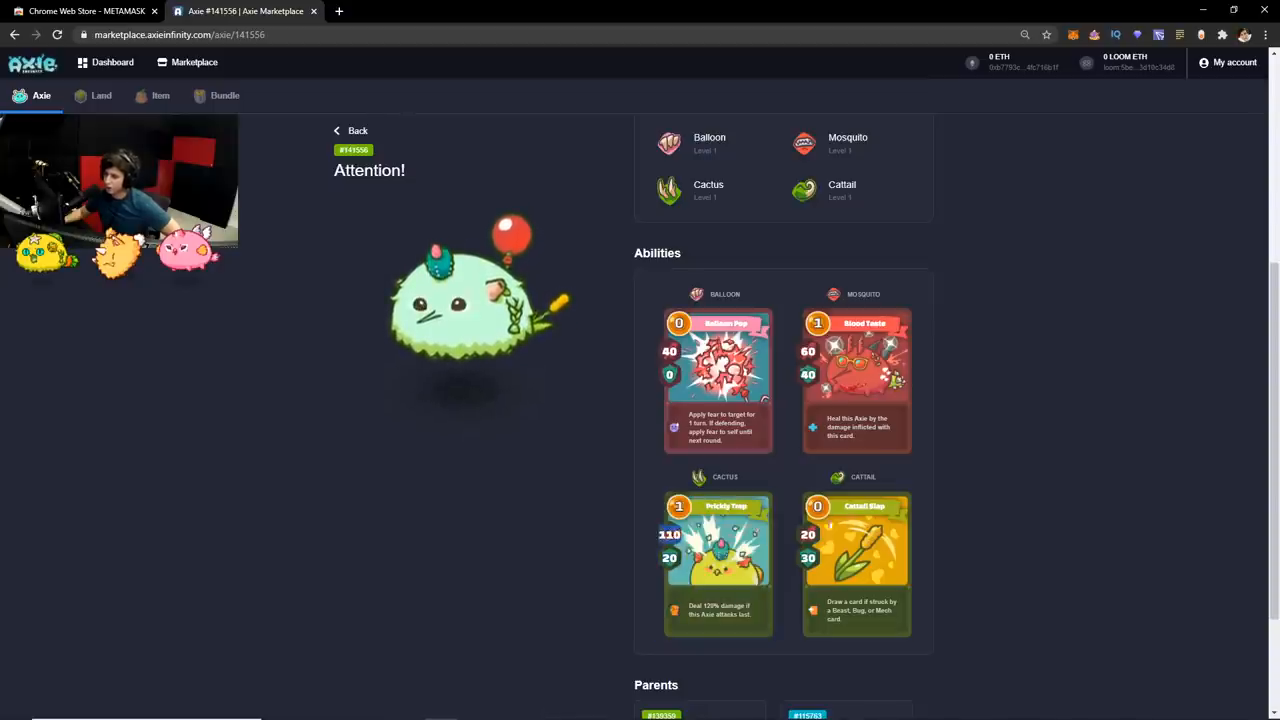
- Go back to the listing and scroll through Axie #92938's details
{"action": "left_click", "coordinate": [351, 130]}
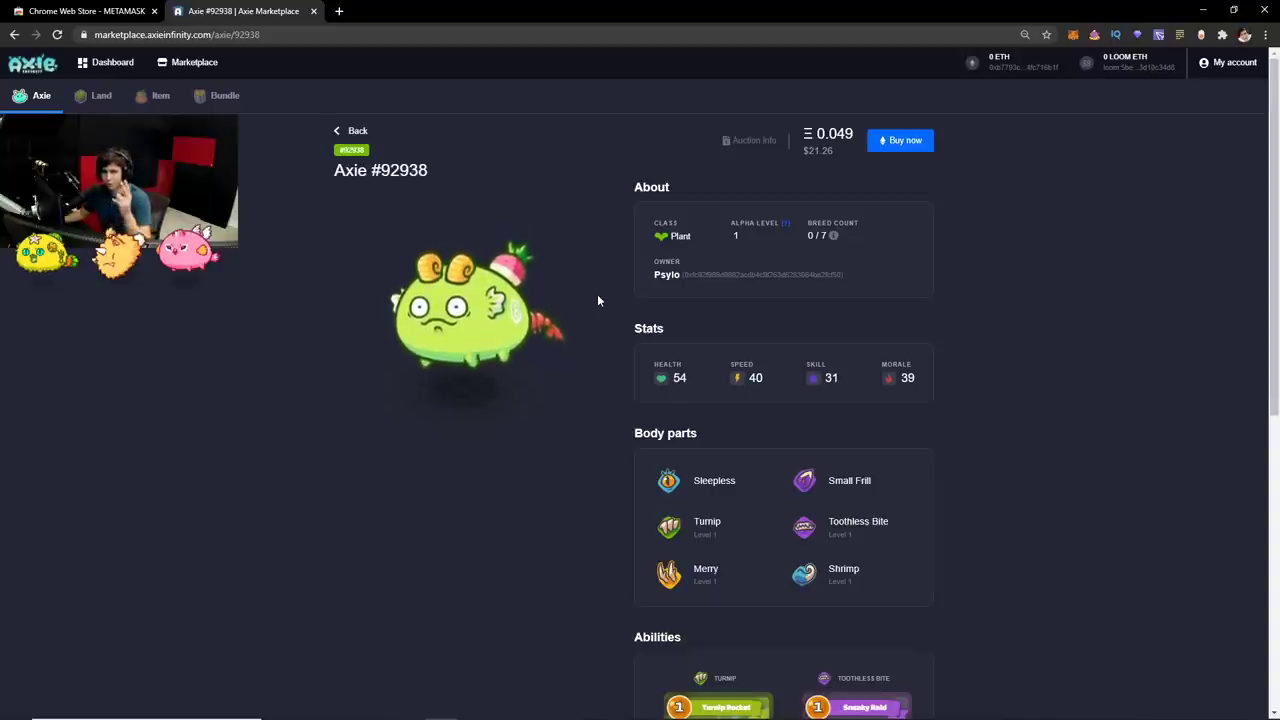
{"action": "scroll", "scroll_direction": "down", "scroll_amount": 3}
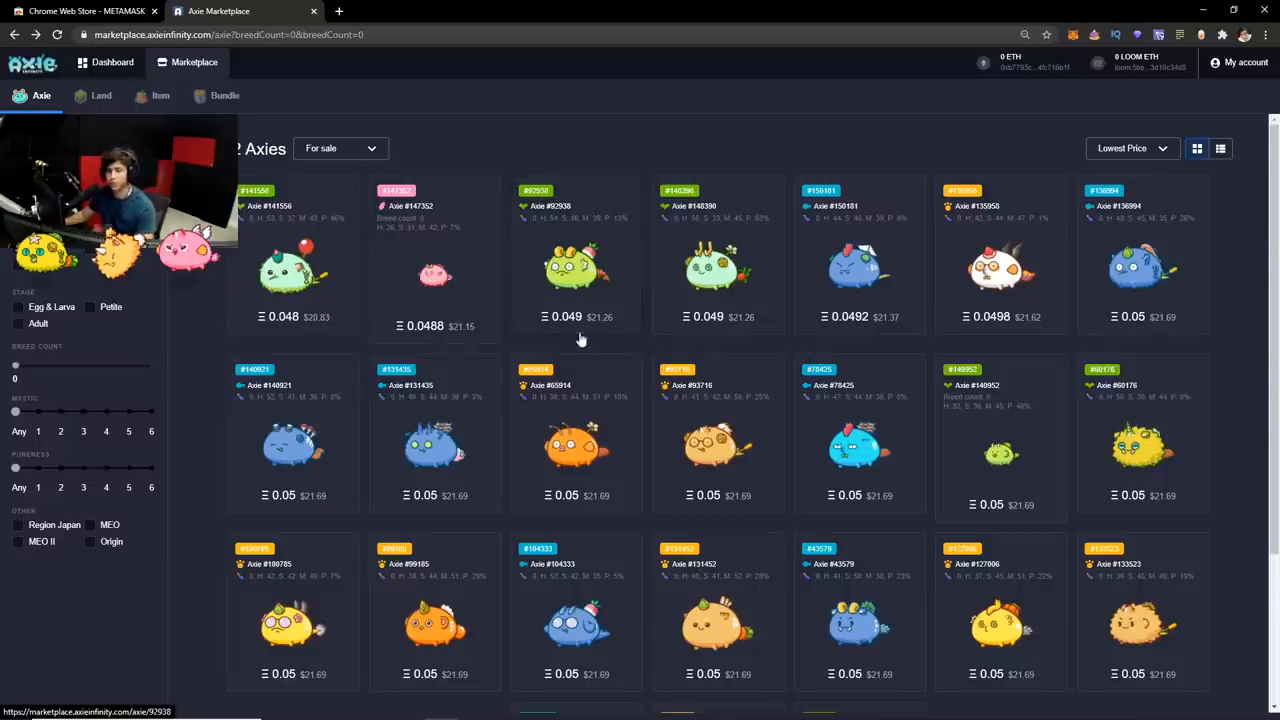
{"action": "mouse_move", "coordinate": [366, 305]}
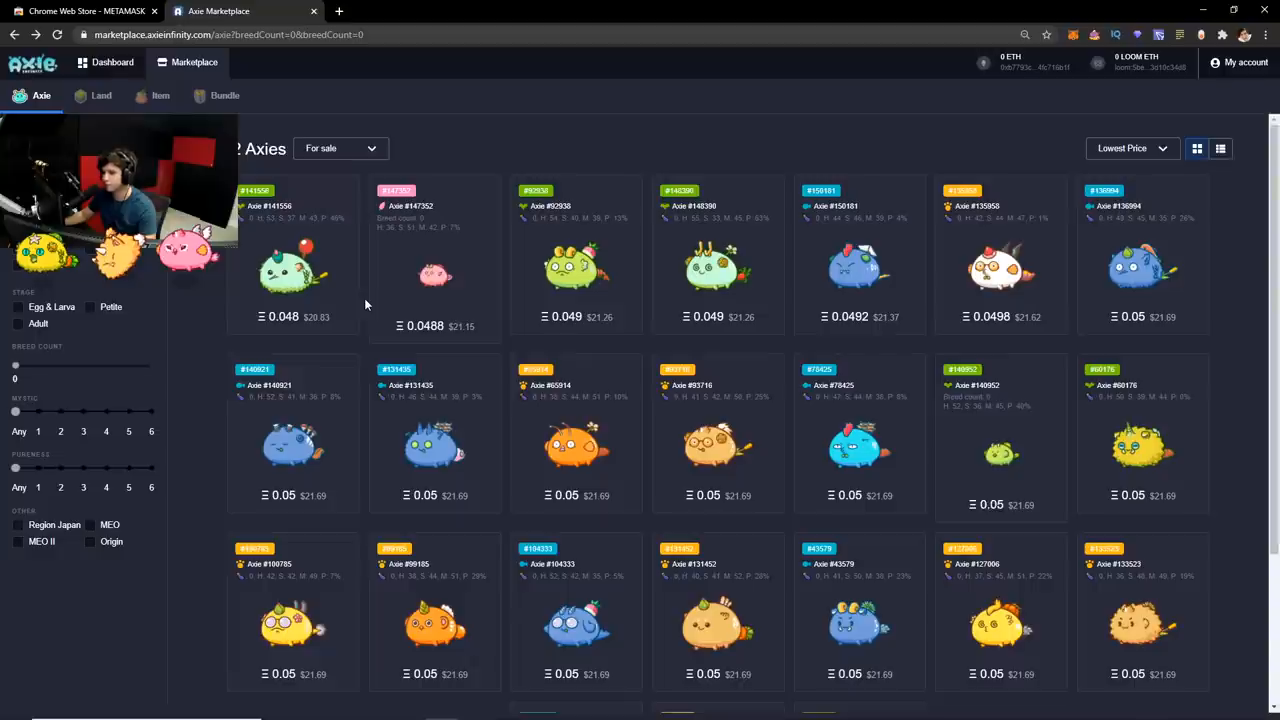
{"action": "mouse_move", "coordinate": [365, 326]}
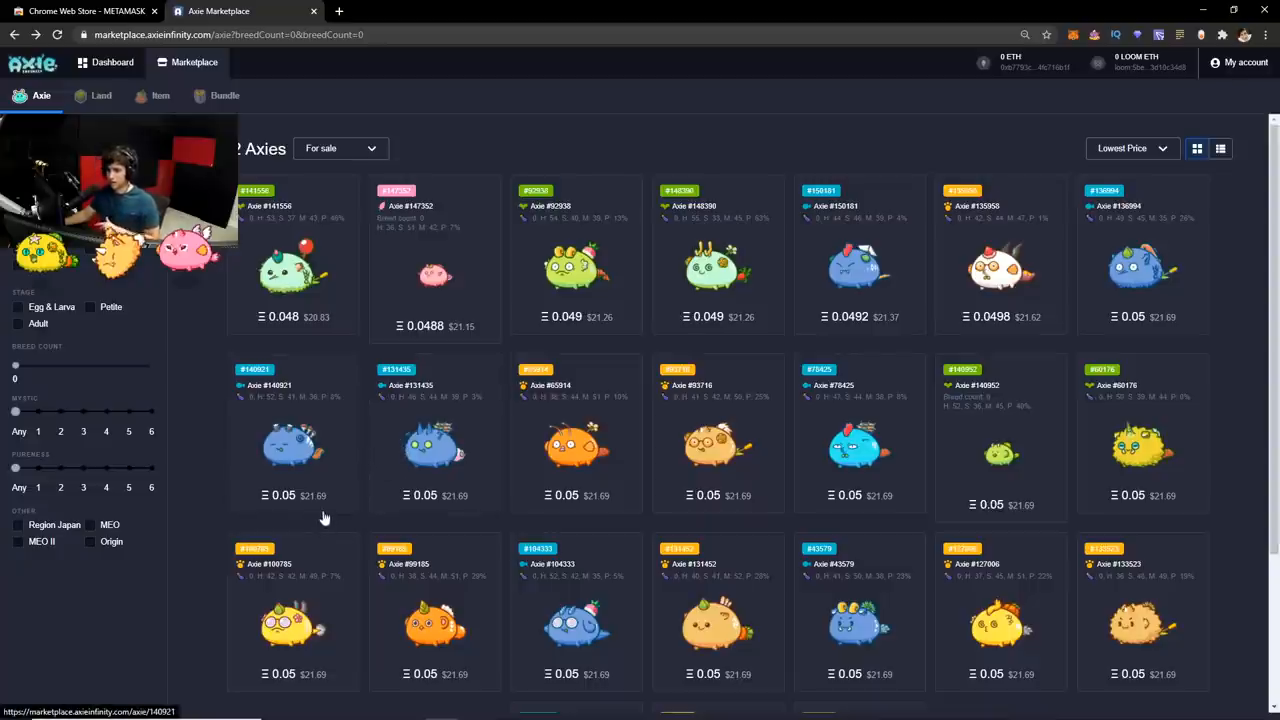
{"action": "mouse_move", "coordinate": [323, 468]}
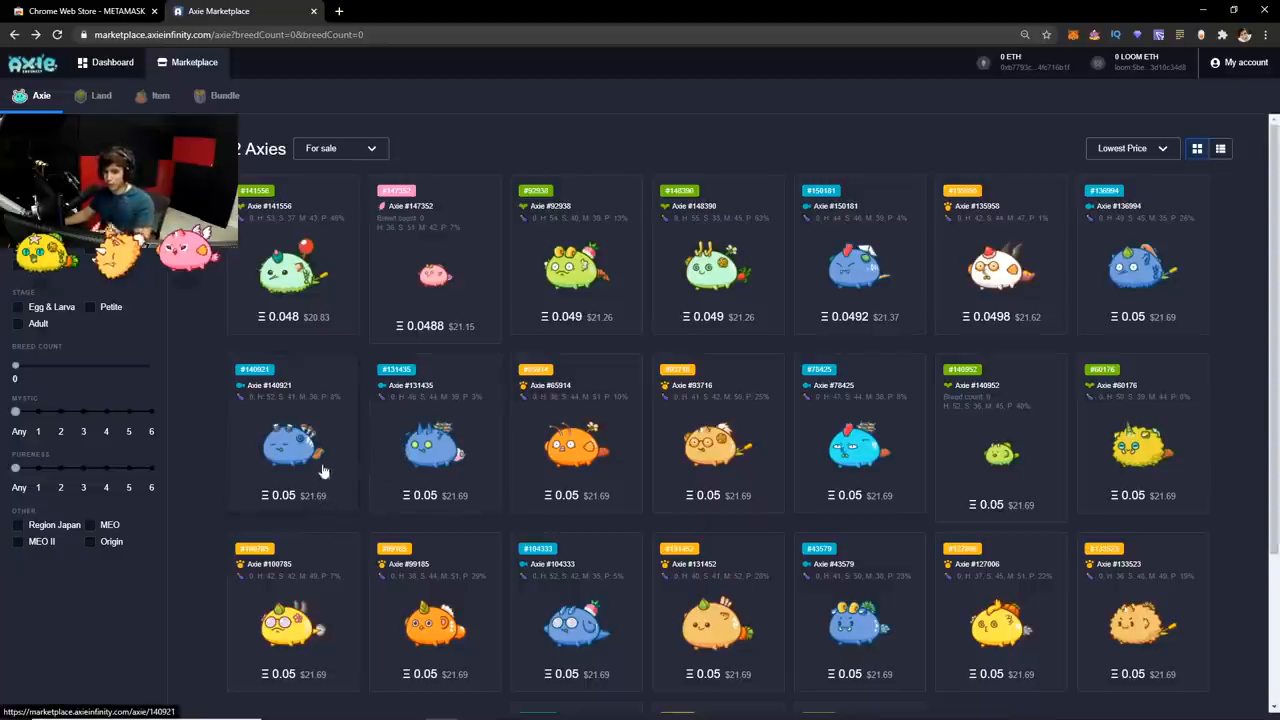
{"action": "mouse_move", "coordinate": [355, 524]}
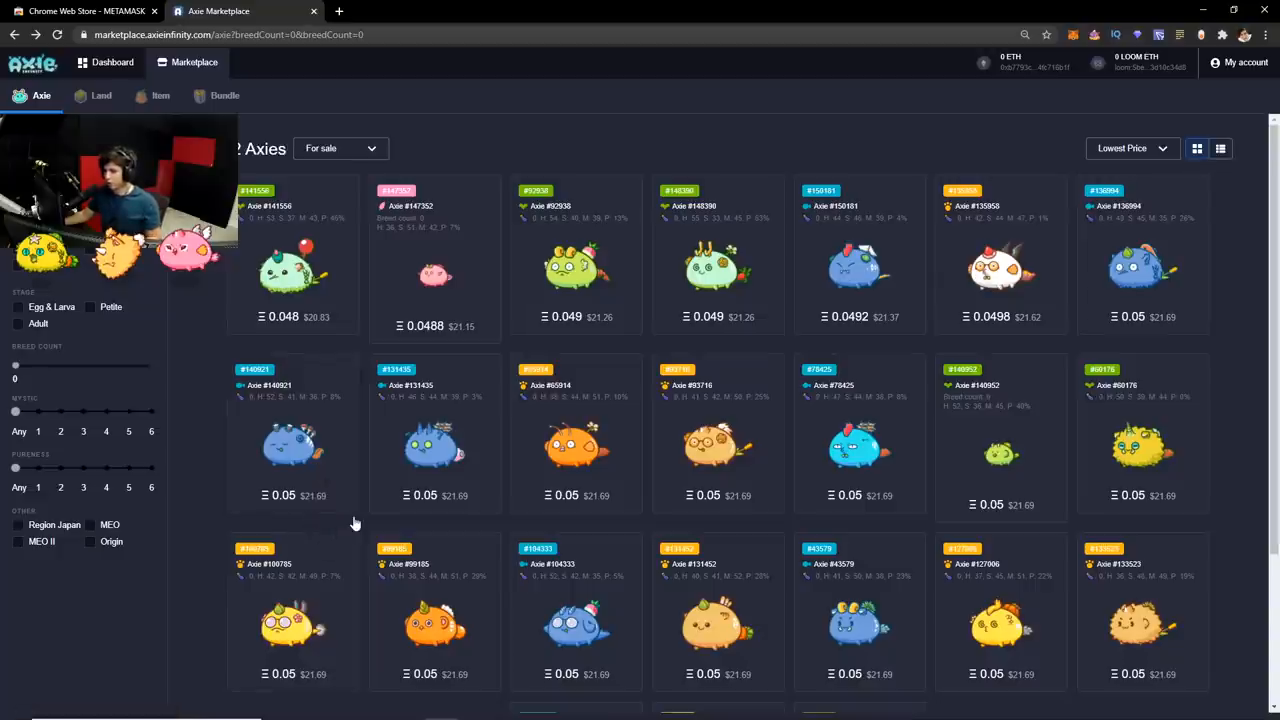
{"action": "mouse_move", "coordinate": [348, 524]}
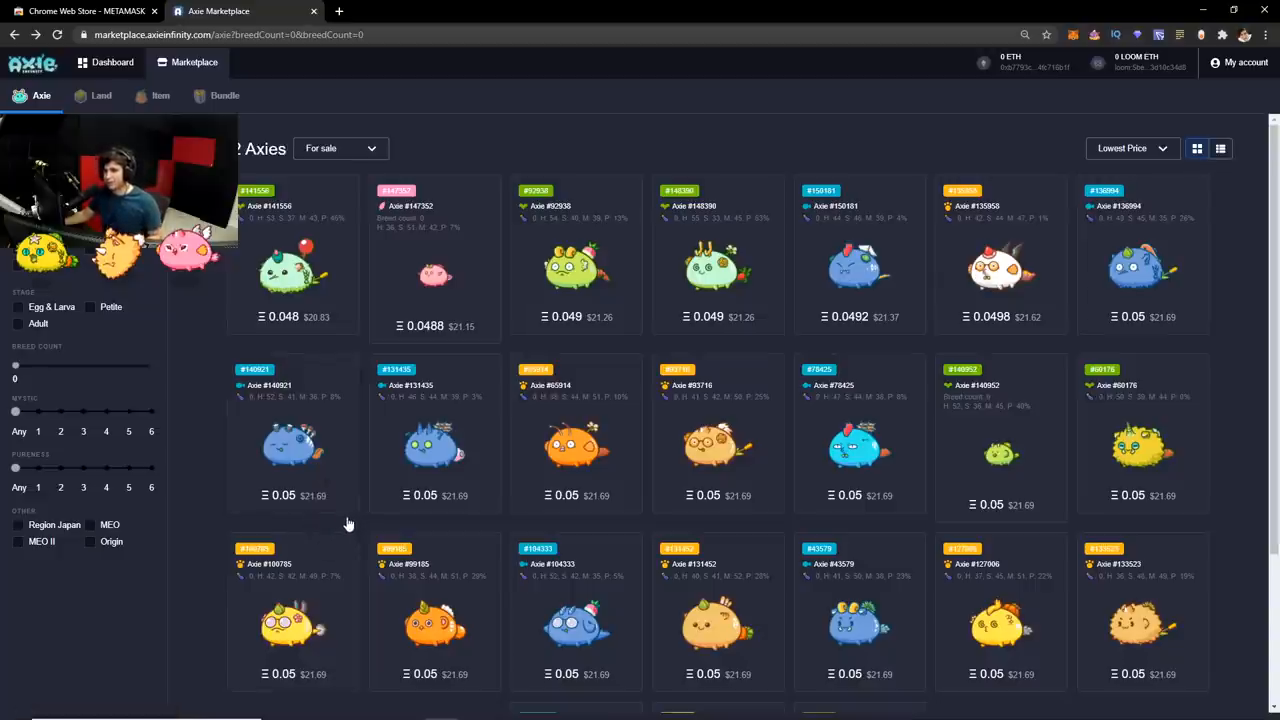
{"action": "mouse_move", "coordinate": [322, 541]}
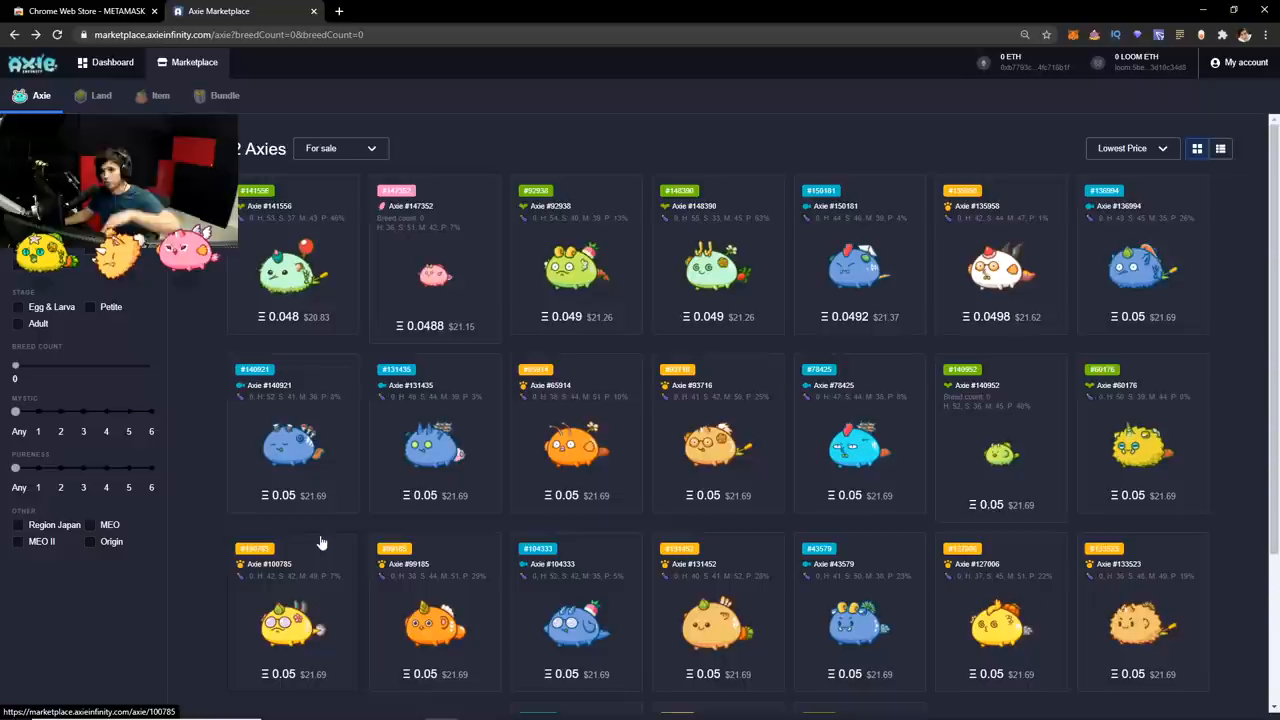
{"action": "mouse_move", "coordinate": [303, 567]}
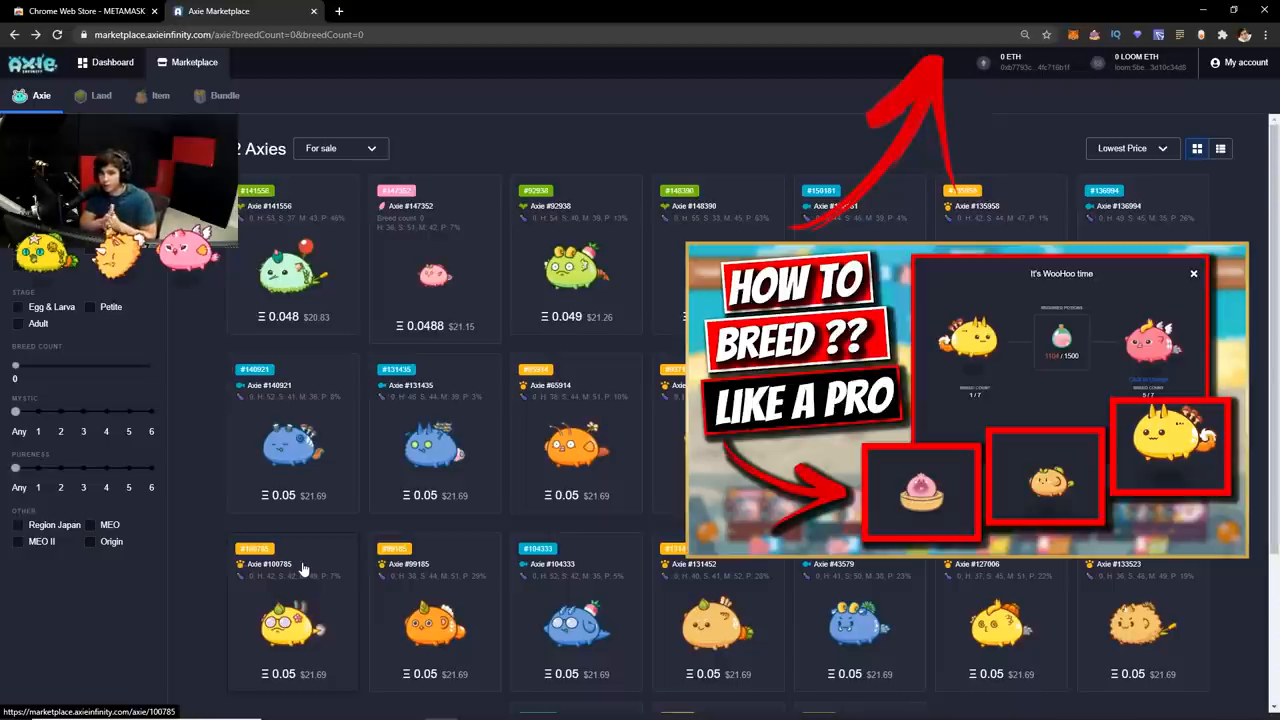
- Browse the lowest-price For sale listings, then open the Axie Infinity launcher
{"action": "left_click", "coordinate": [1191, 272]}
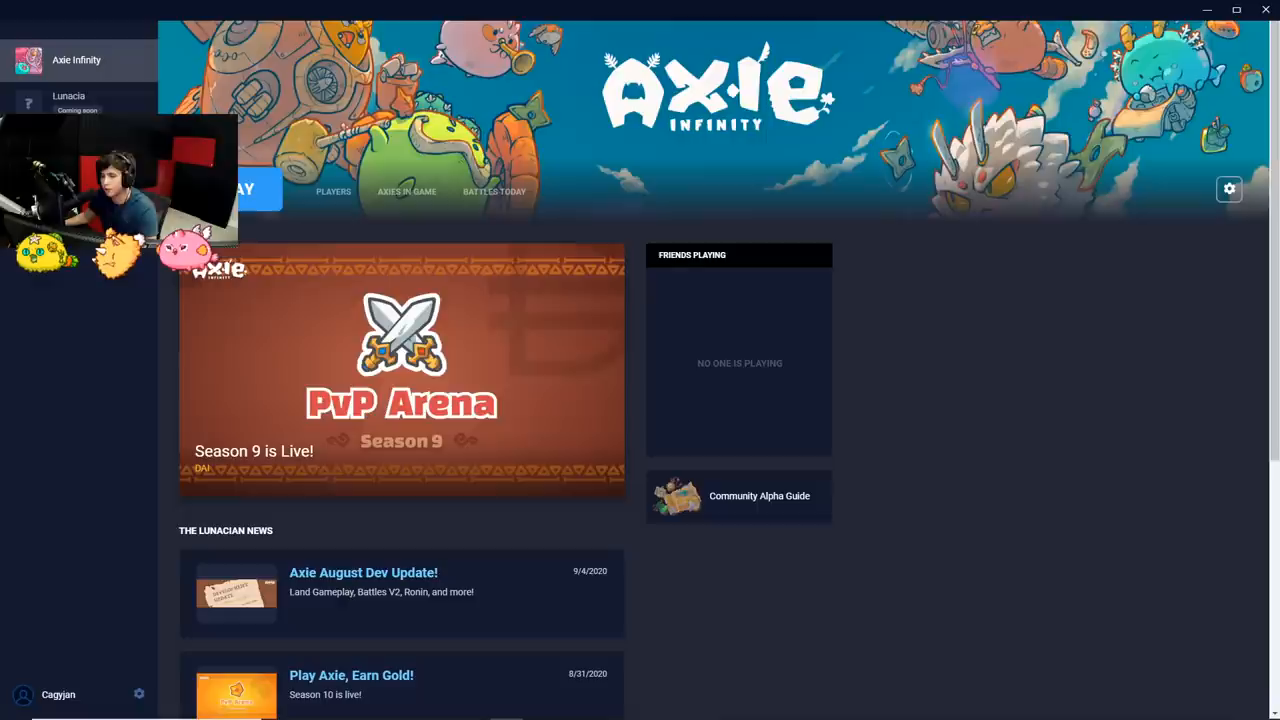
{"action": "mouse_move", "coordinate": [258, 251]}
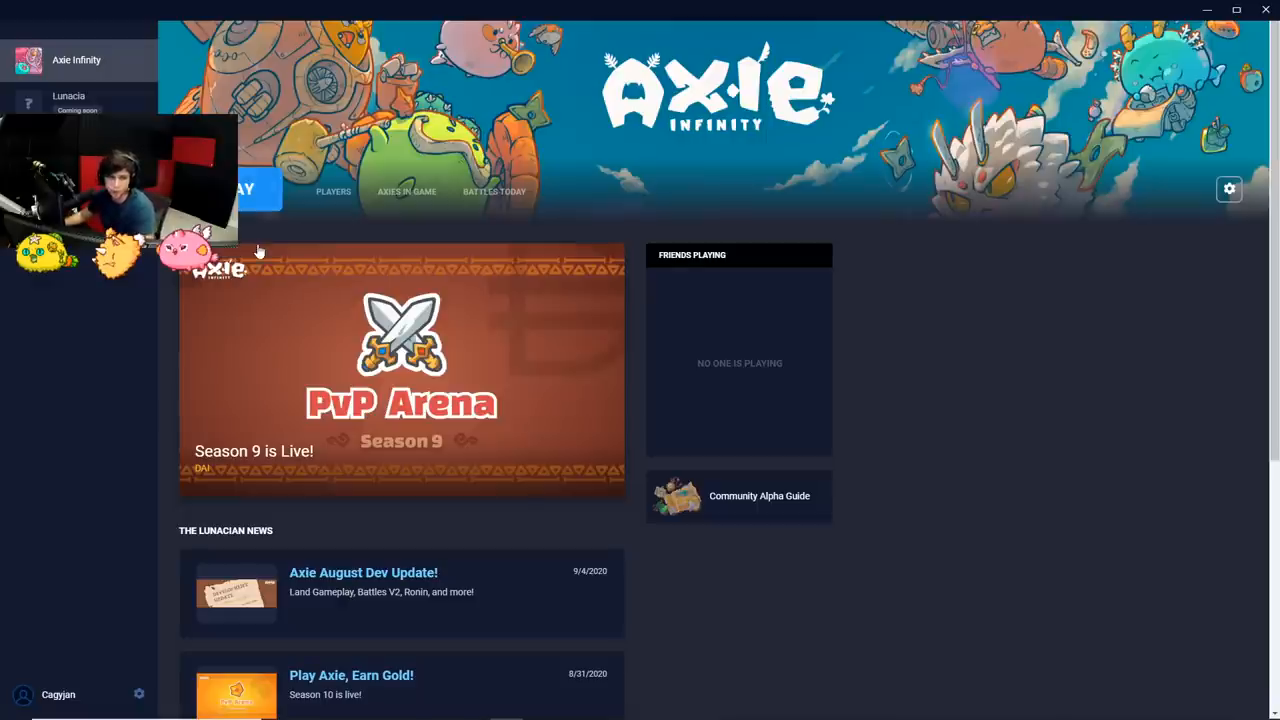
- Launch Axie Infinity from the launcher to reach the home screen
{"action": "left_click", "coordinate": [250, 190]}
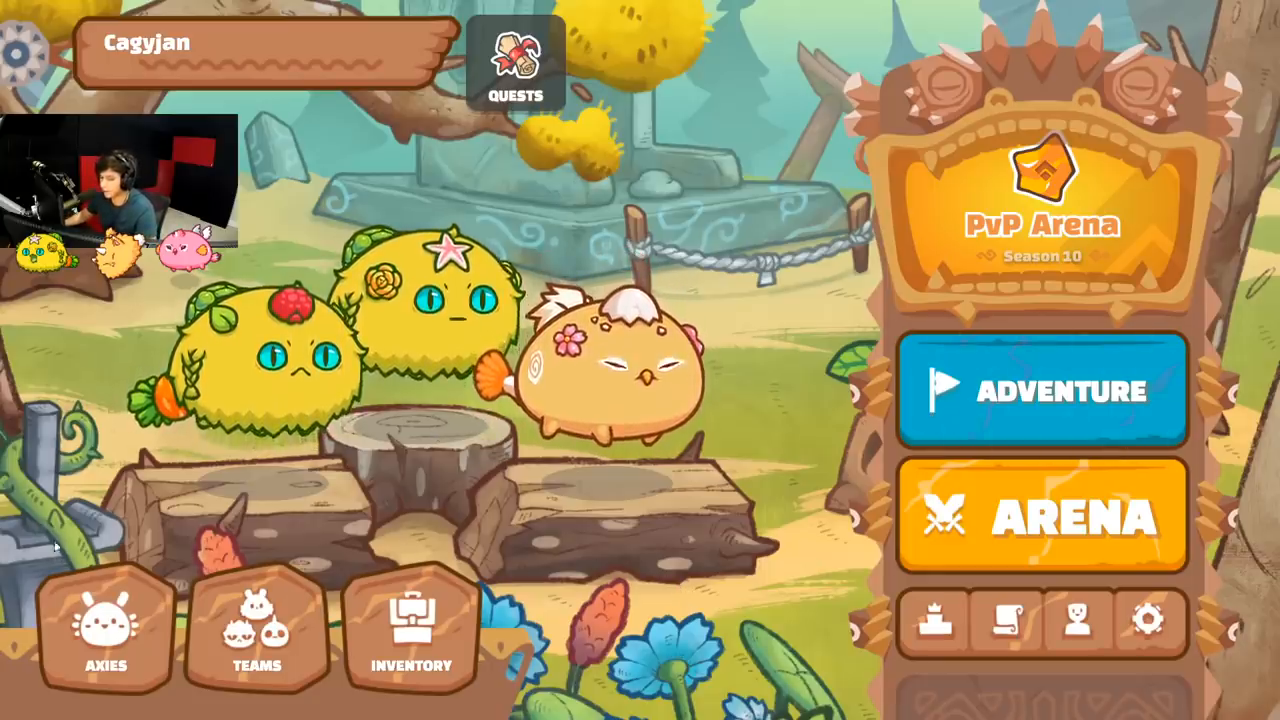
- Open the Axies collection and sync the Axies with the account
{"action": "left_click", "coordinate": [103, 633]}
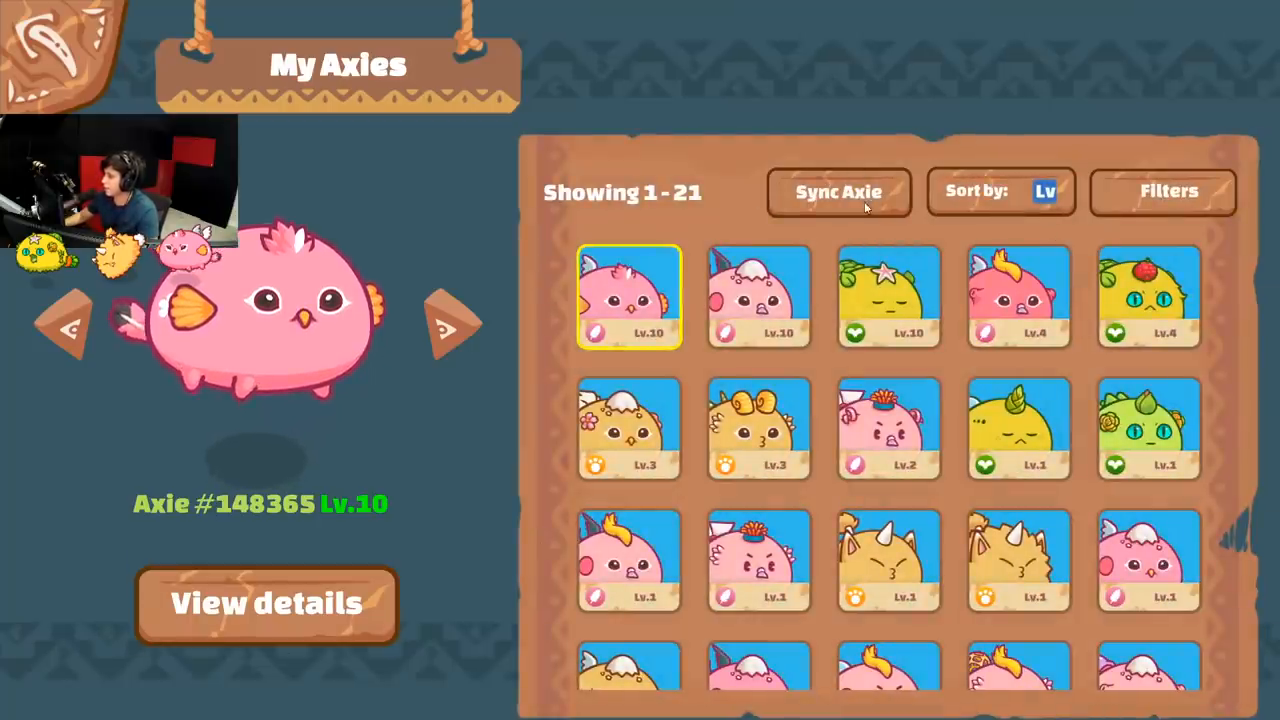
{"action": "left_click", "coordinate": [839, 191]}
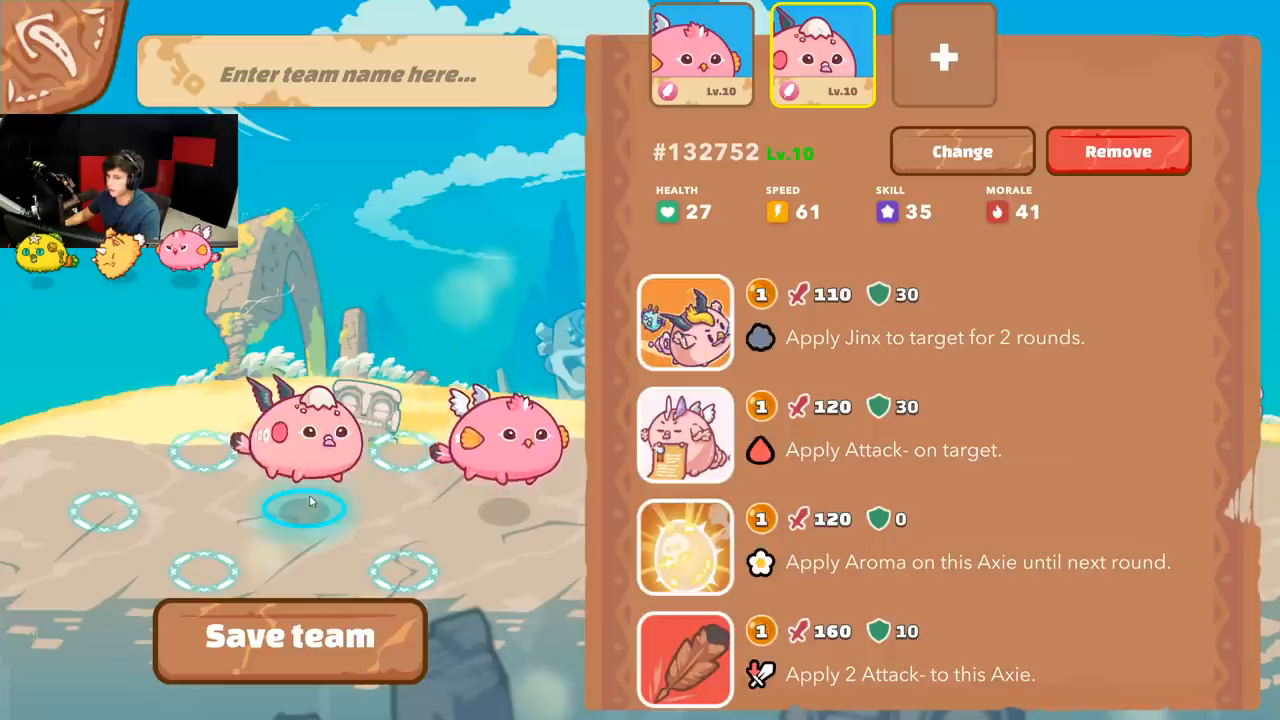
- Continue assembling the three-Axie team lineup in the team builder
{"action": "left_click", "coordinate": [944, 55]}
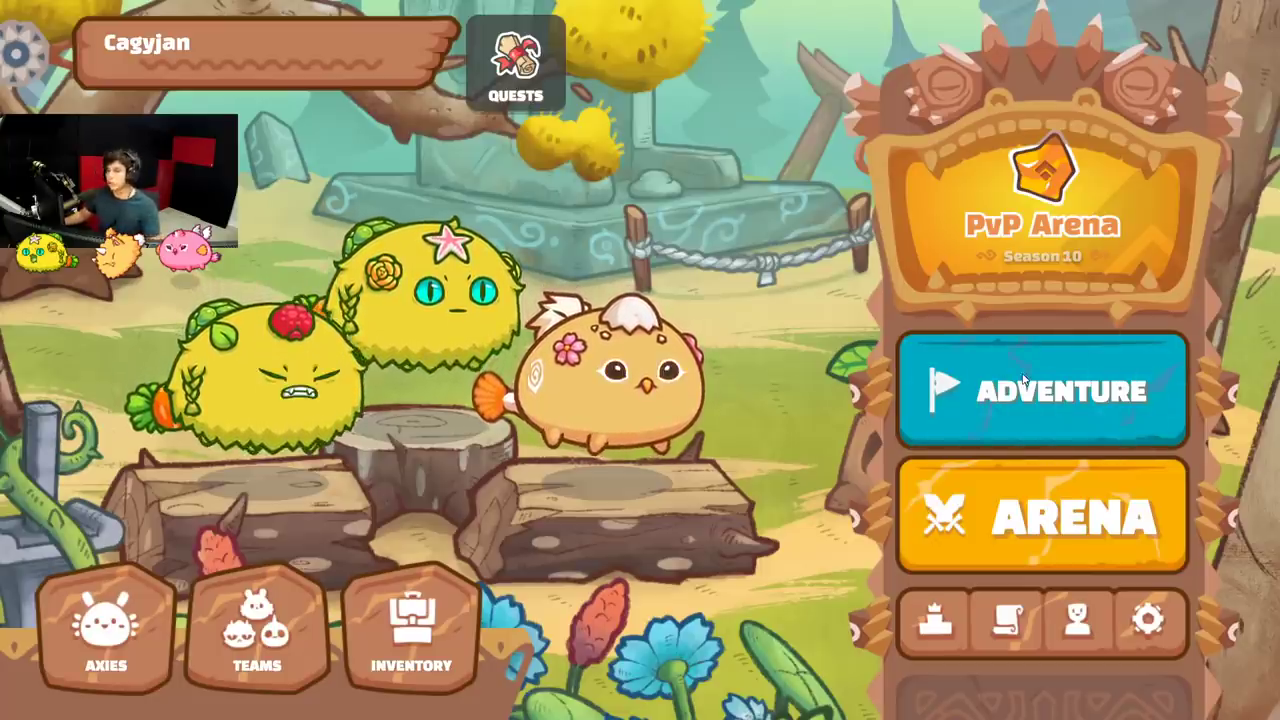
- Open the adventure map and start the Lunacia Ruin 6 battle
{"action": "left_click", "coordinate": [1042, 391]}
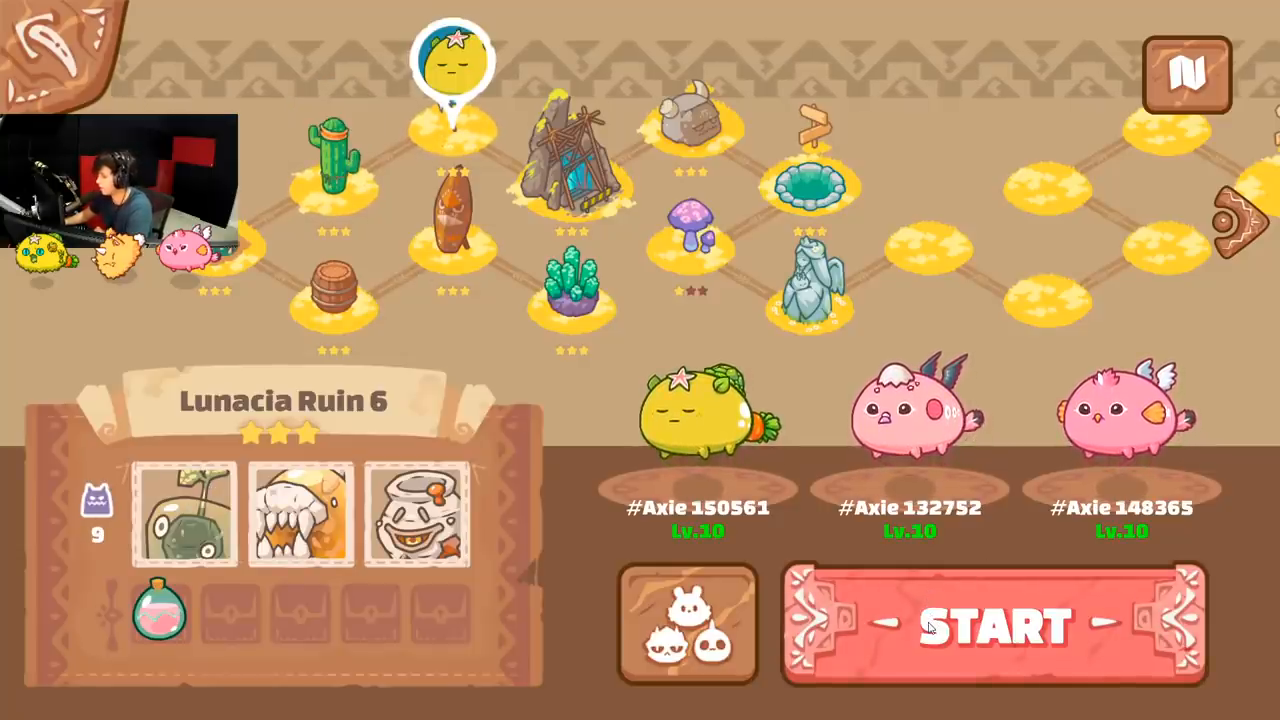
{"action": "left_click", "coordinate": [995, 625]}
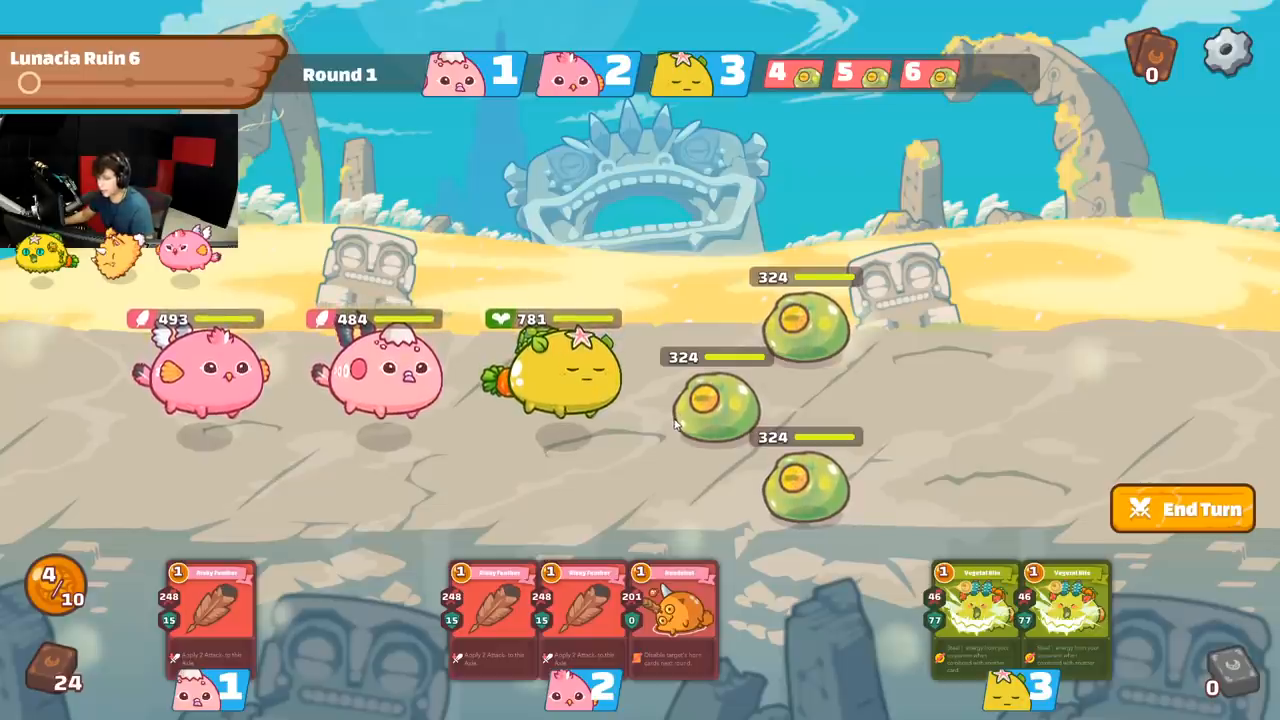
{"action": "mouse_move", "coordinate": [494, 408]}
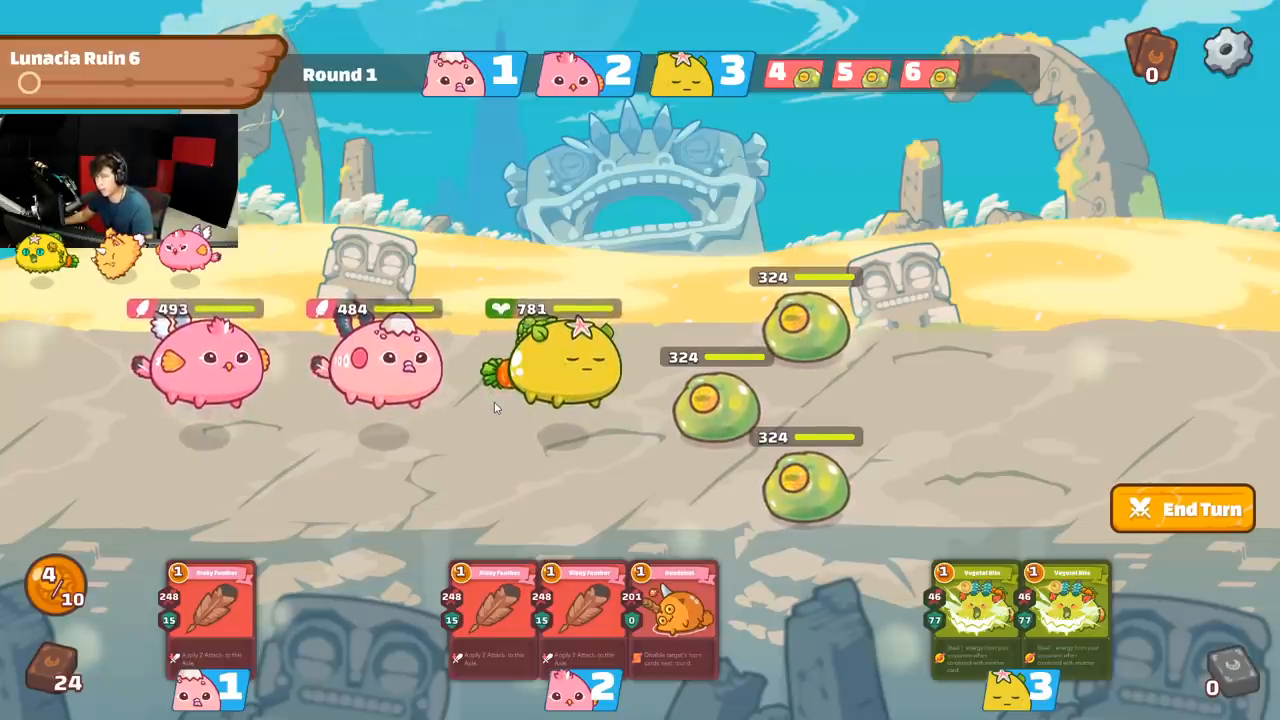
{"action": "mouse_move", "coordinate": [508, 408]}
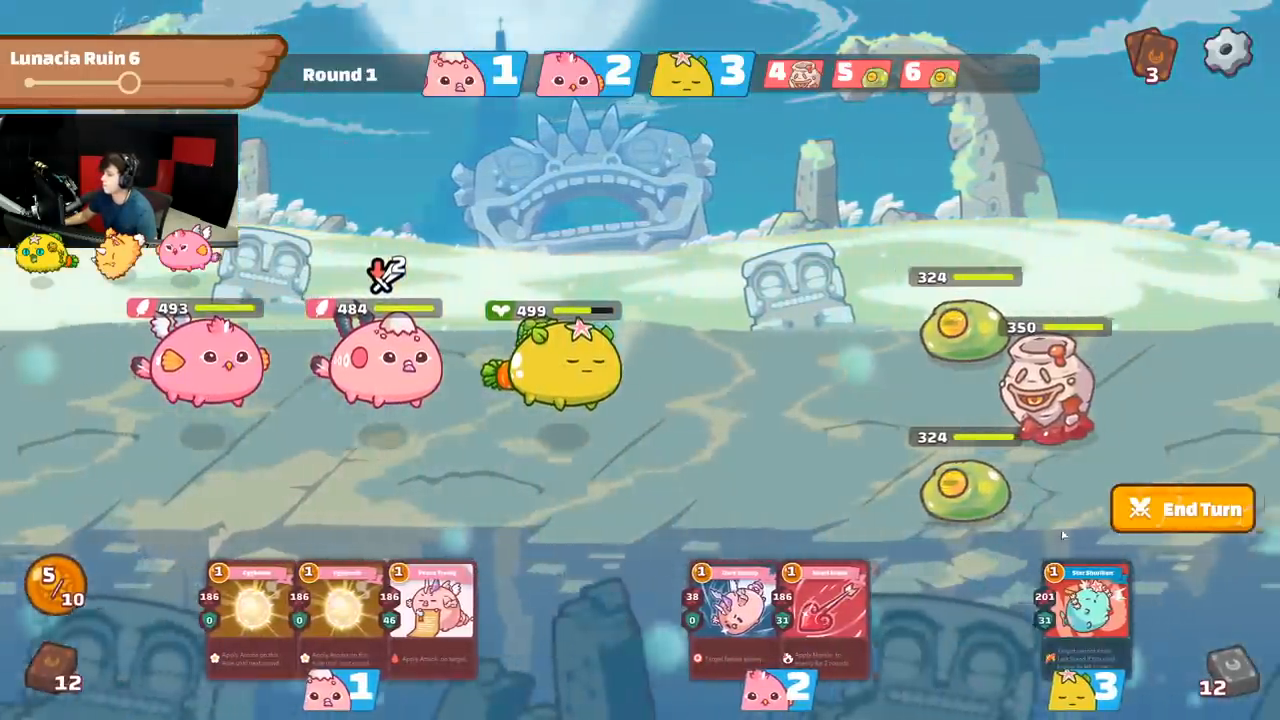
- End the current turn in the Lunacia Ruin 6 battle
{"action": "left_click", "coordinate": [1184, 509]}
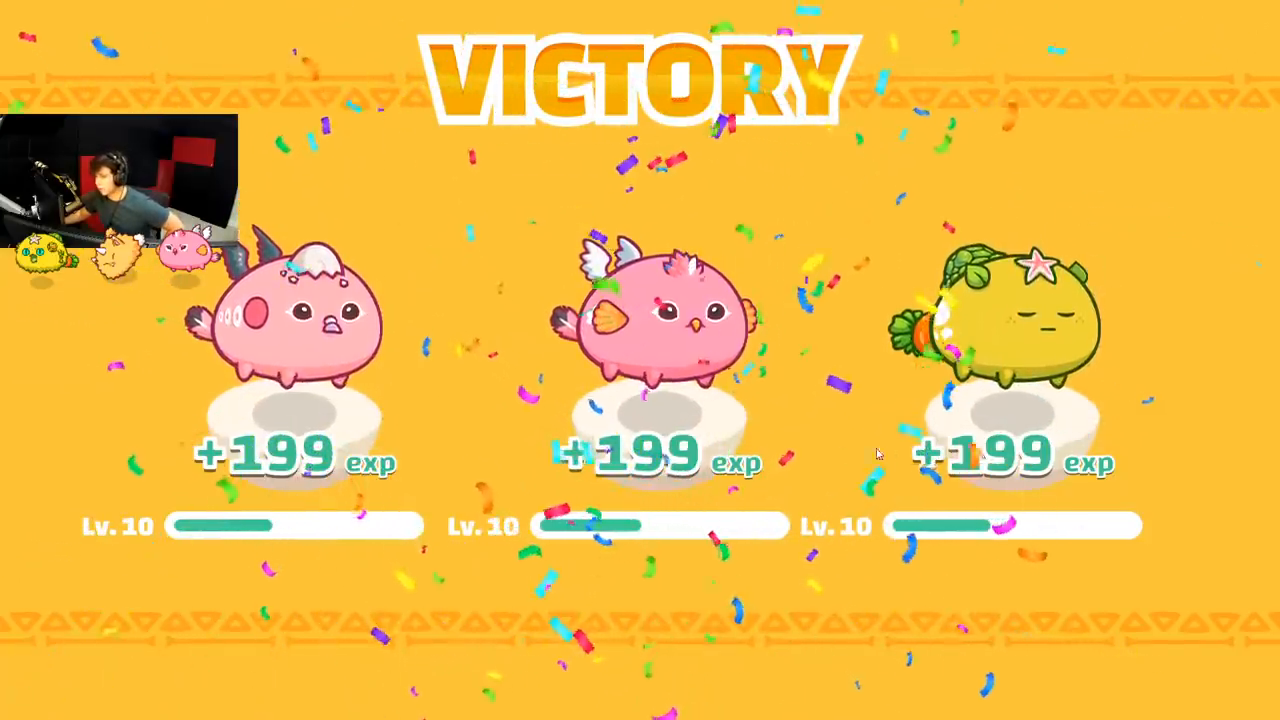
{"action": "mouse_move", "coordinate": [592, 388]}
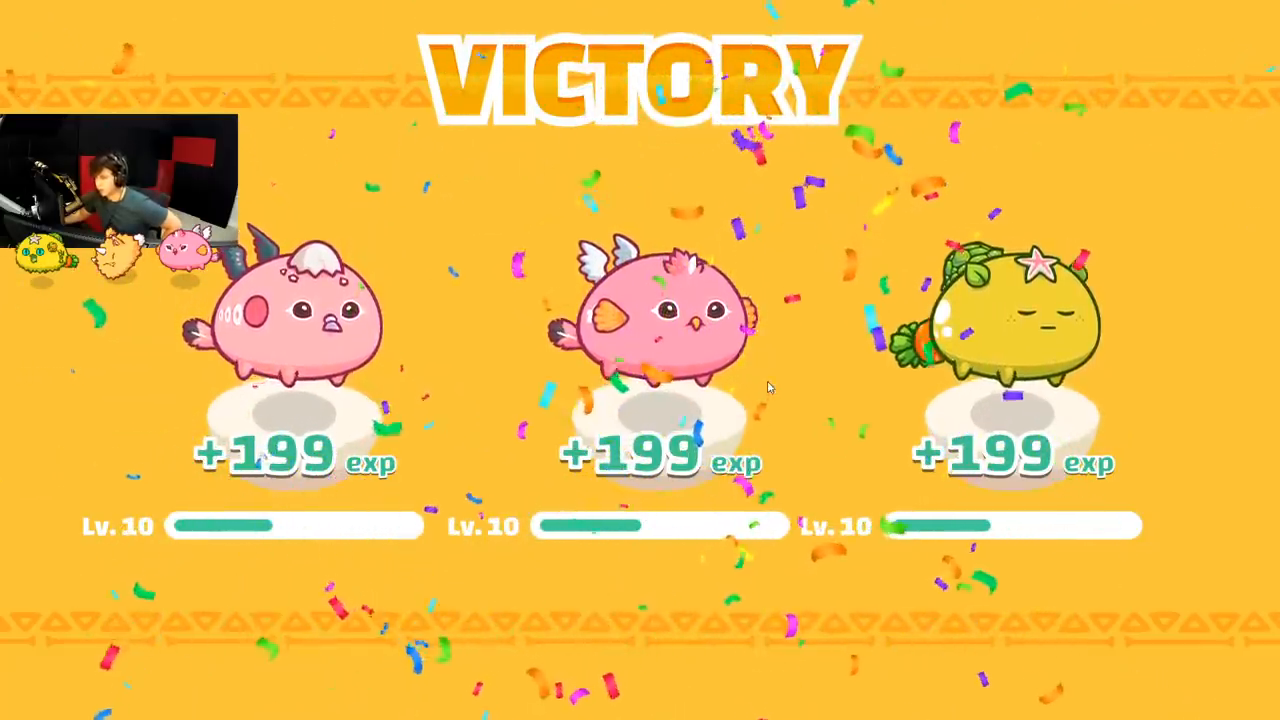
{"action": "mouse_move", "coordinate": [855, 383]}
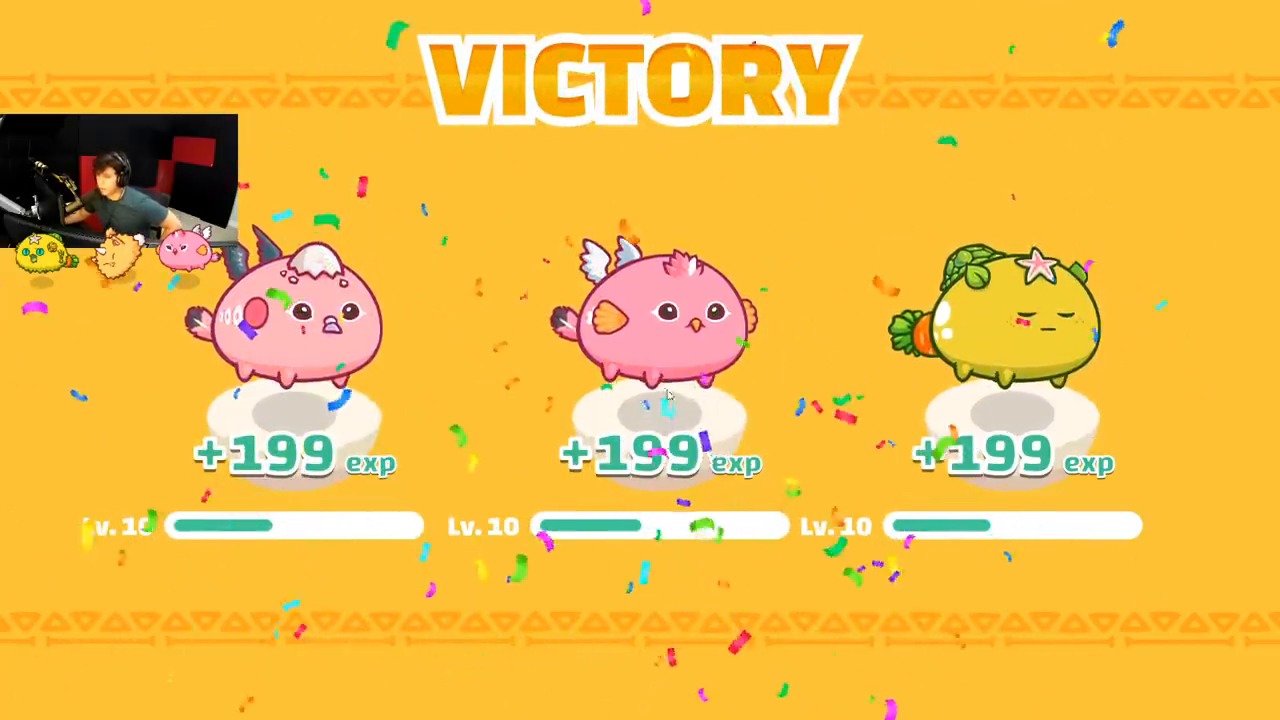
{"action": "mouse_move", "coordinate": [465, 392]}
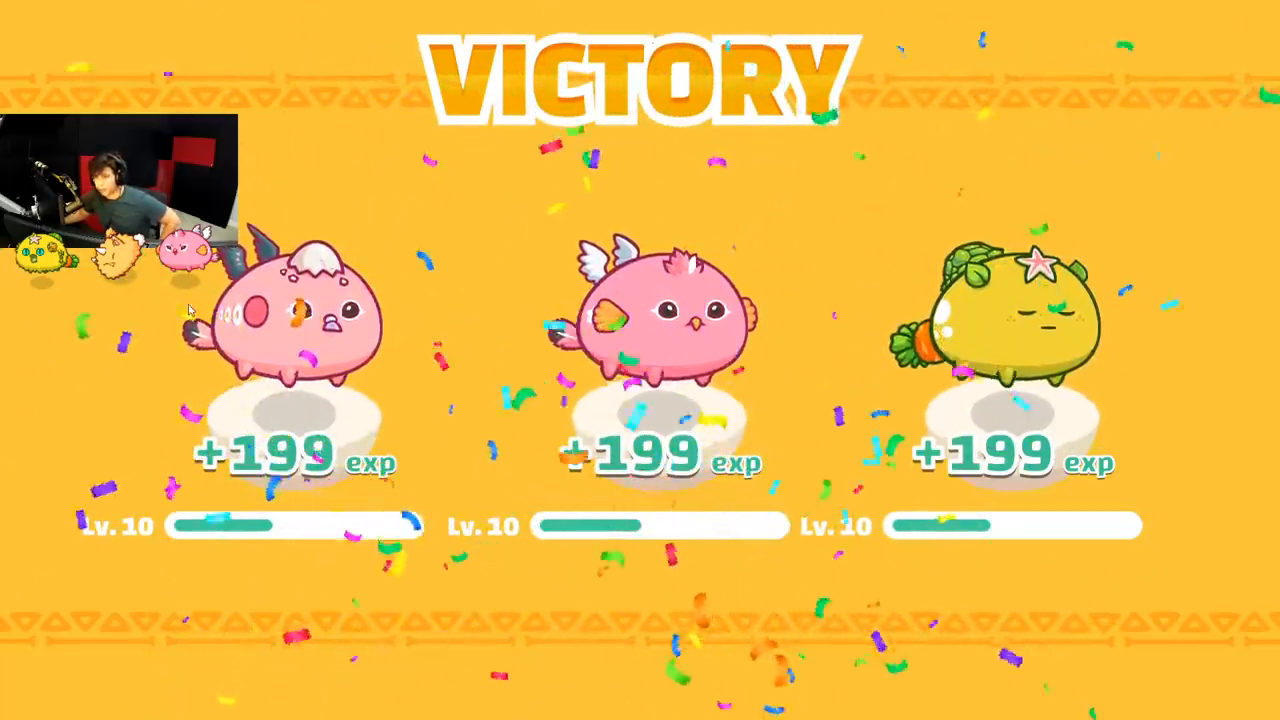
{"action": "mouse_move", "coordinate": [683, 368]}
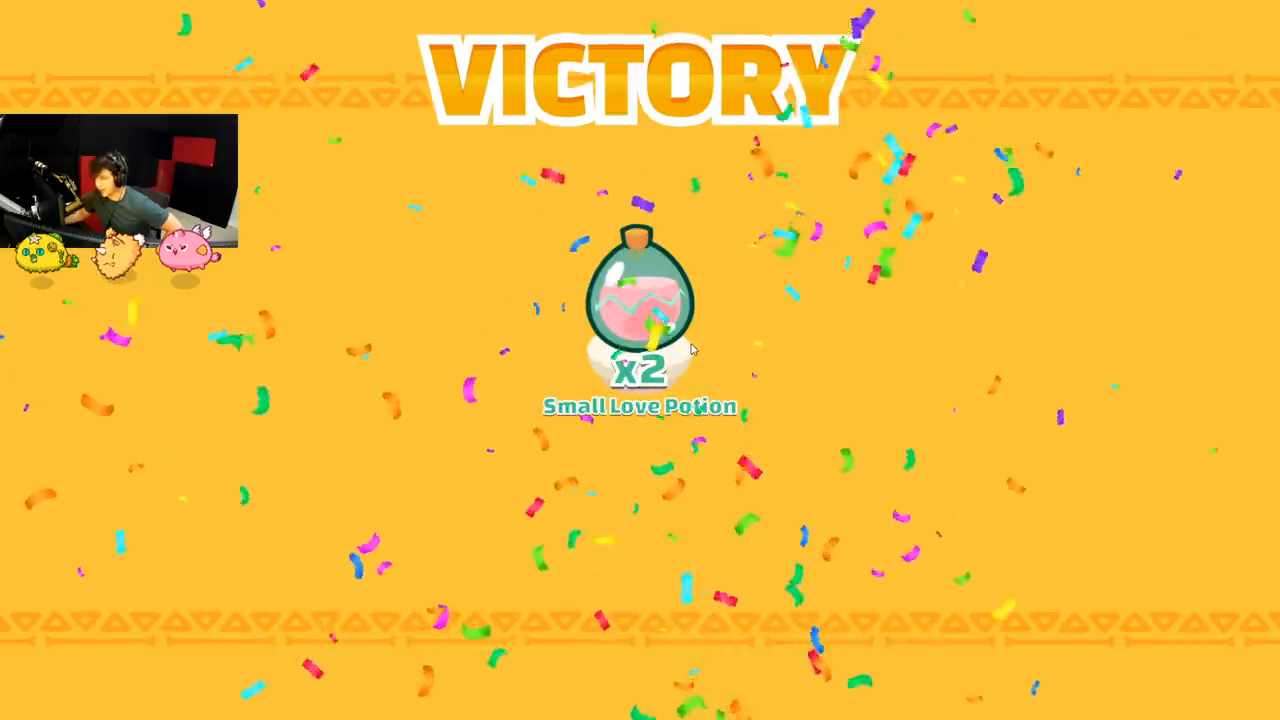
{"action": "mouse_move", "coordinate": [752, 403]}
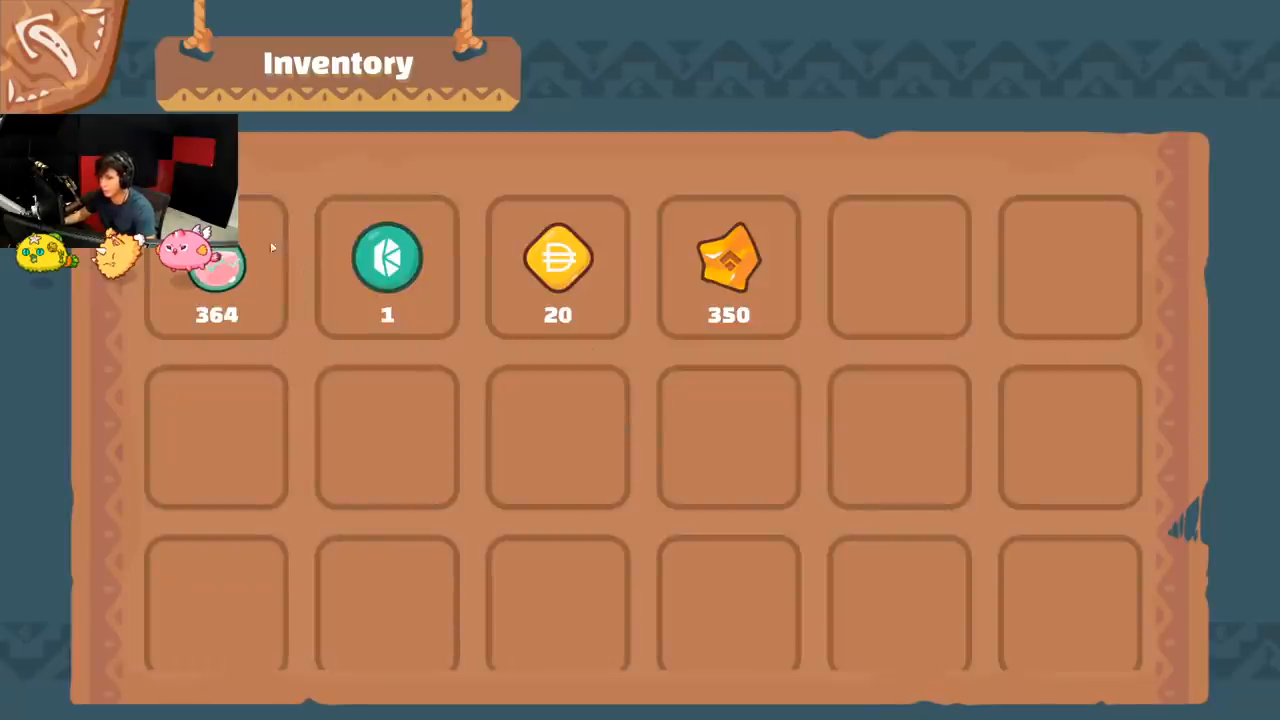
{"action": "mouse_move", "coordinate": [248, 290]}
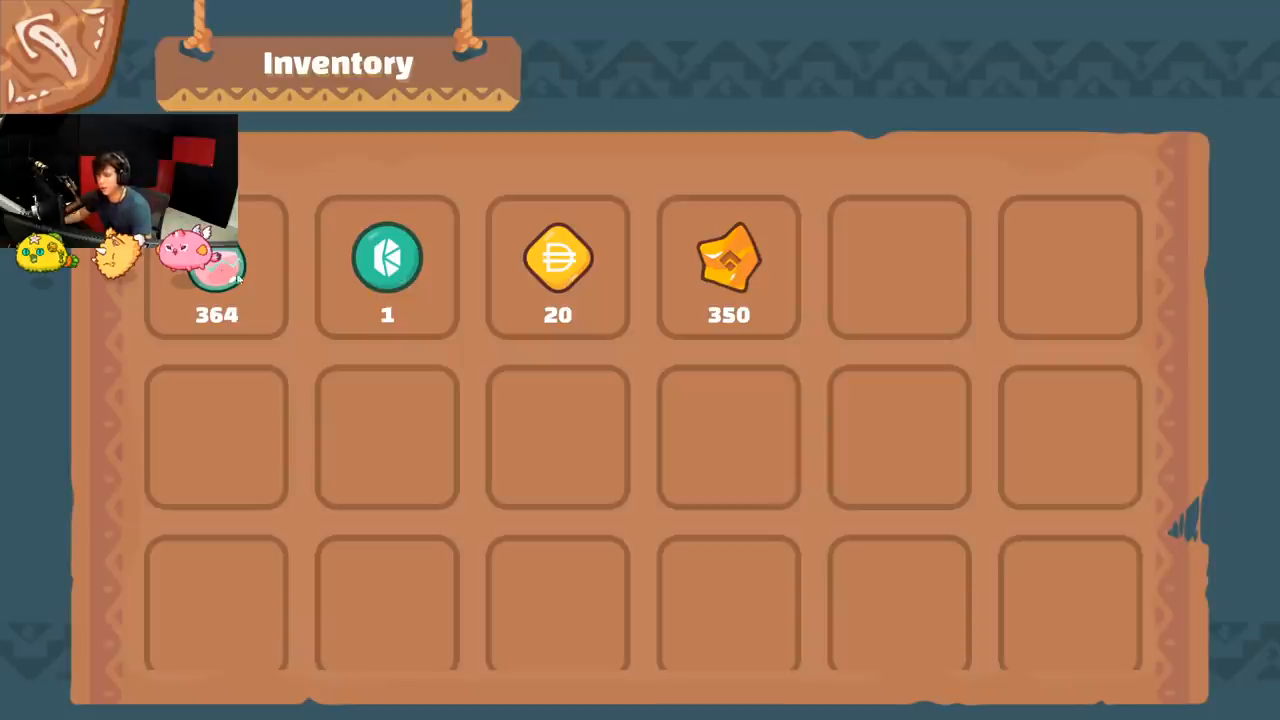
{"action": "mouse_move", "coordinate": [245, 353]}
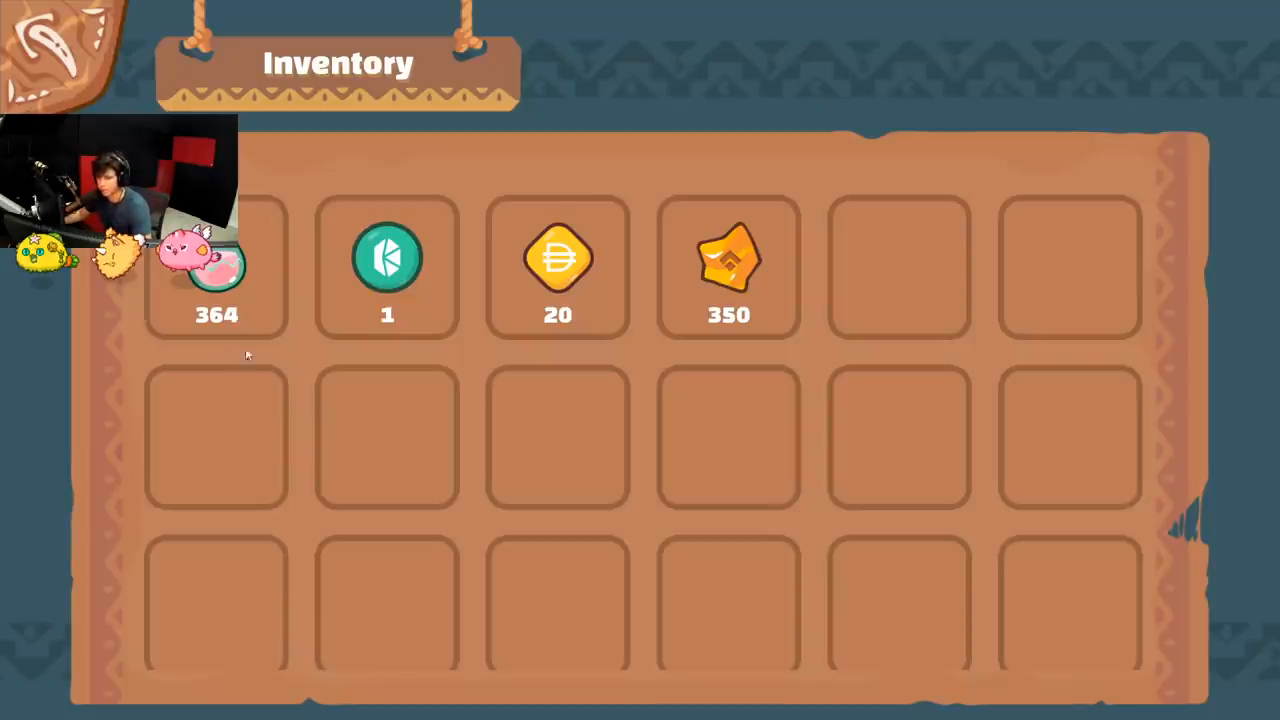
{"action": "mouse_move", "coordinate": [251, 289]}
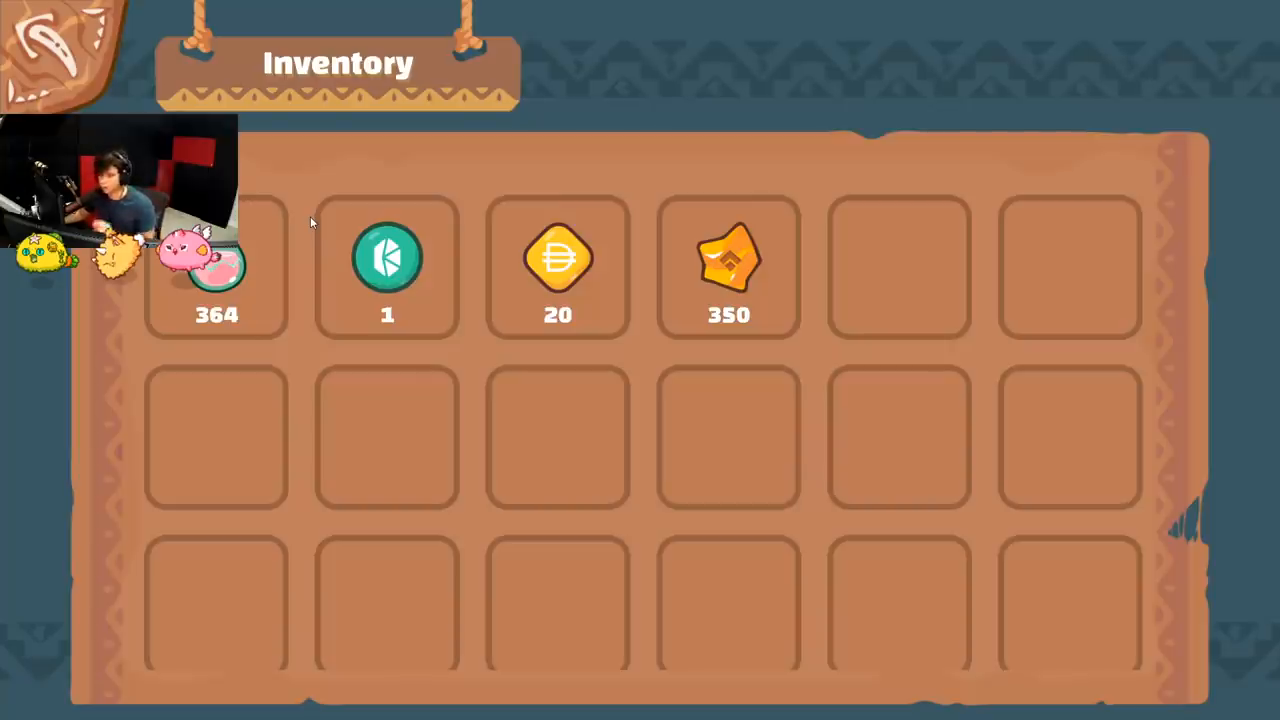
{"action": "mouse_move", "coordinate": [105, 344]}
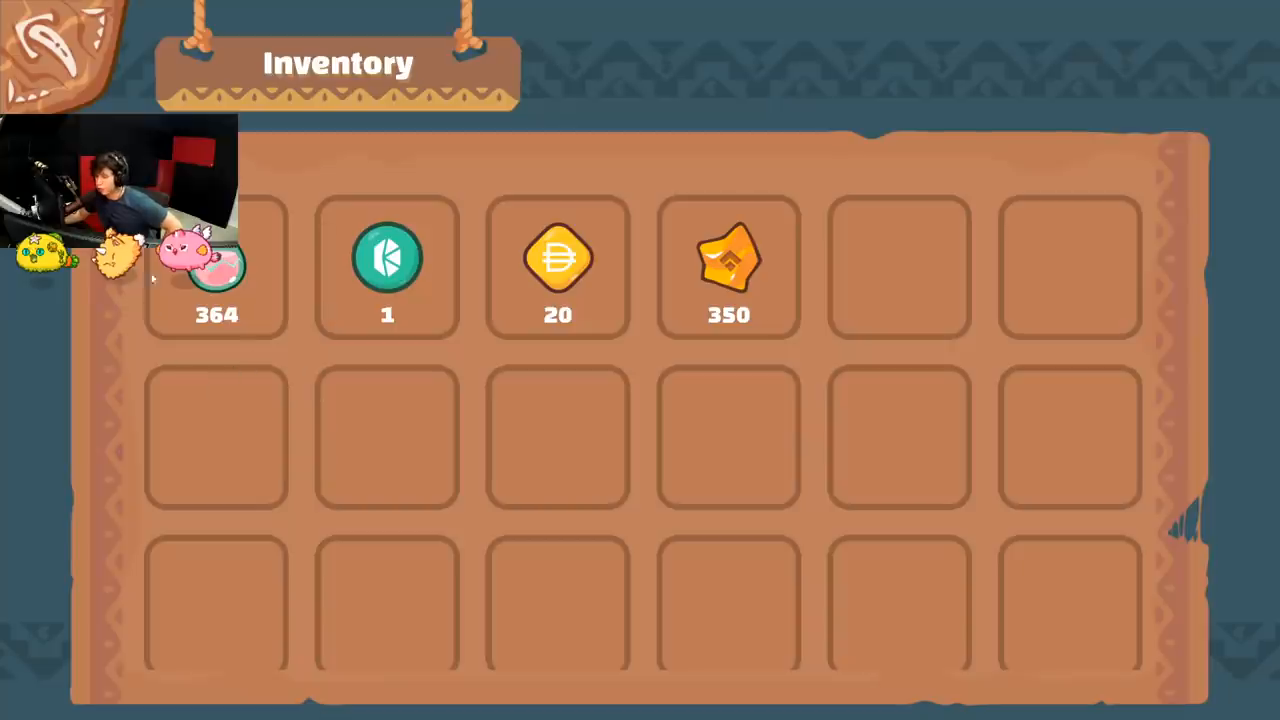
{"action": "mouse_move", "coordinate": [237, 237]}
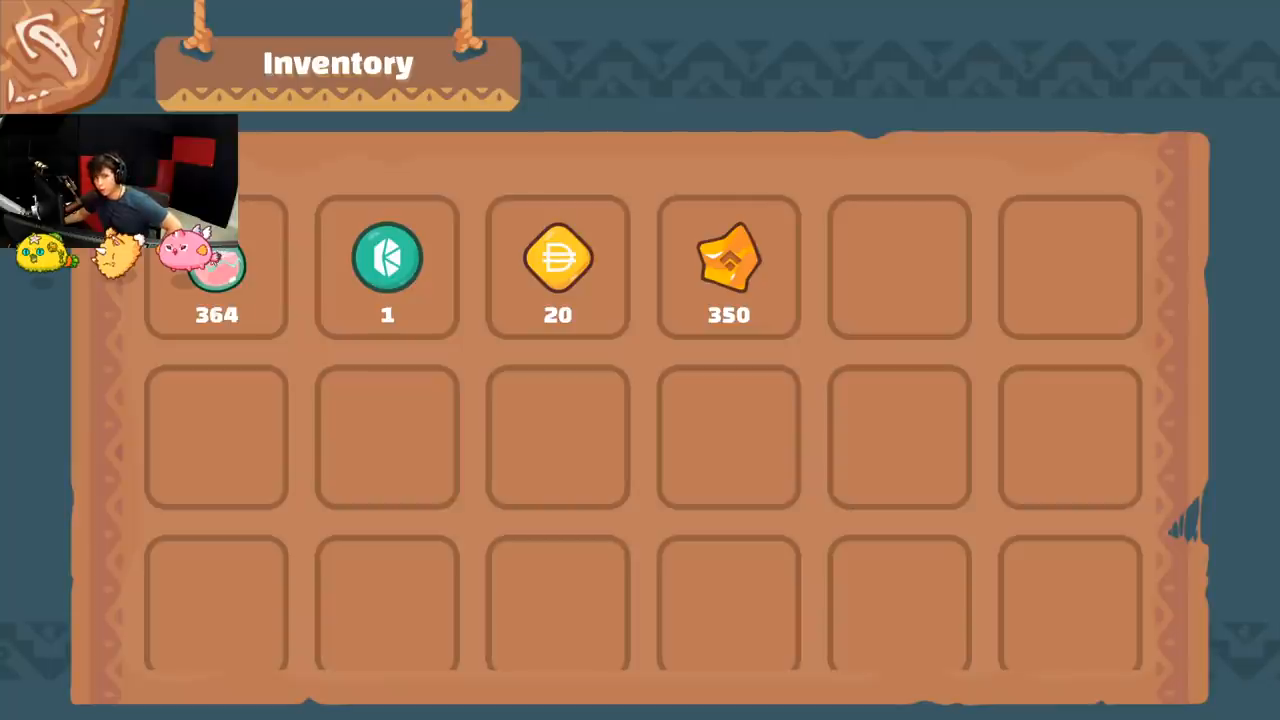
{"action": "mouse_move", "coordinate": [290, 283]}
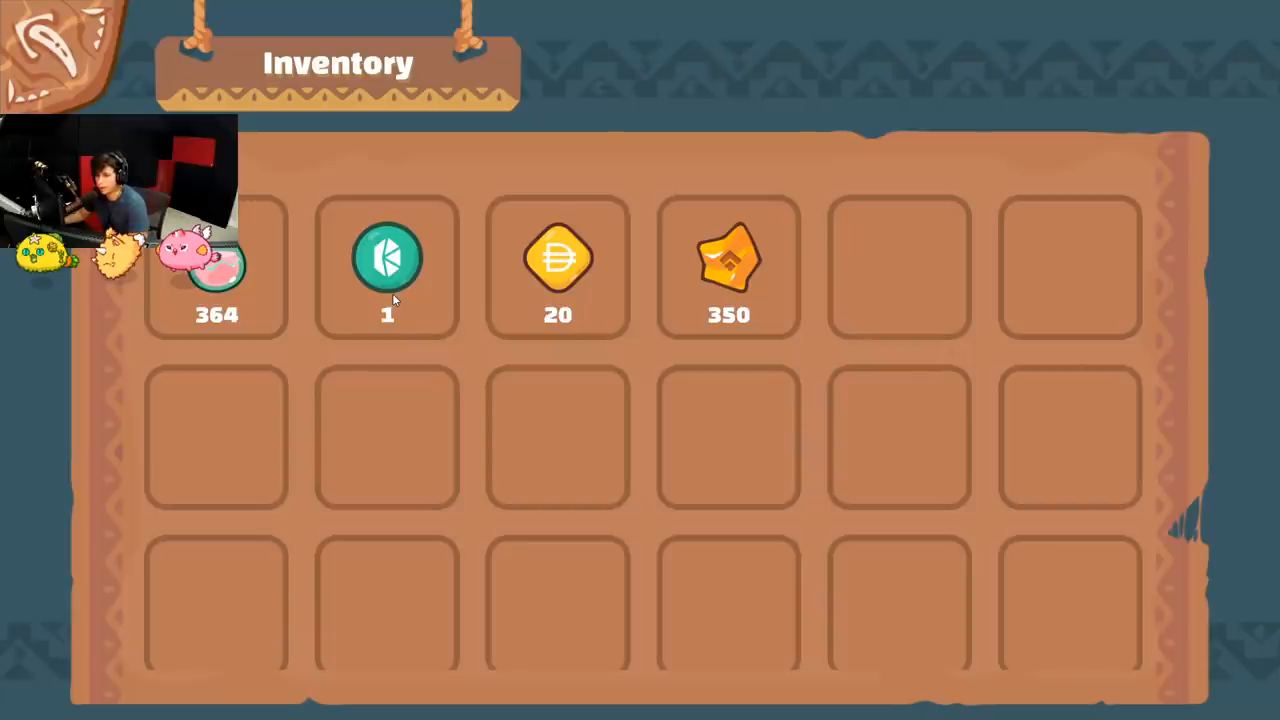
{"action": "mouse_move", "coordinate": [187, 364]}
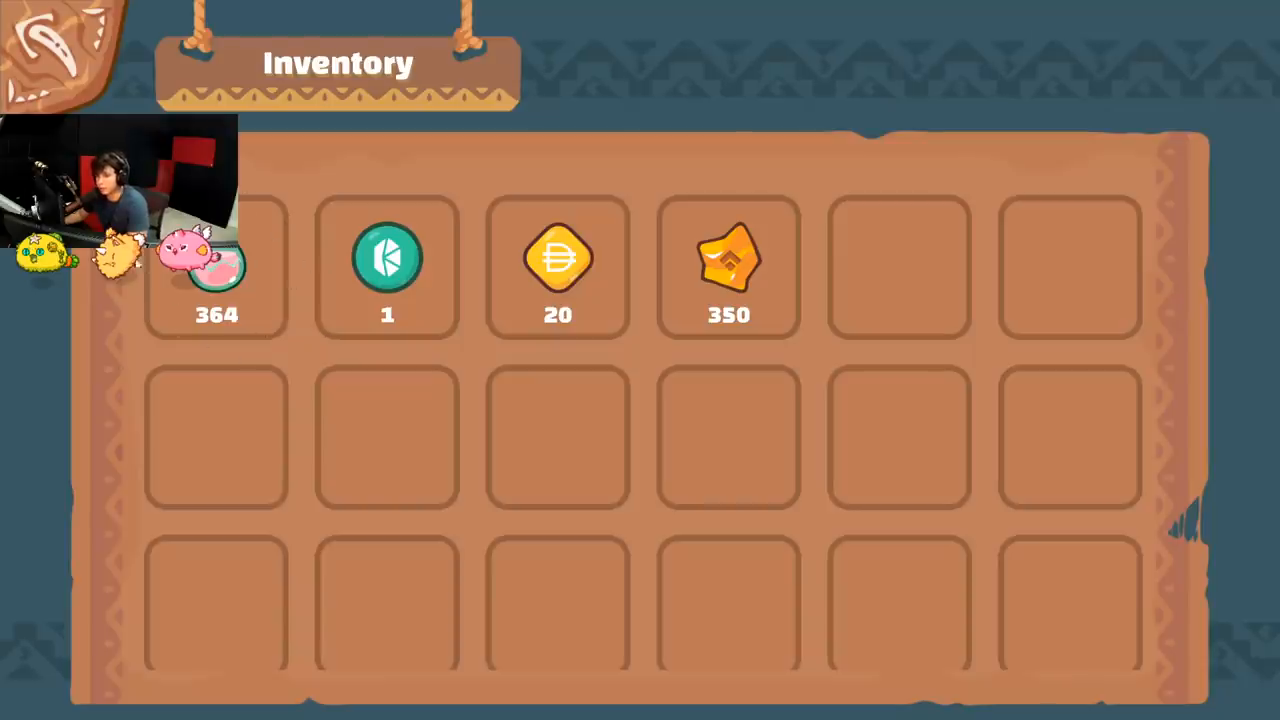
{"action": "mouse_move", "coordinate": [213, 291]}
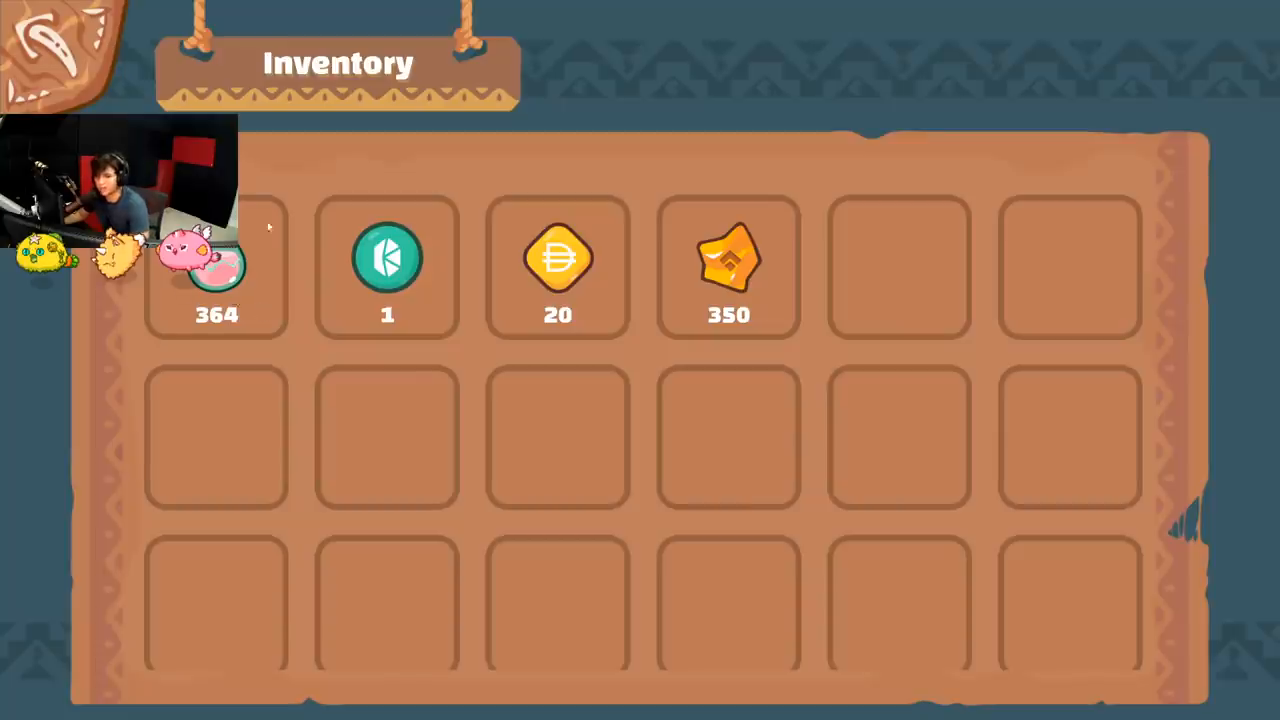
{"action": "mouse_move", "coordinate": [227, 285]}
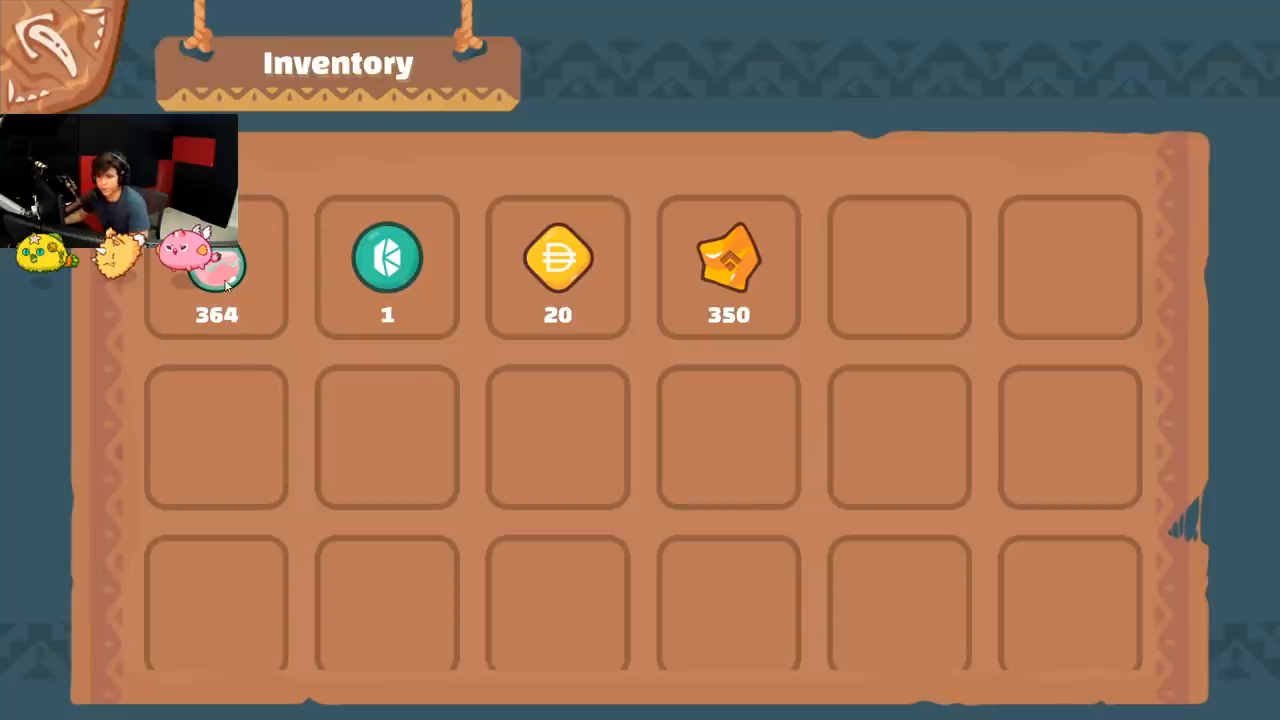
{"action": "mouse_move", "coordinate": [328, 312]}
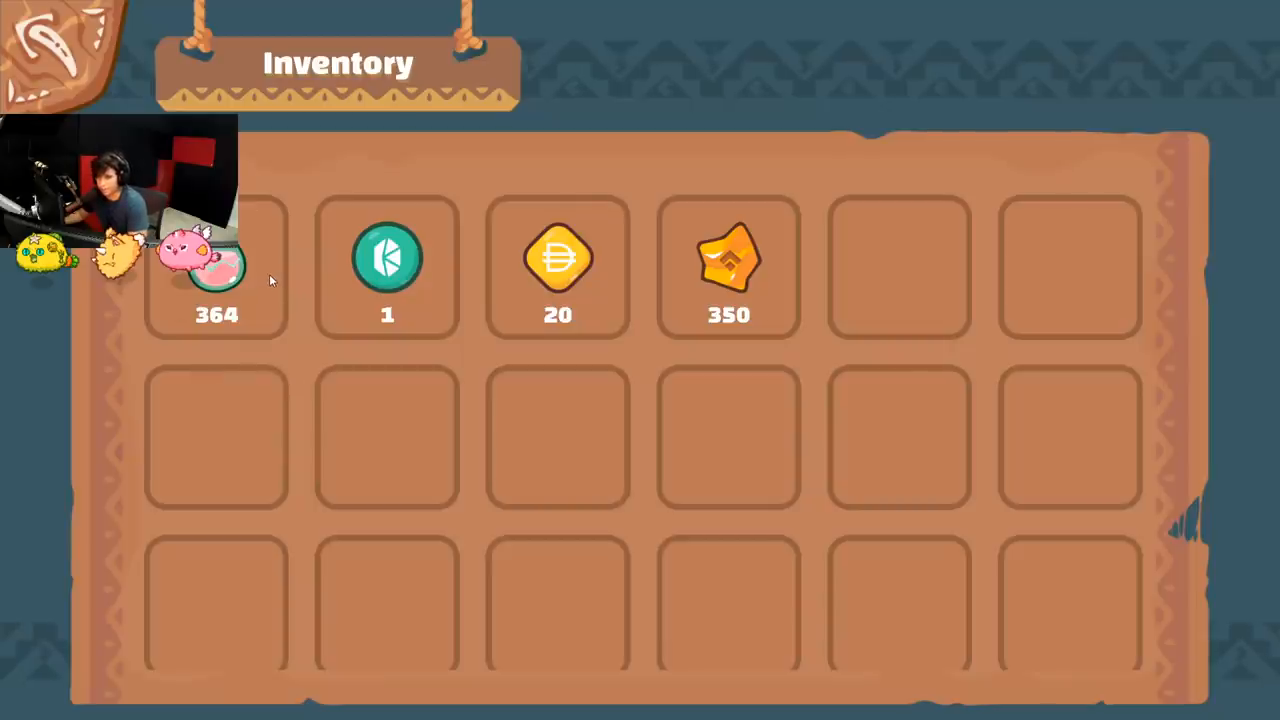
{"action": "mouse_move", "coordinate": [283, 128]}
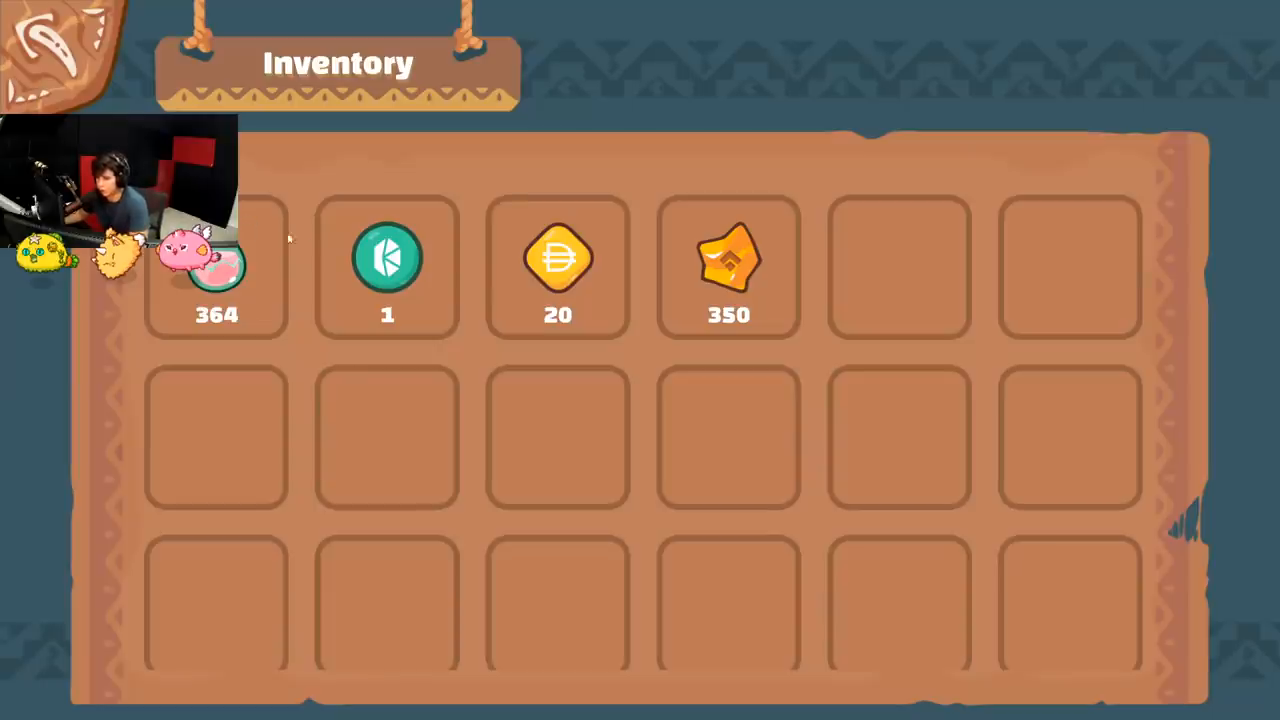
{"action": "mouse_move", "coordinate": [280, 318]}
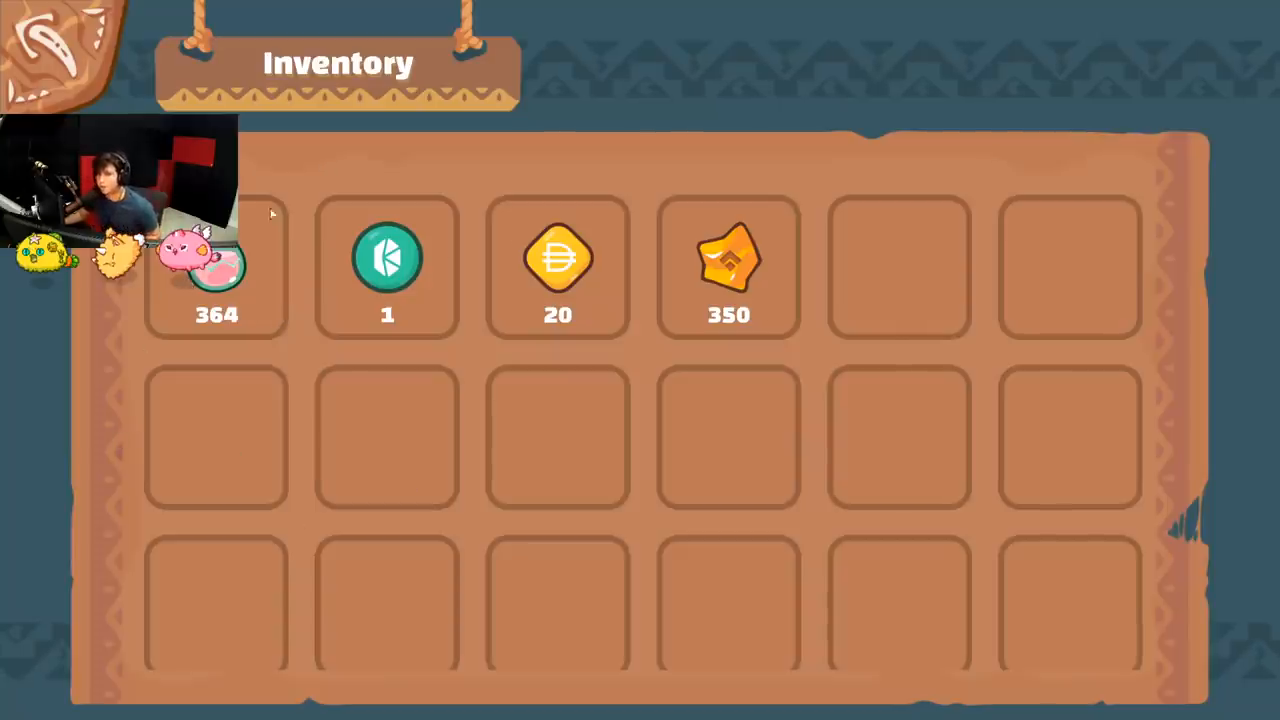
{"action": "mouse_move", "coordinate": [334, 273]}
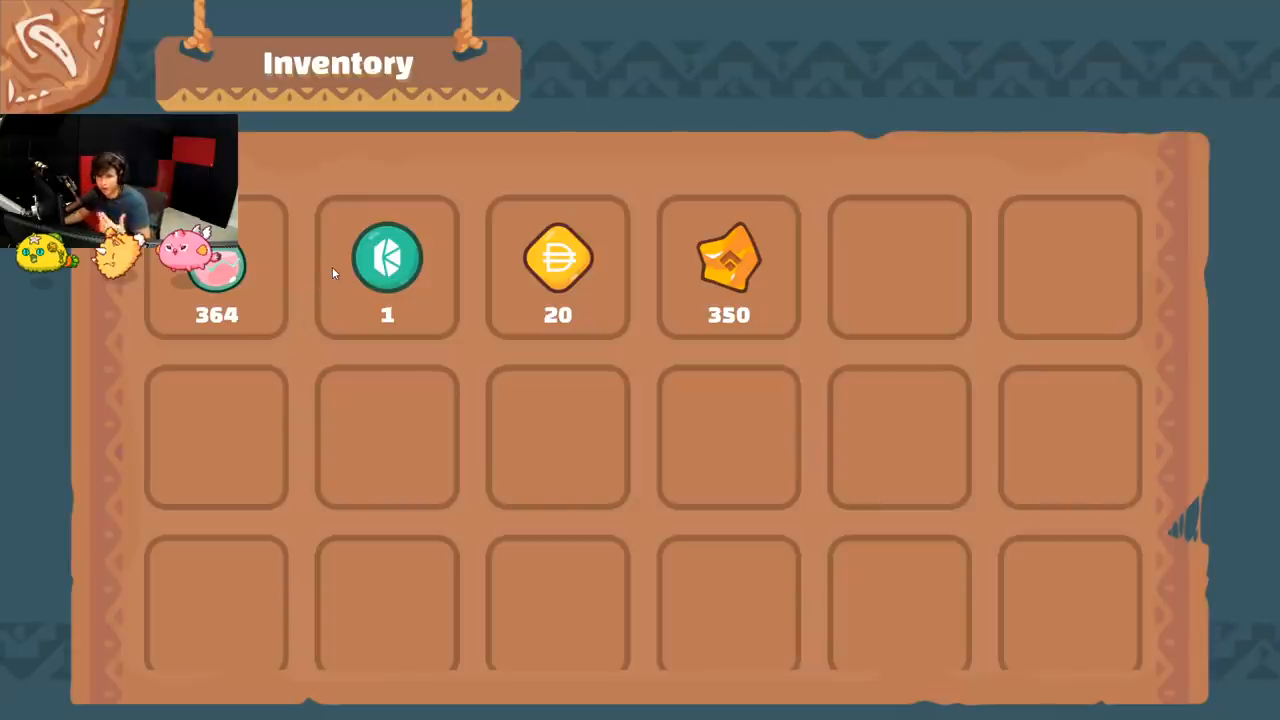
{"action": "mouse_move", "coordinate": [320, 270]}
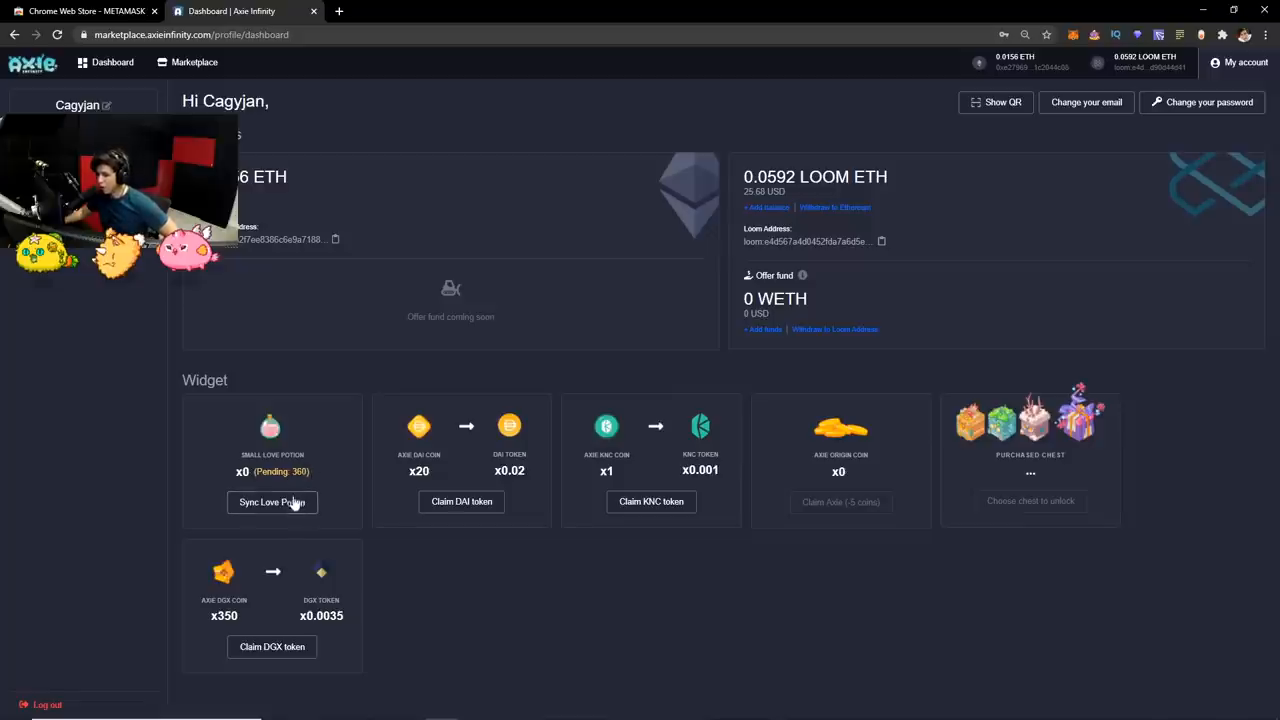
- Sync the 360 pending Small Love Potion and confirm the MetaMask transaction
{"action": "left_click", "coordinate": [272, 502]}
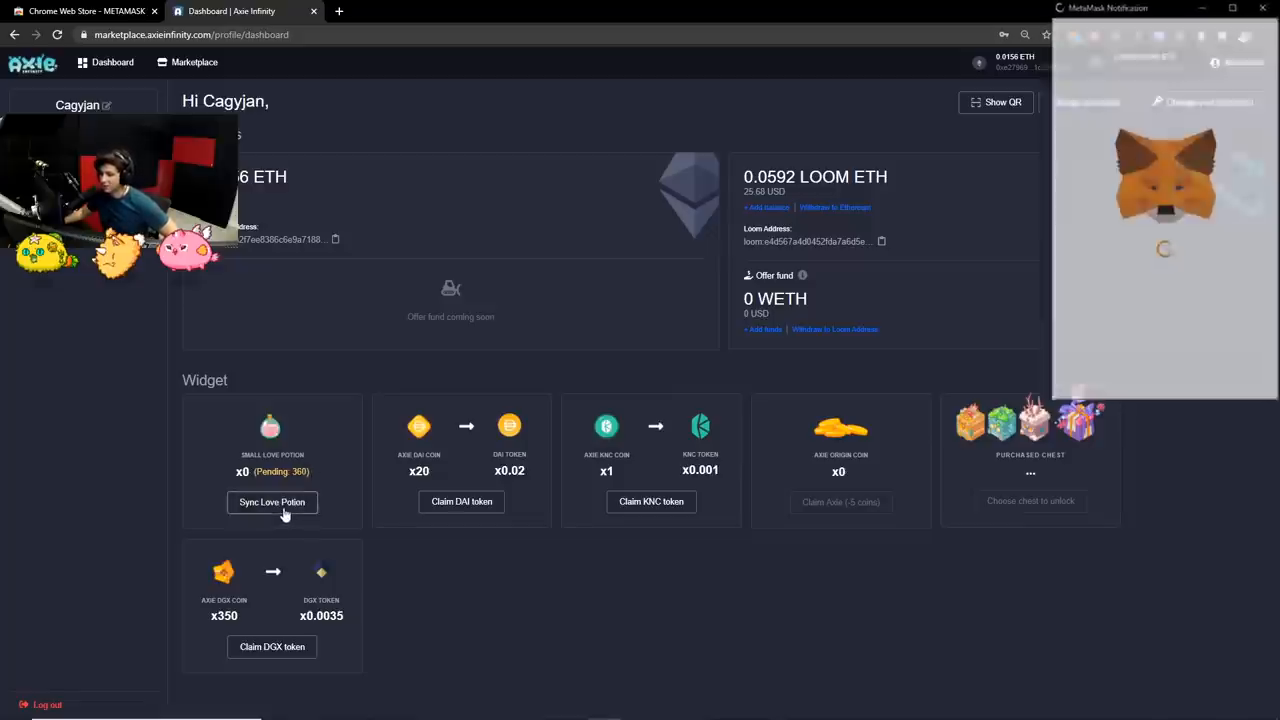
{"action": "left_click", "coordinate": [271, 502]}
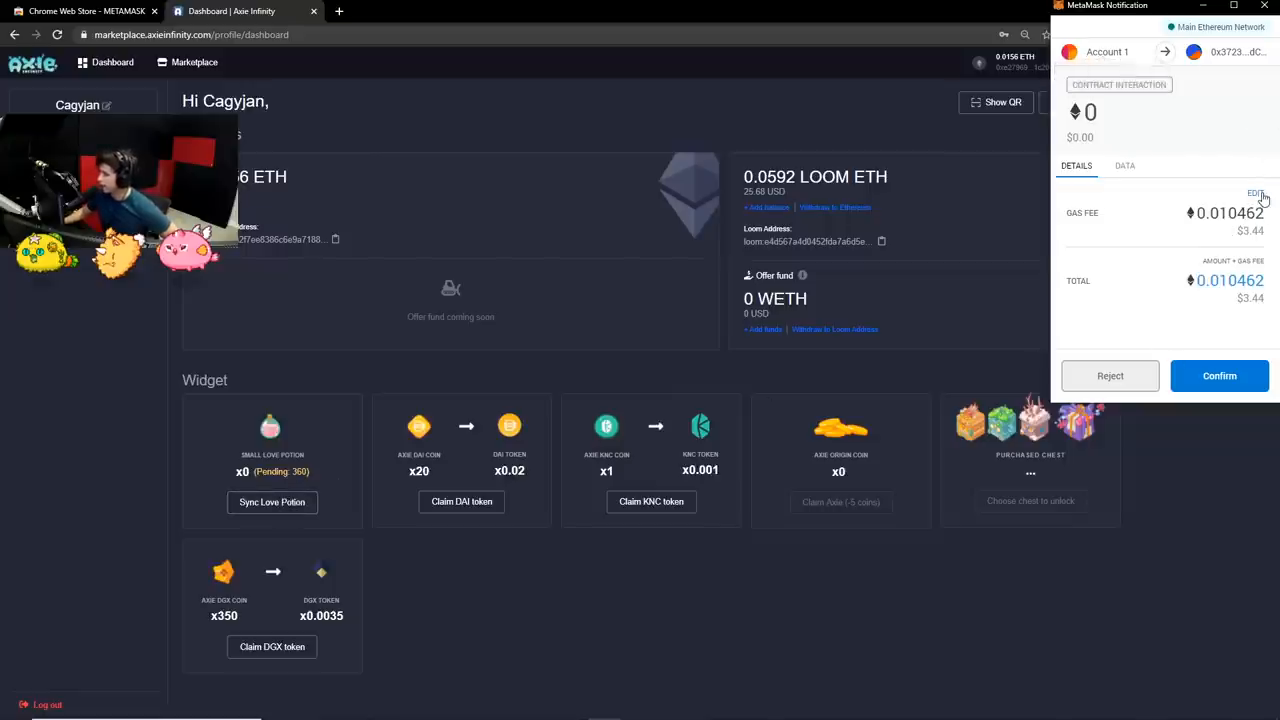
{"action": "mouse_move", "coordinate": [377, 402]}
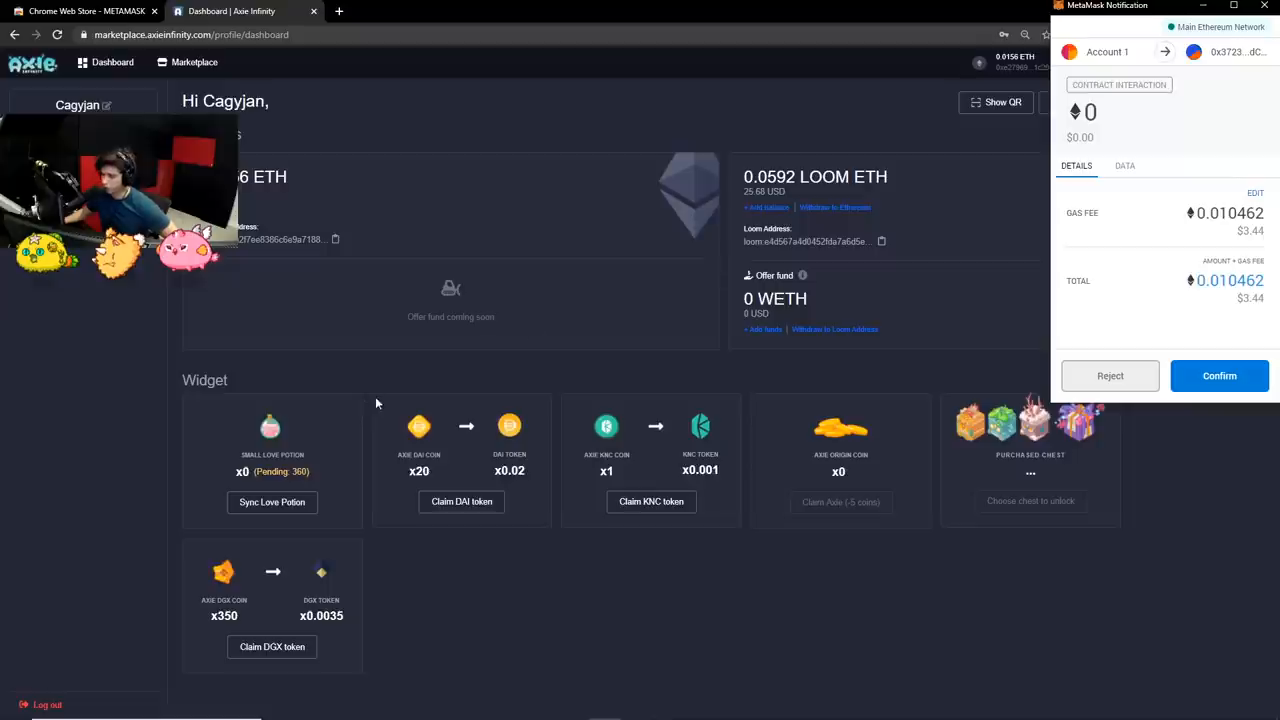
{"action": "mouse_move", "coordinate": [1197, 283]}
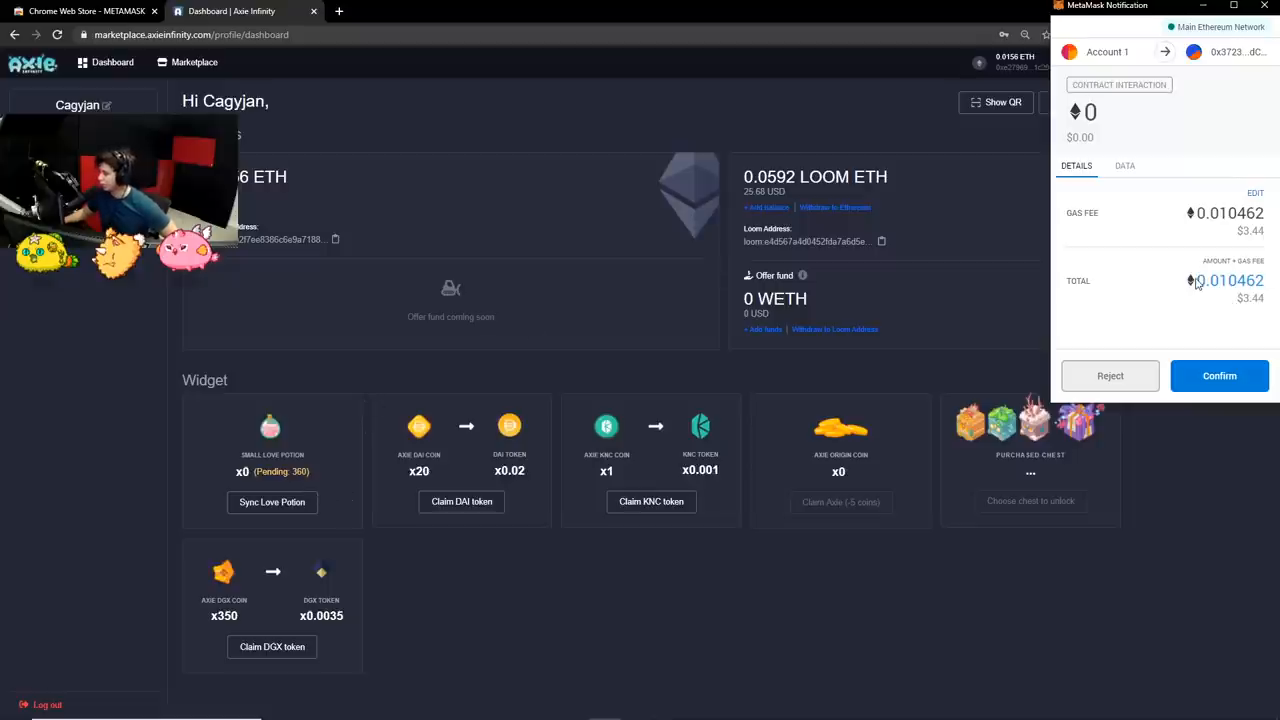
{"action": "mouse_move", "coordinate": [1118, 233]}
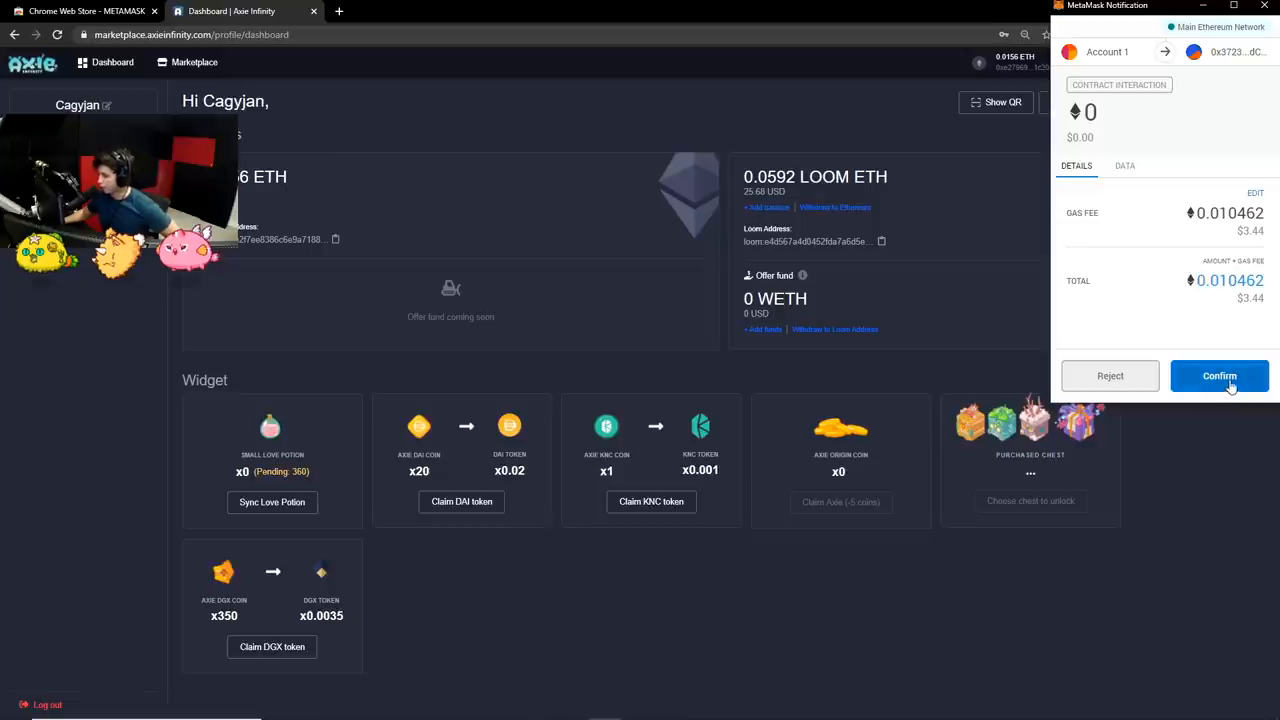
{"action": "left_click", "coordinate": [1219, 375]}
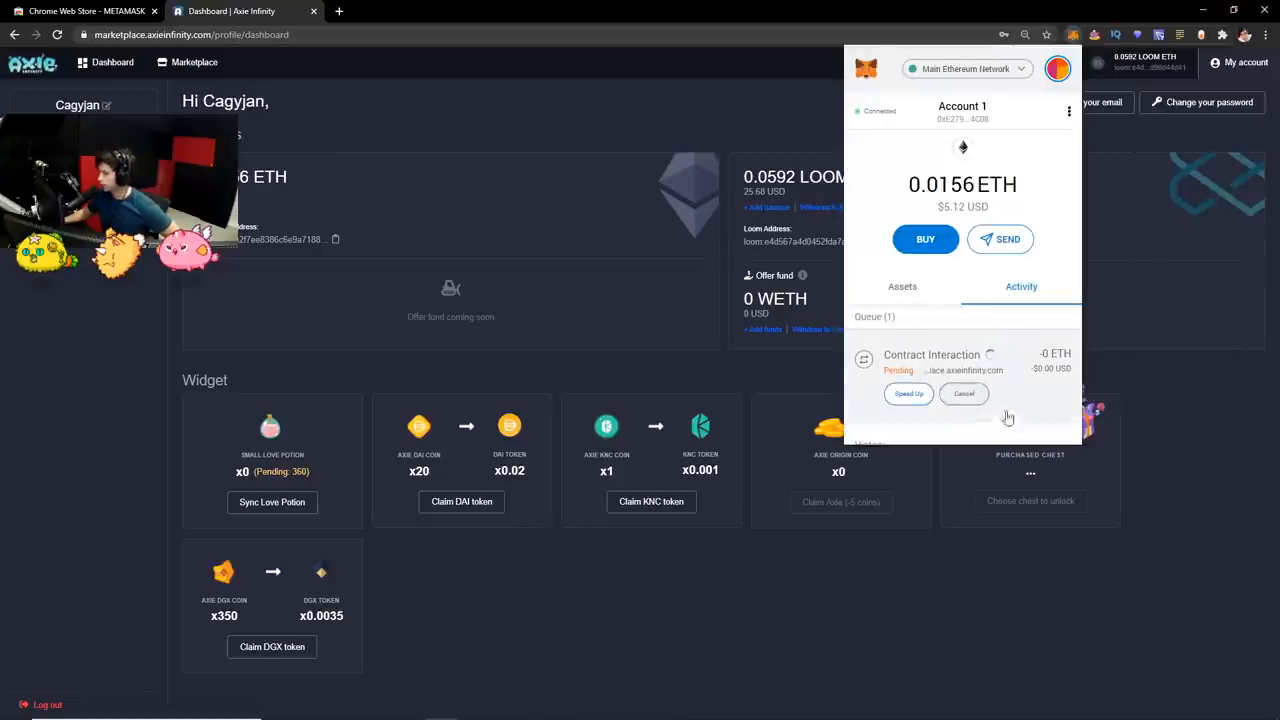
- Speed up the pending sync transaction using the Fast gas fee
{"action": "left_click", "coordinate": [908, 393]}
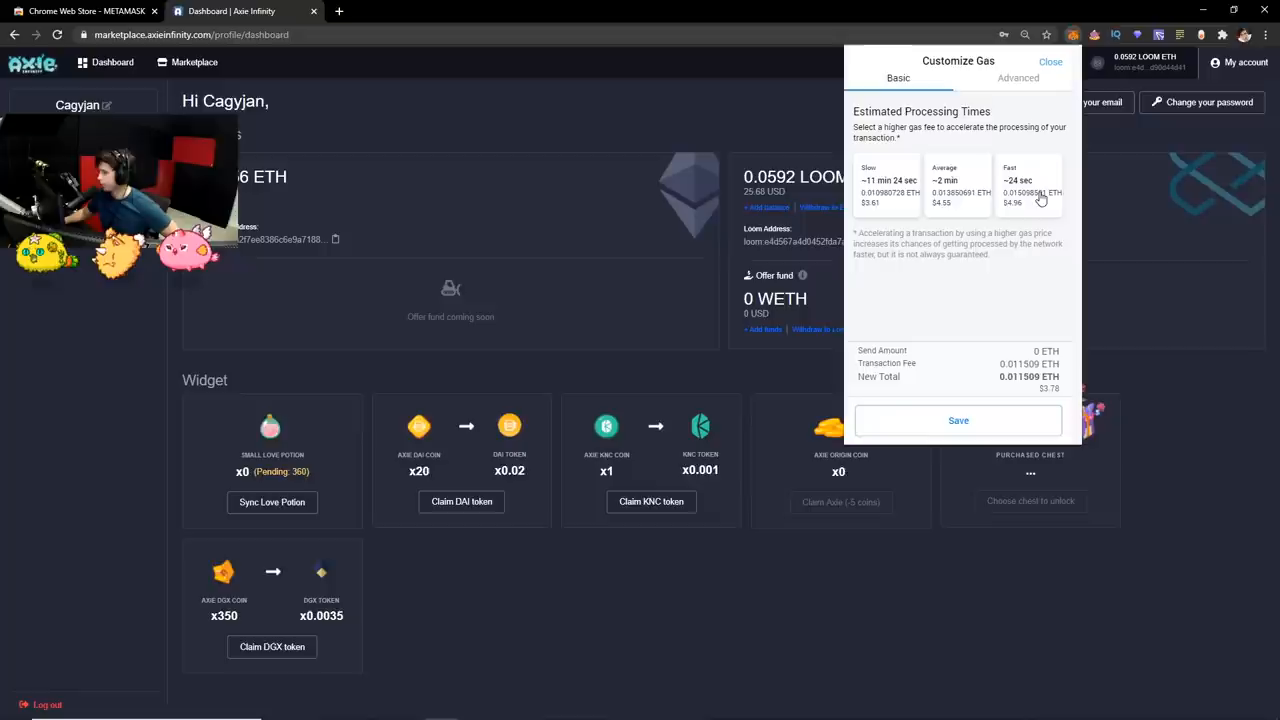
{"action": "left_click", "coordinate": [1029, 185]}
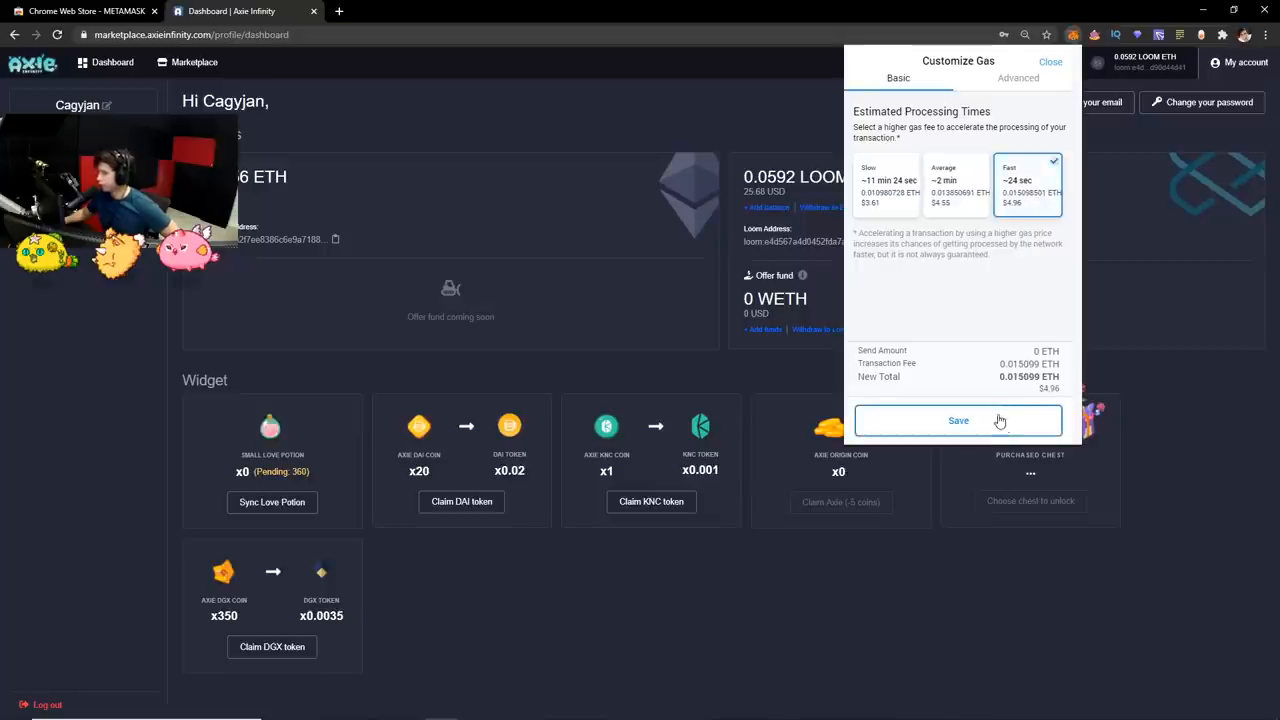
{"action": "left_click", "coordinate": [958, 420]}
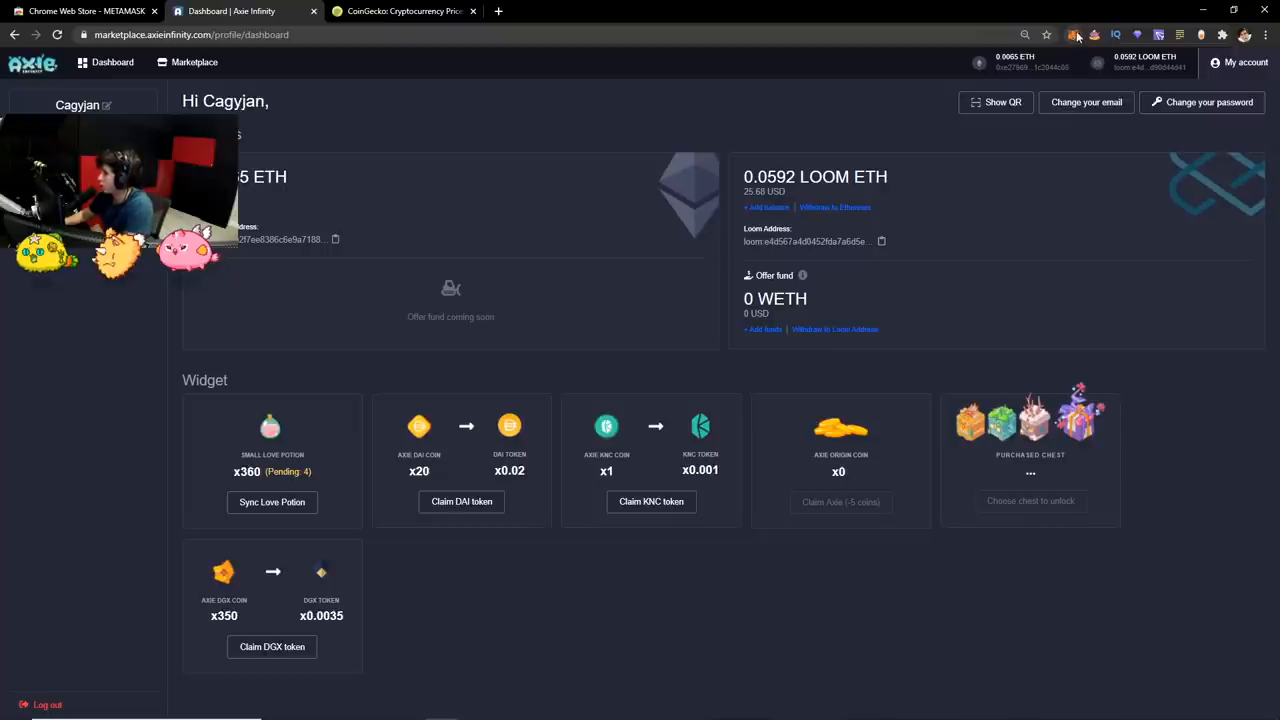
- Open MetaMask's token-adding screen, then go to CoinGecko's Small Love Potion page
{"action": "left_click", "coordinate": [1075, 32]}
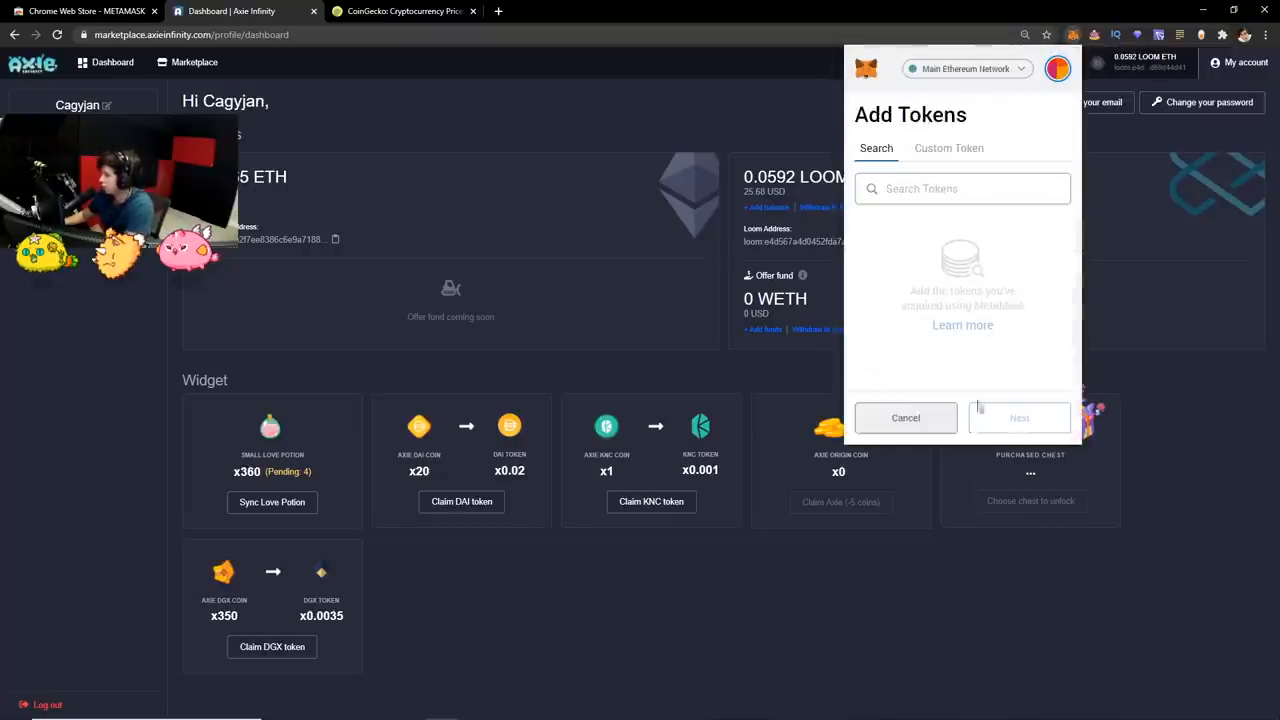
{"action": "left_click", "coordinate": [402, 11]}
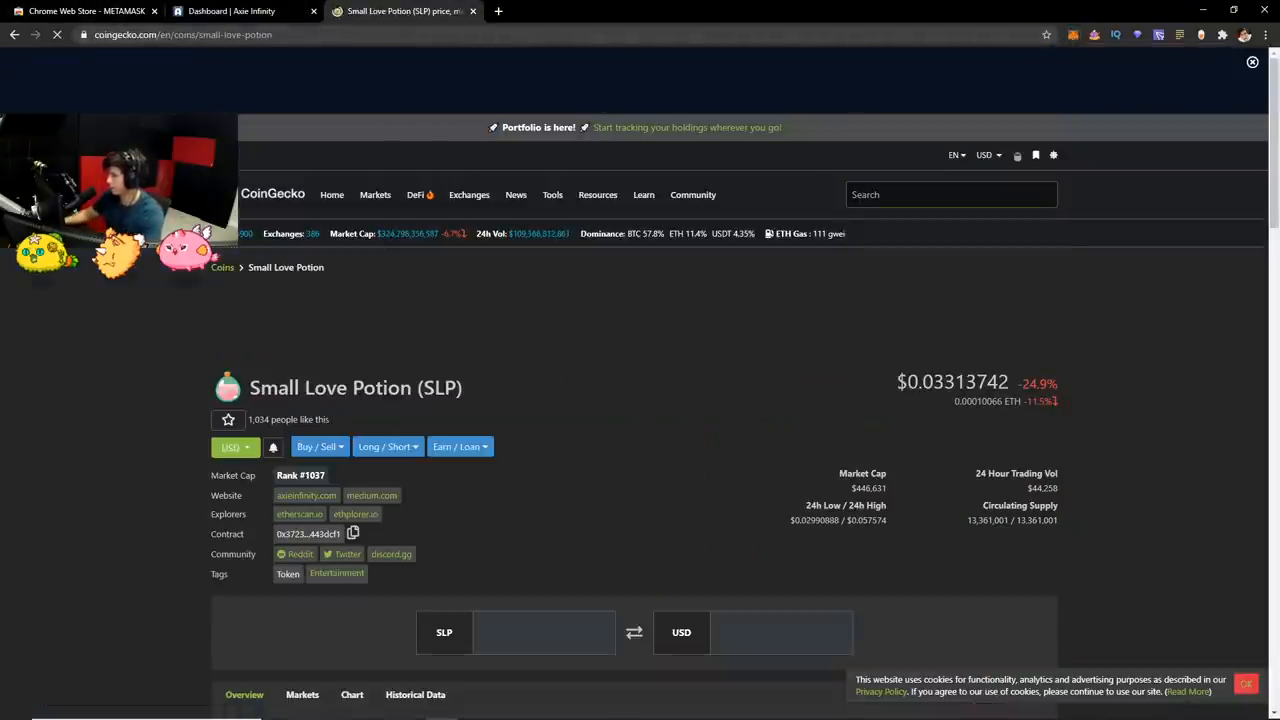
- Copy the Small Love Potion contract address from the CoinGecko page
{"action": "scroll", "scroll_direction": "down", "scroll_amount": 3}
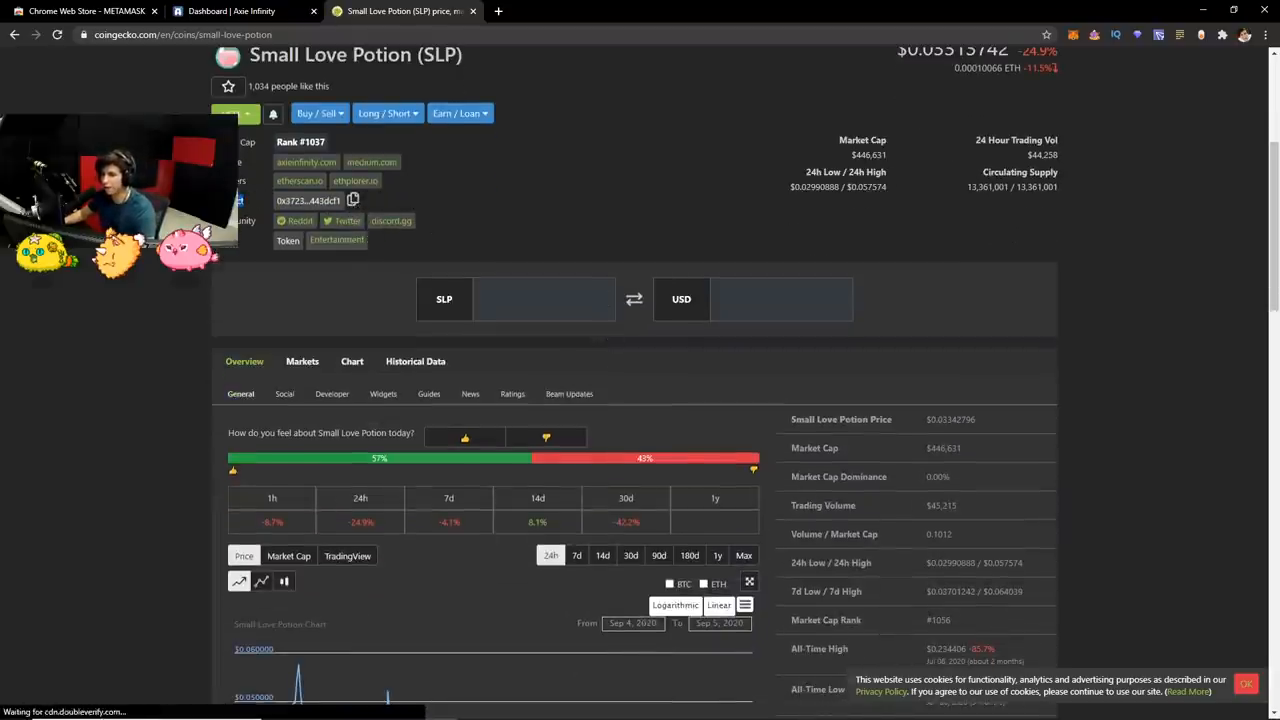
{"action": "mouse_move", "coordinate": [352, 200]}
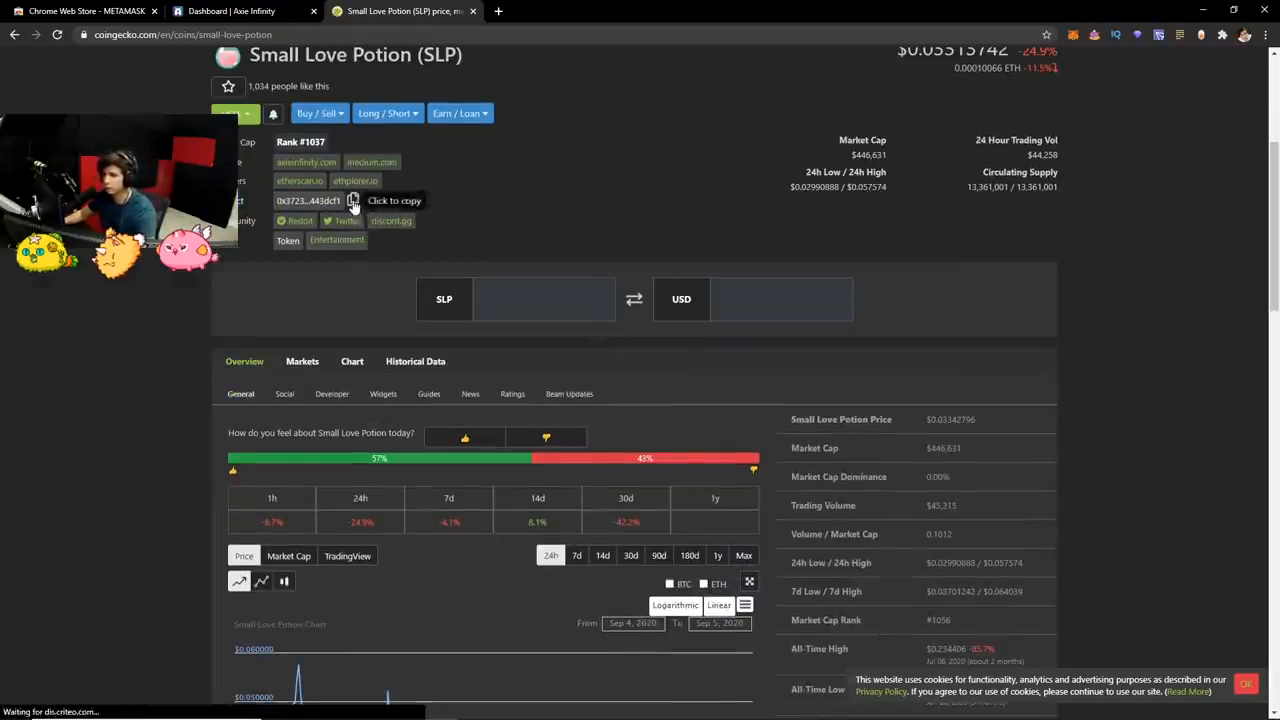
{"action": "left_click", "coordinate": [352, 200]}
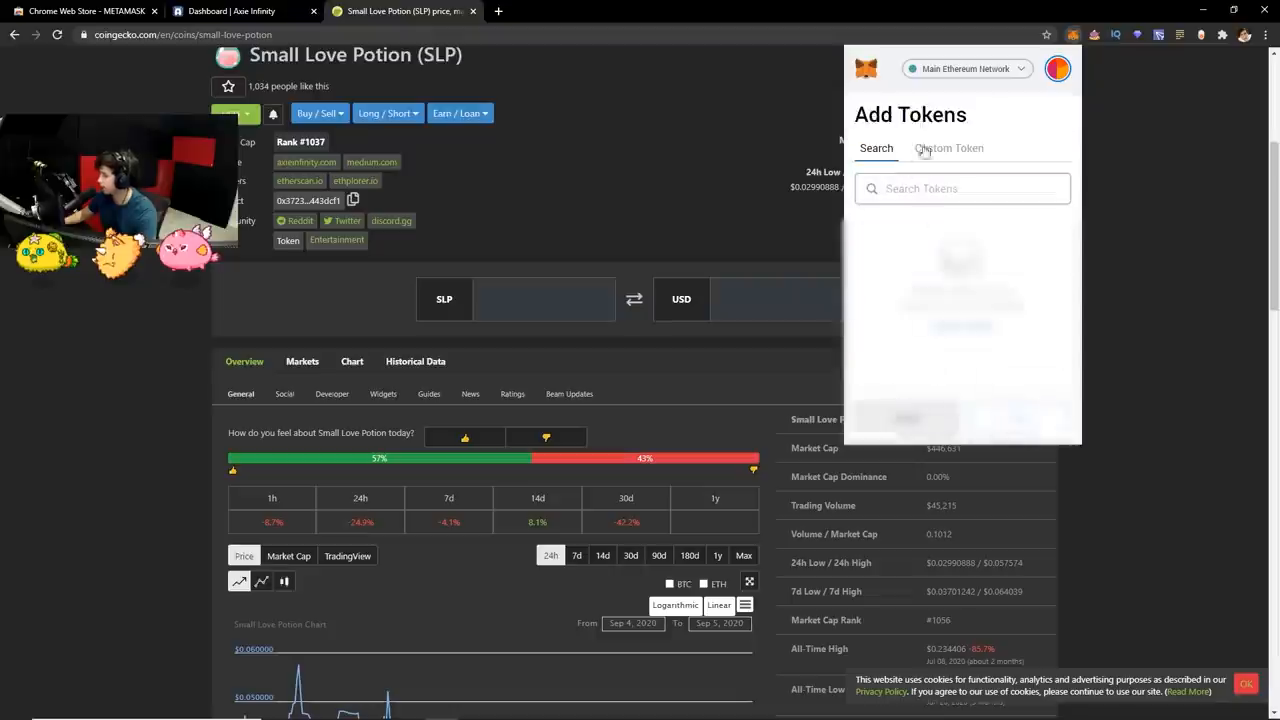
- Switch MetaMask's token form to adding a custom token by contract address
{"action": "left_click", "coordinate": [949, 148]}
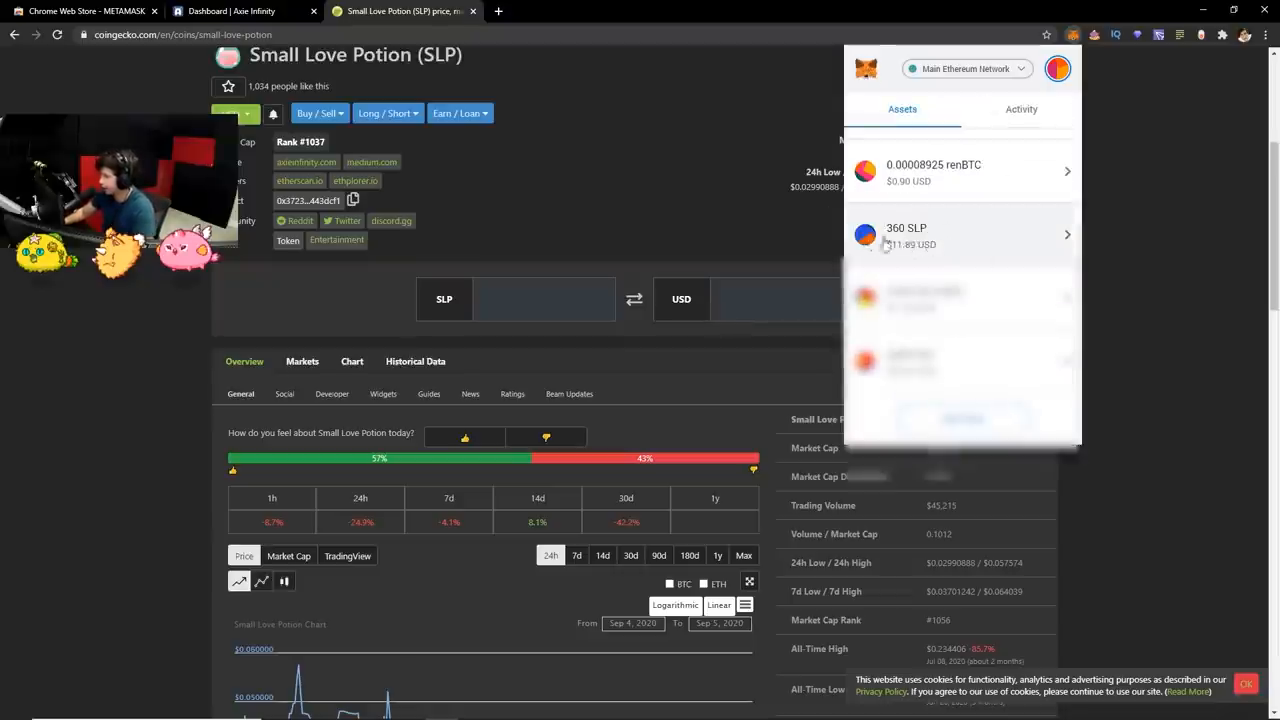
{"action": "mouse_move", "coordinate": [947, 245]}
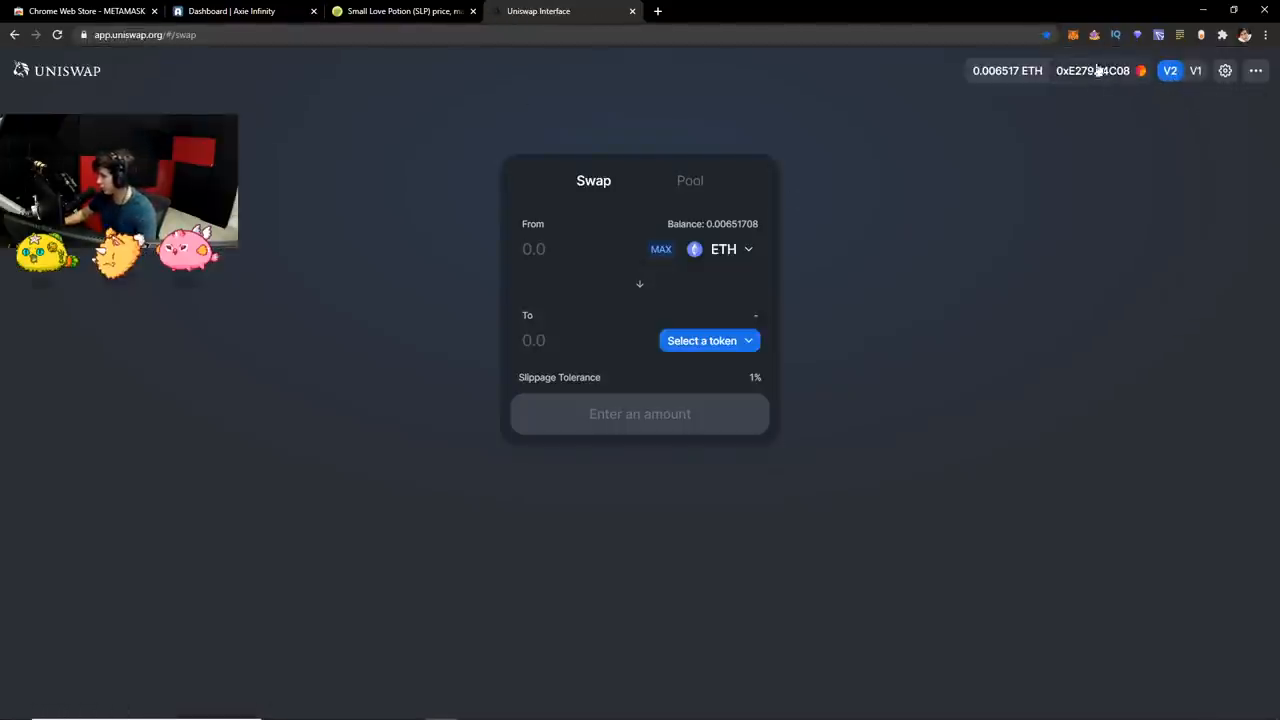
- Find SLP by pasting its contract address and set it as the sold token
{"action": "left_click", "coordinate": [709, 340]}
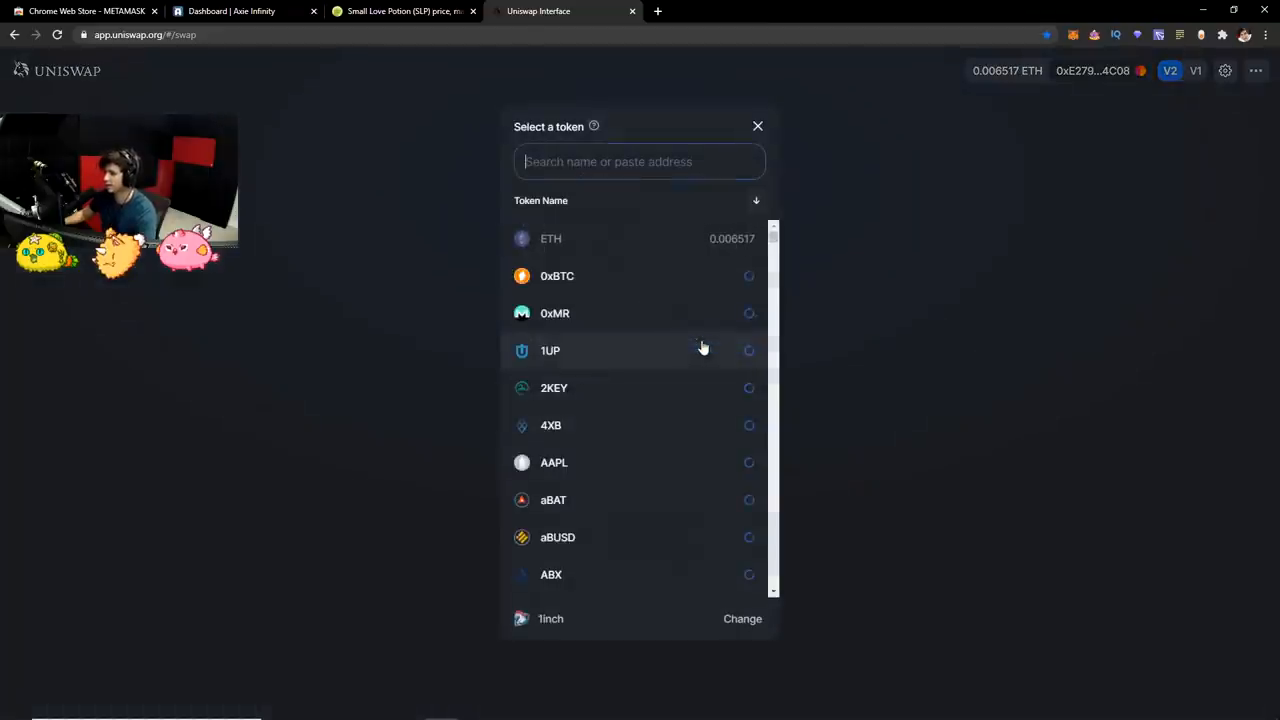
{"action": "right_click", "coordinate": [639, 161]}
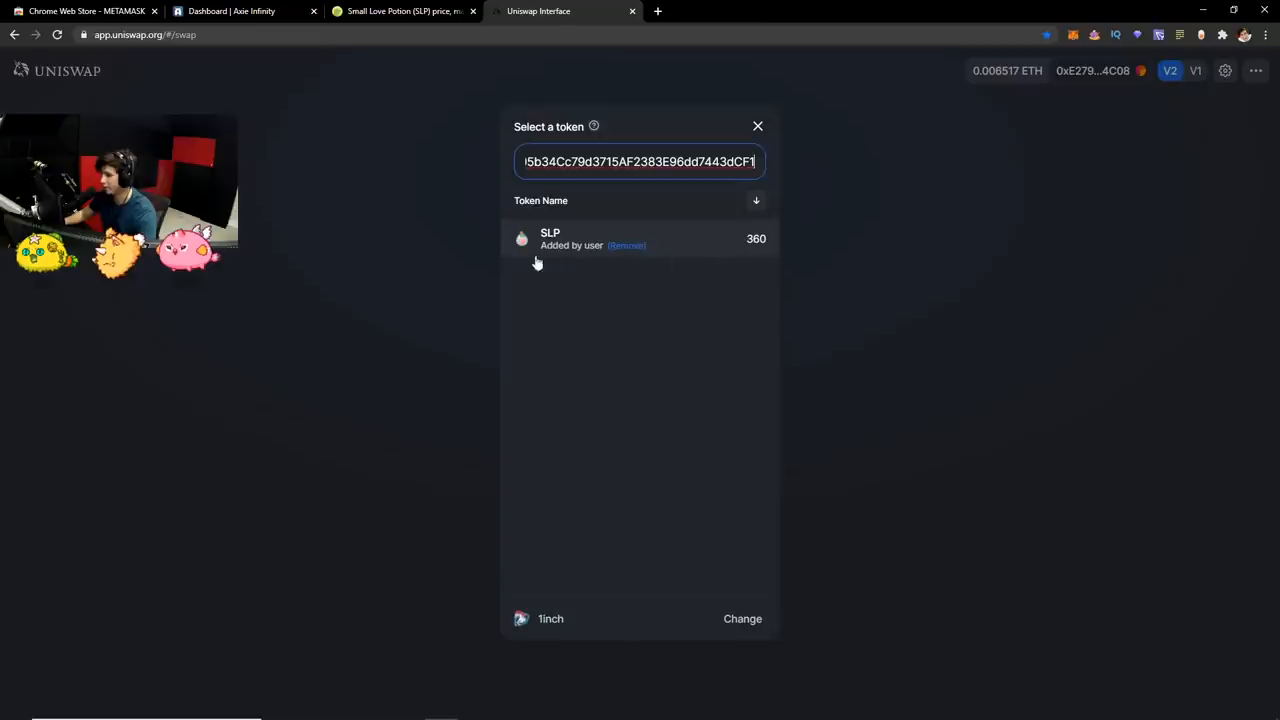
{"action": "mouse_move", "coordinate": [576, 240]}
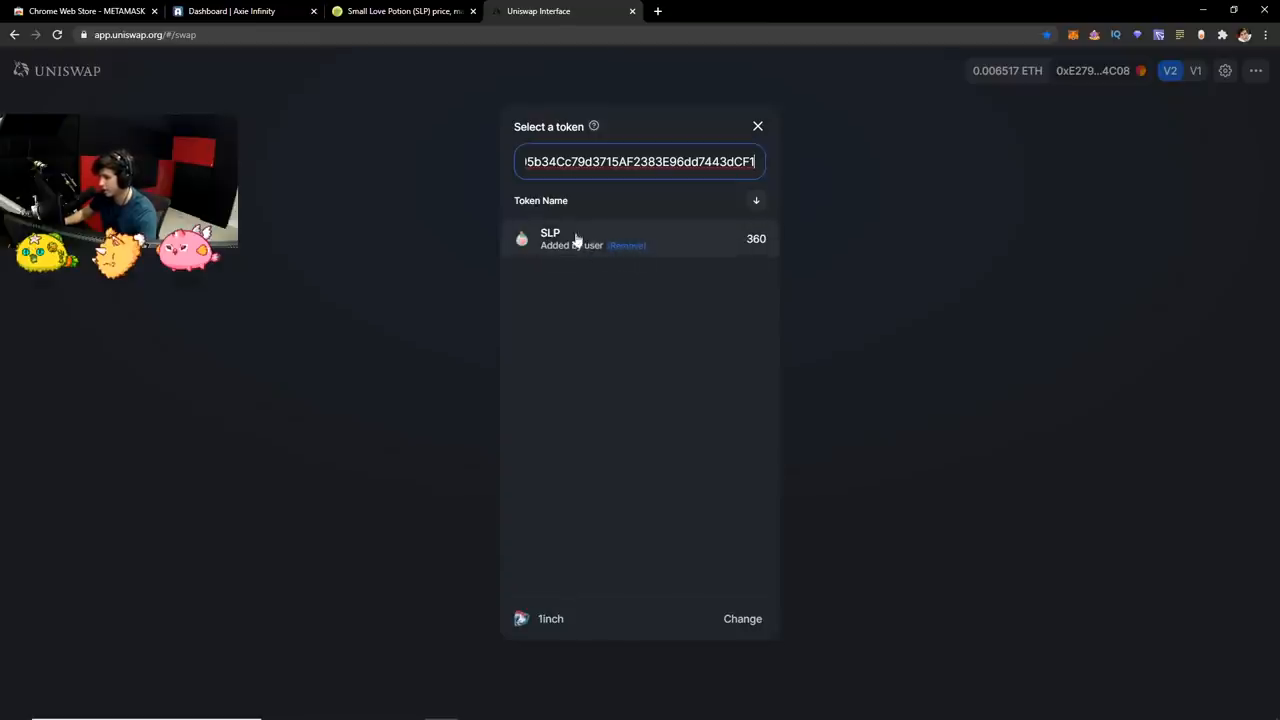
{"action": "mouse_move", "coordinate": [626, 247]}
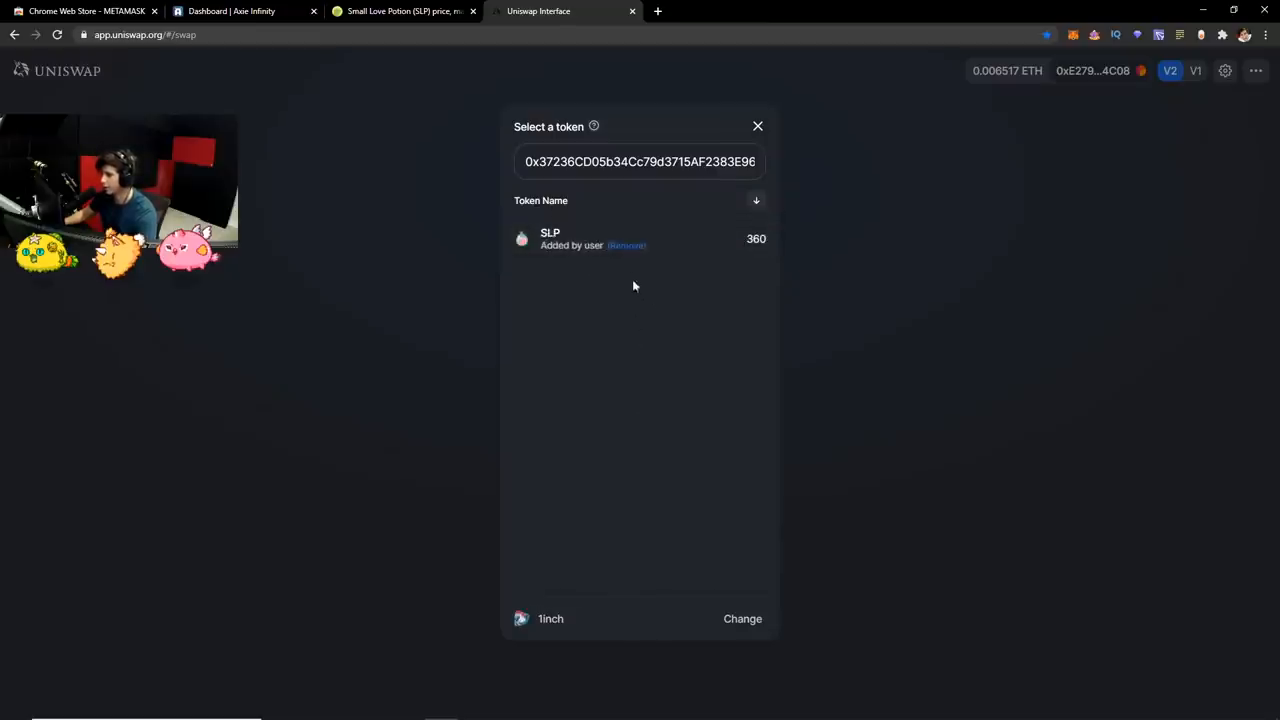
{"action": "left_click", "coordinate": [549, 238]}
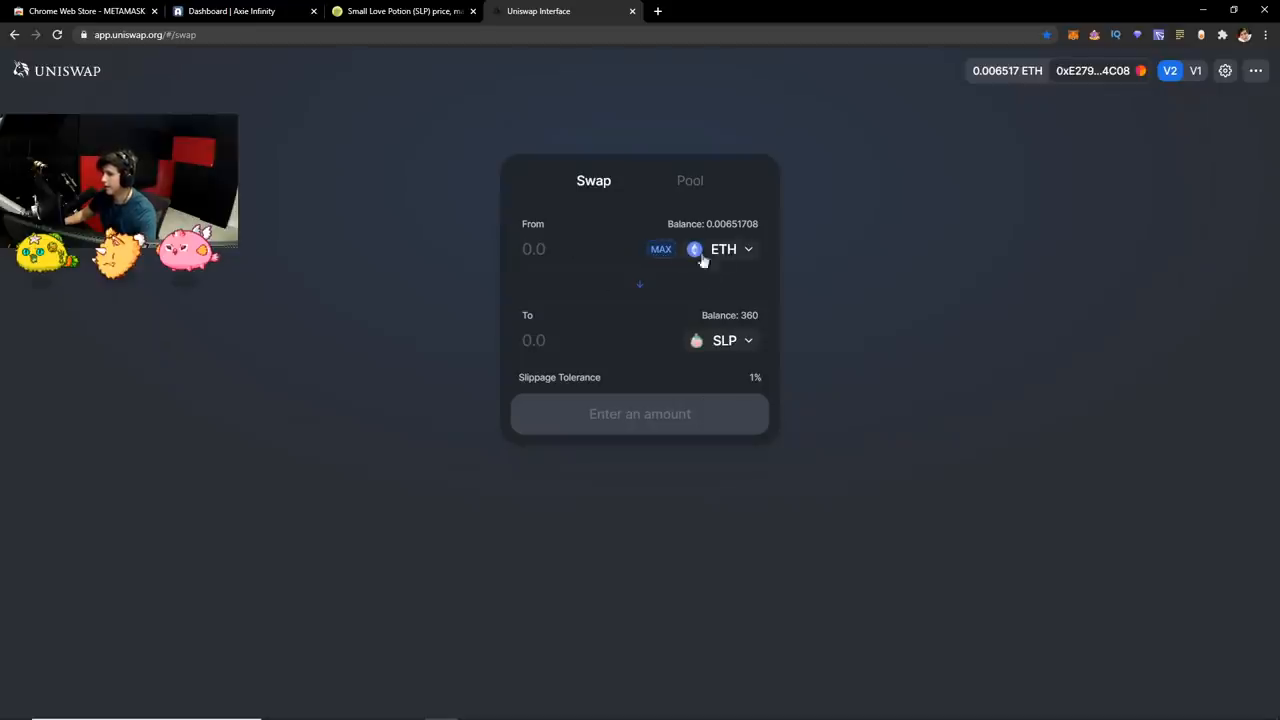
{"action": "left_click", "coordinate": [730, 249]}
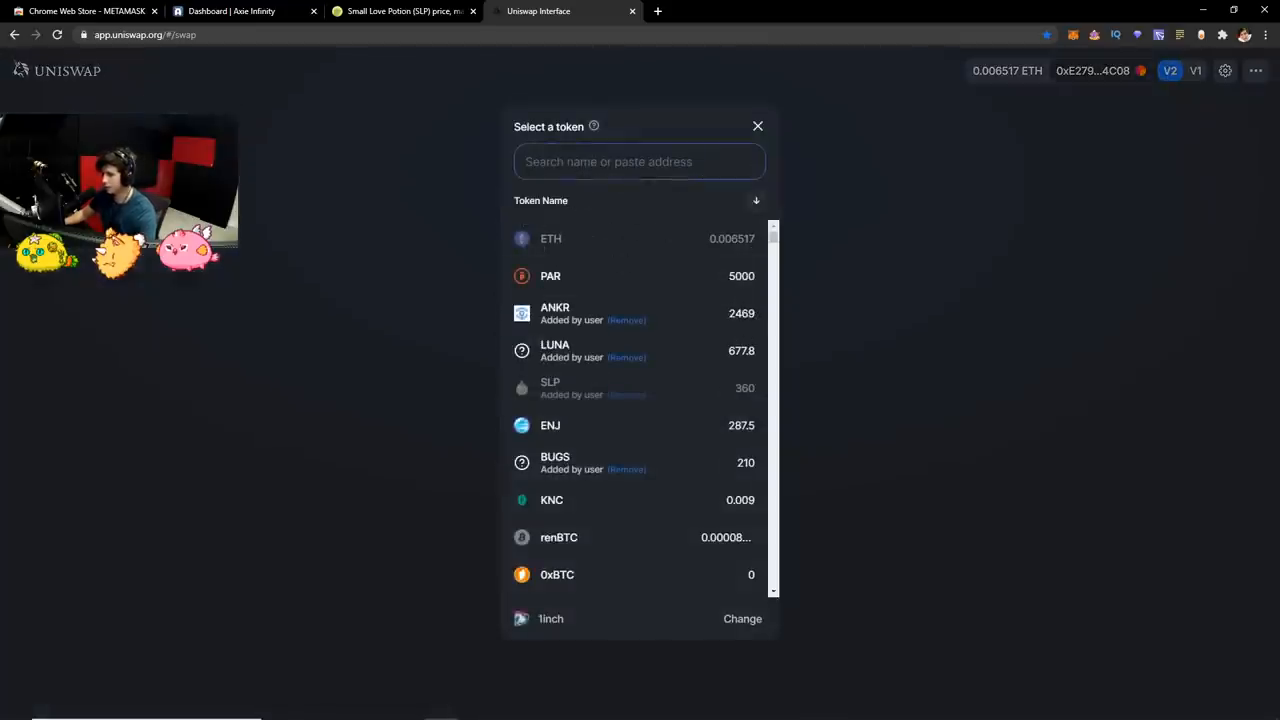
{"action": "type", "text": "slp"}
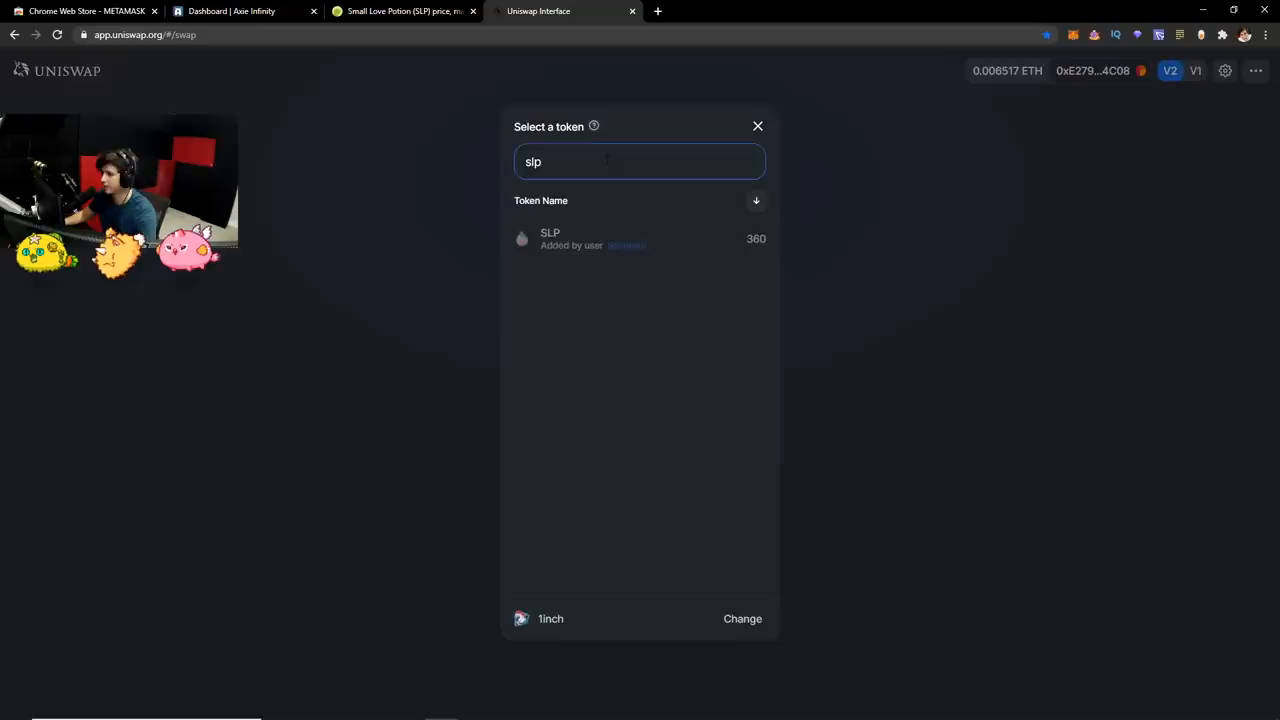
{"action": "left_click", "coordinate": [580, 238]}
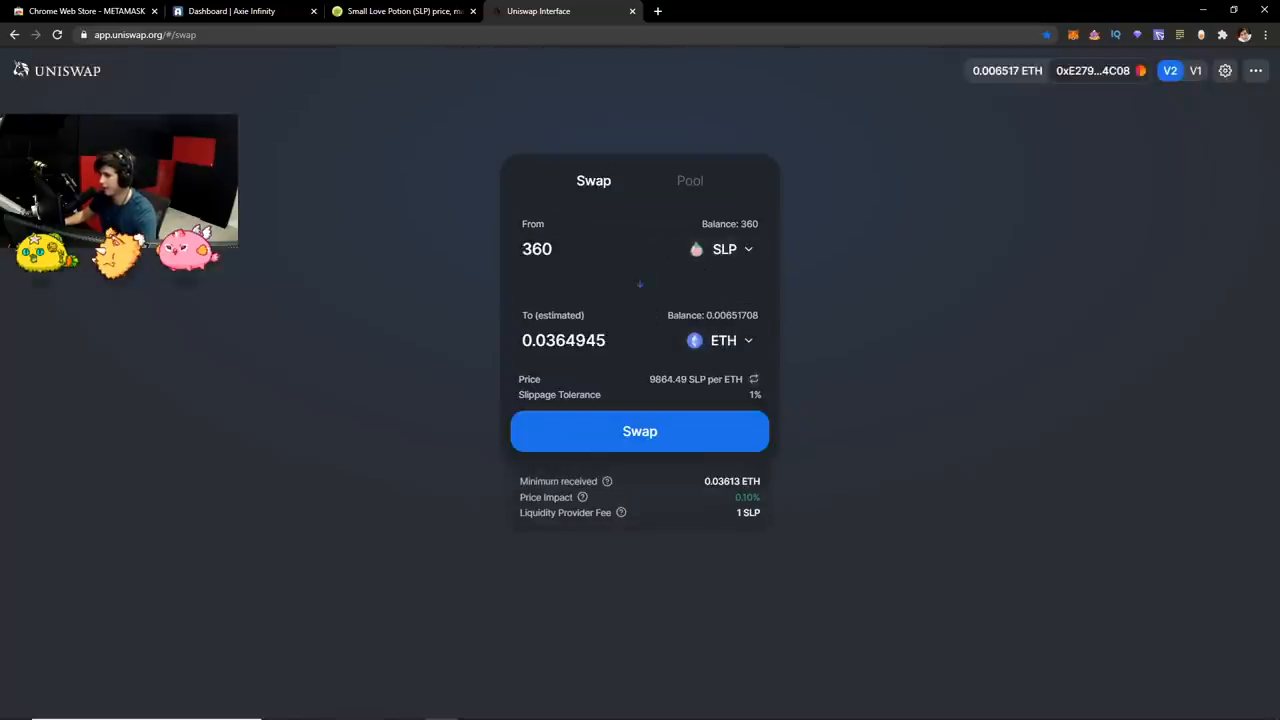
{"action": "mouse_move", "coordinate": [652, 439]}
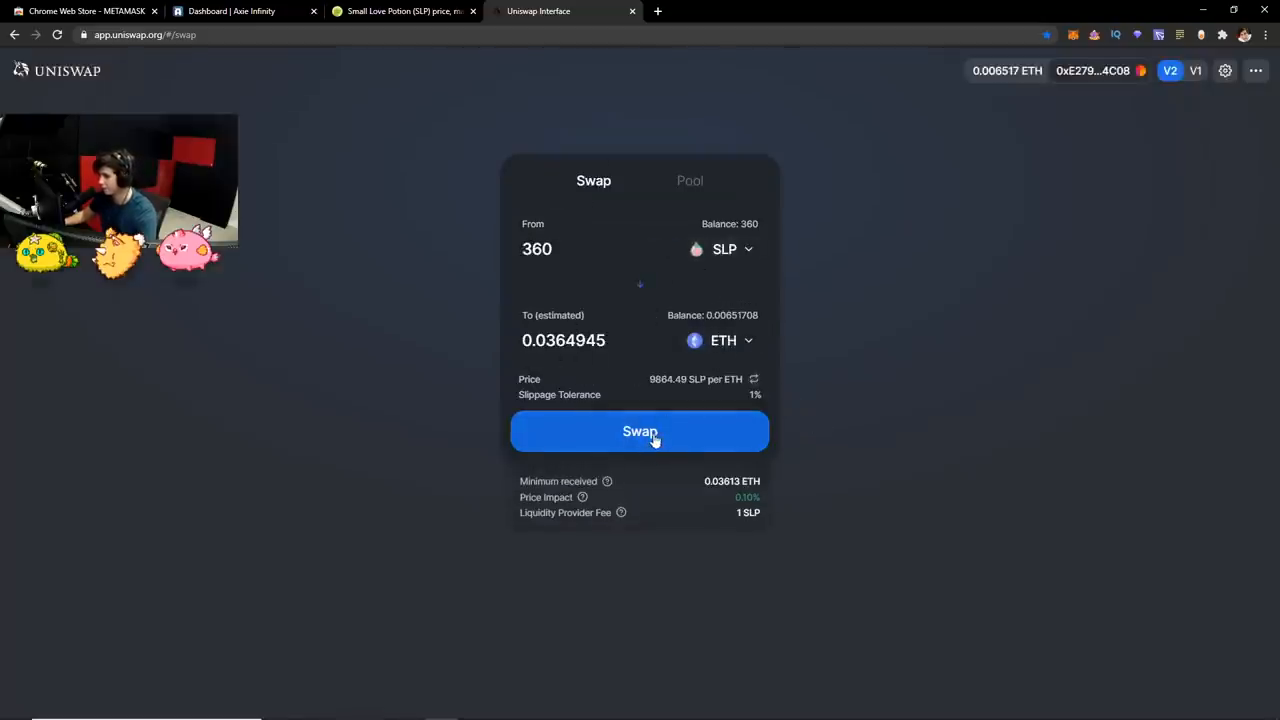
{"action": "left_click", "coordinate": [639, 431]}
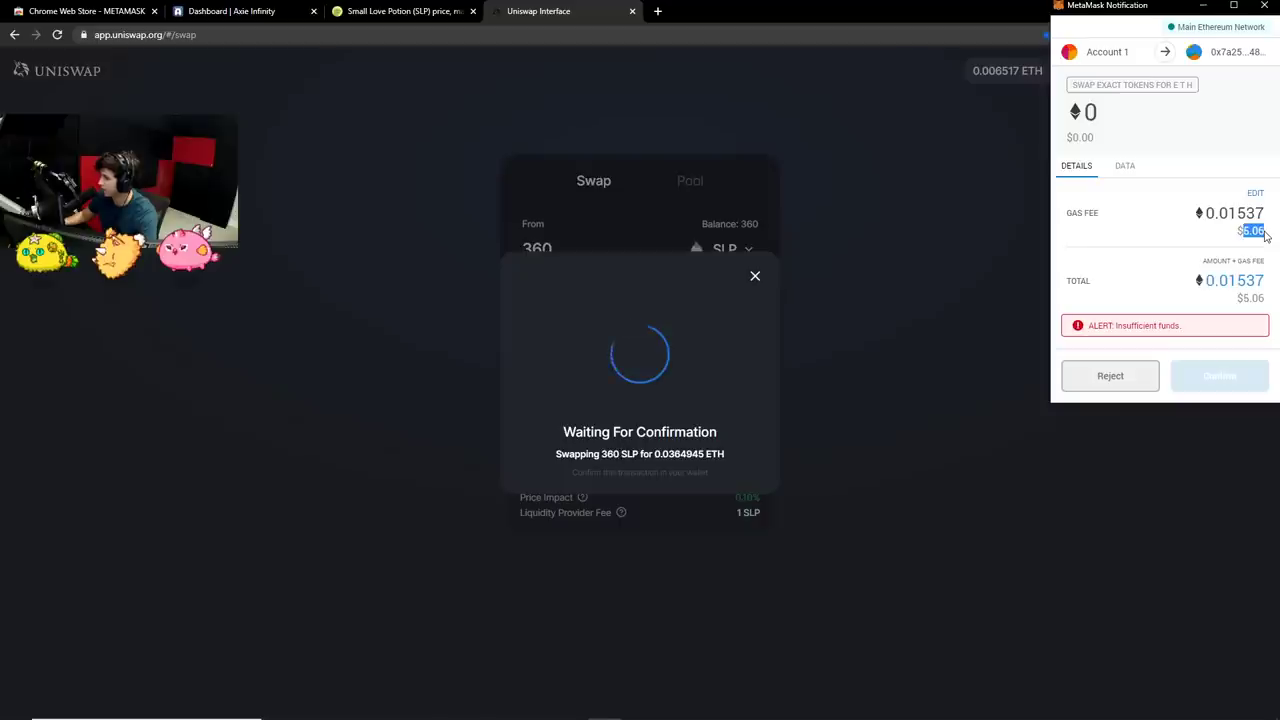
{"action": "mouse_move", "coordinate": [1233, 238]}
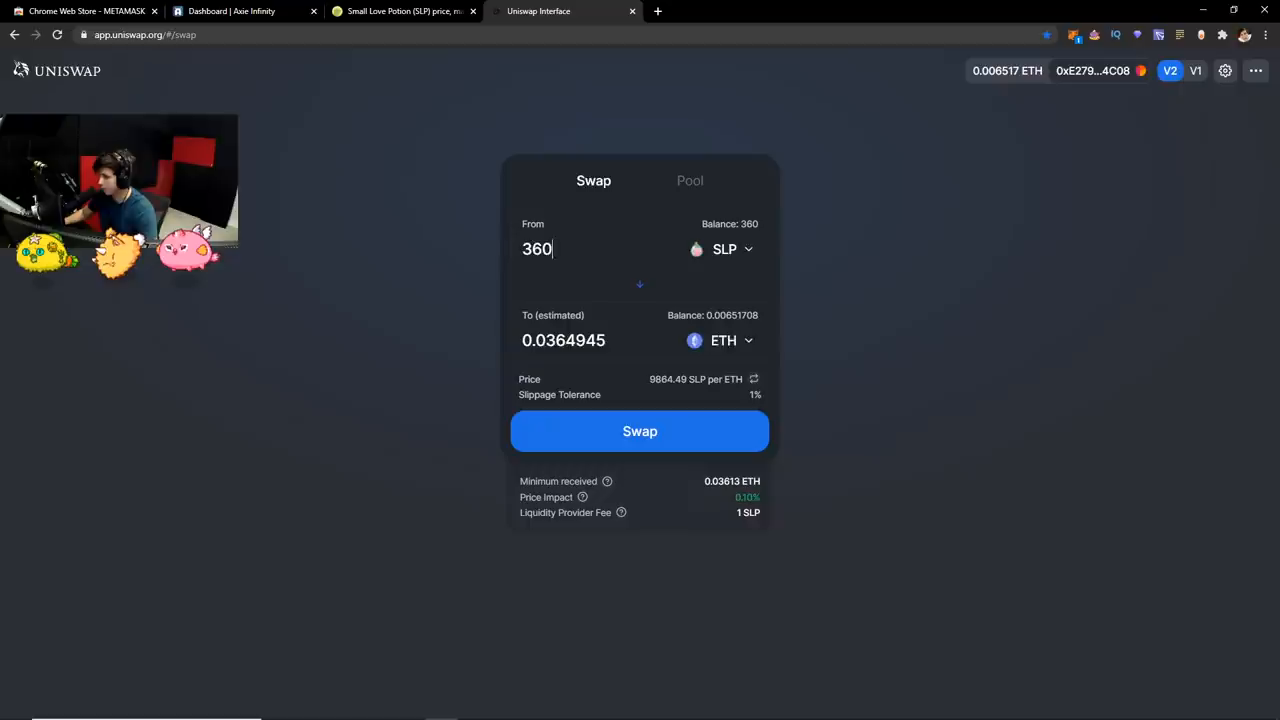
{"action": "mouse_move", "coordinate": [744, 366]}
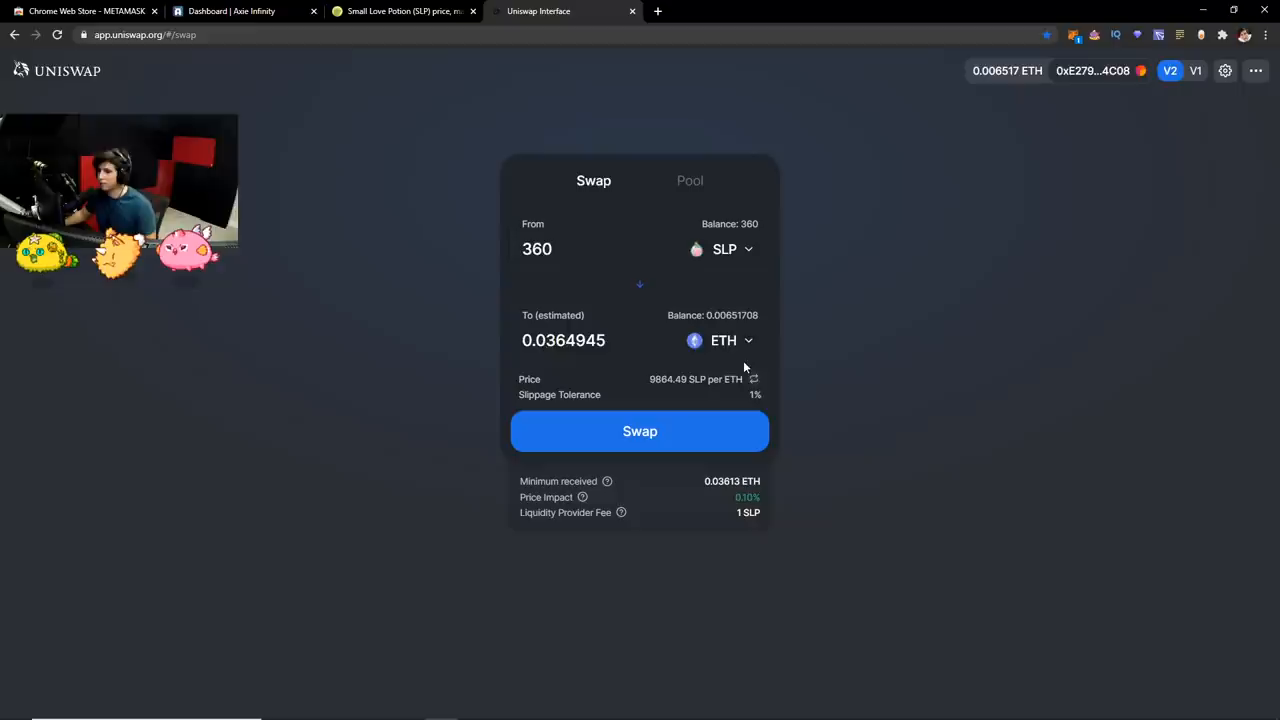
{"action": "mouse_move", "coordinate": [919, 404]}
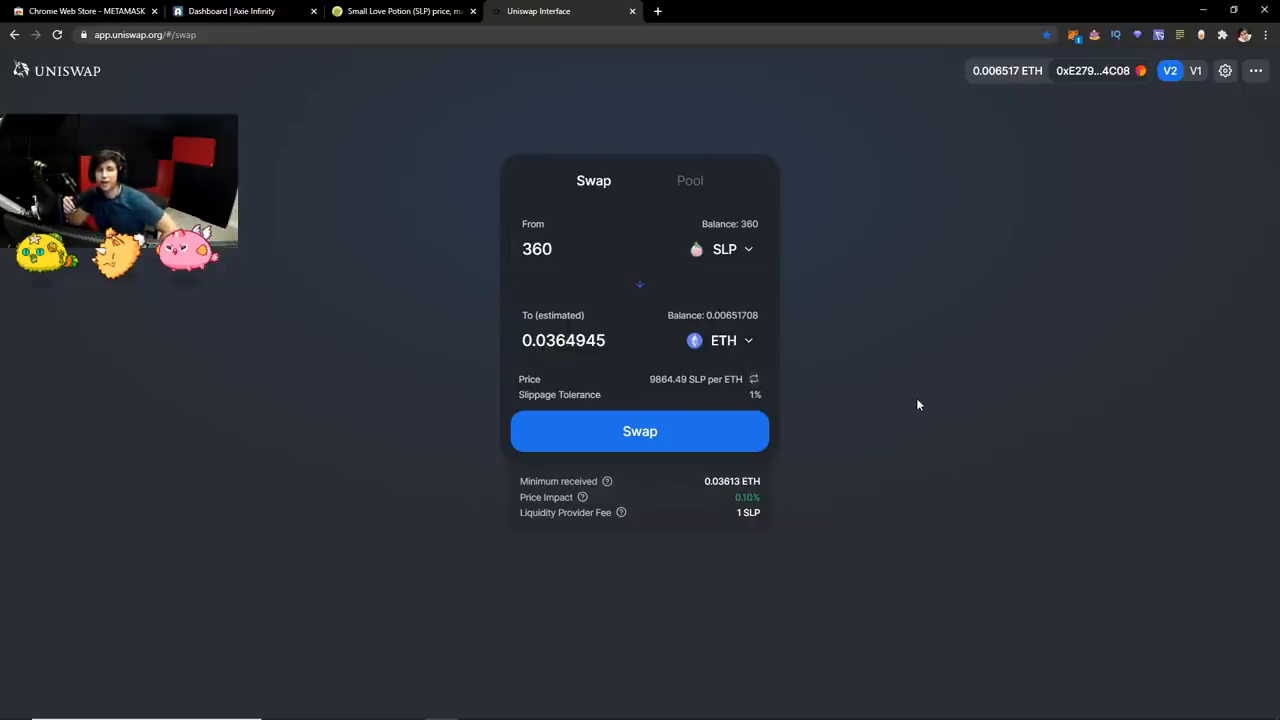